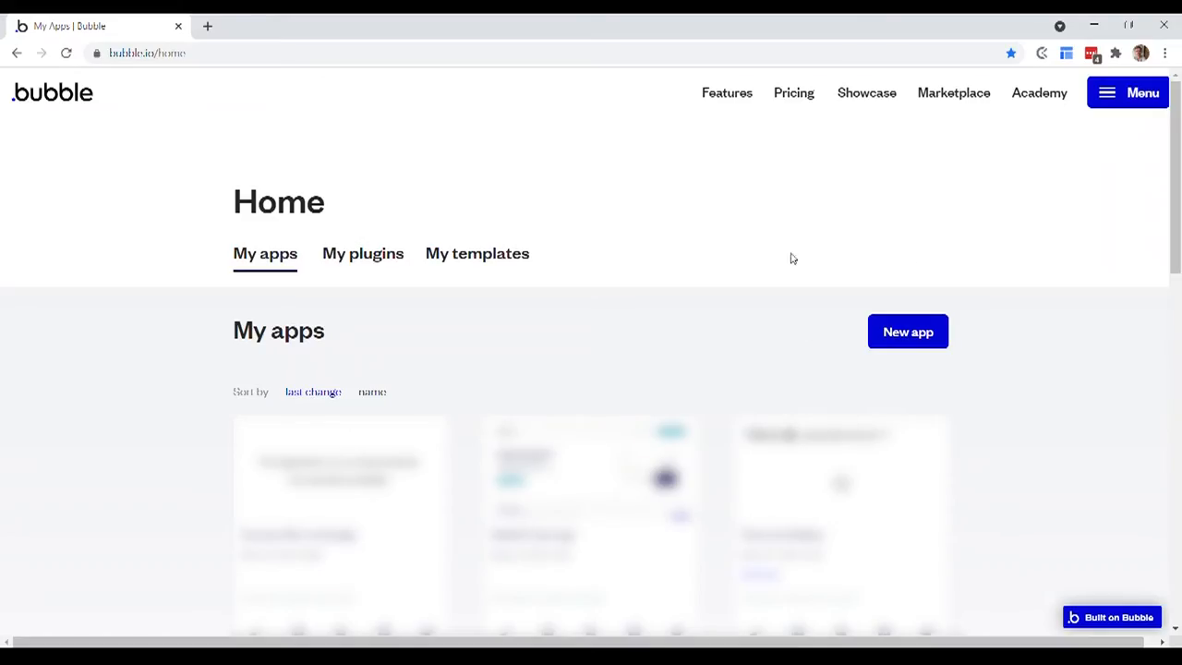
{"action": "mouse_move", "coordinate": [886, 358]}
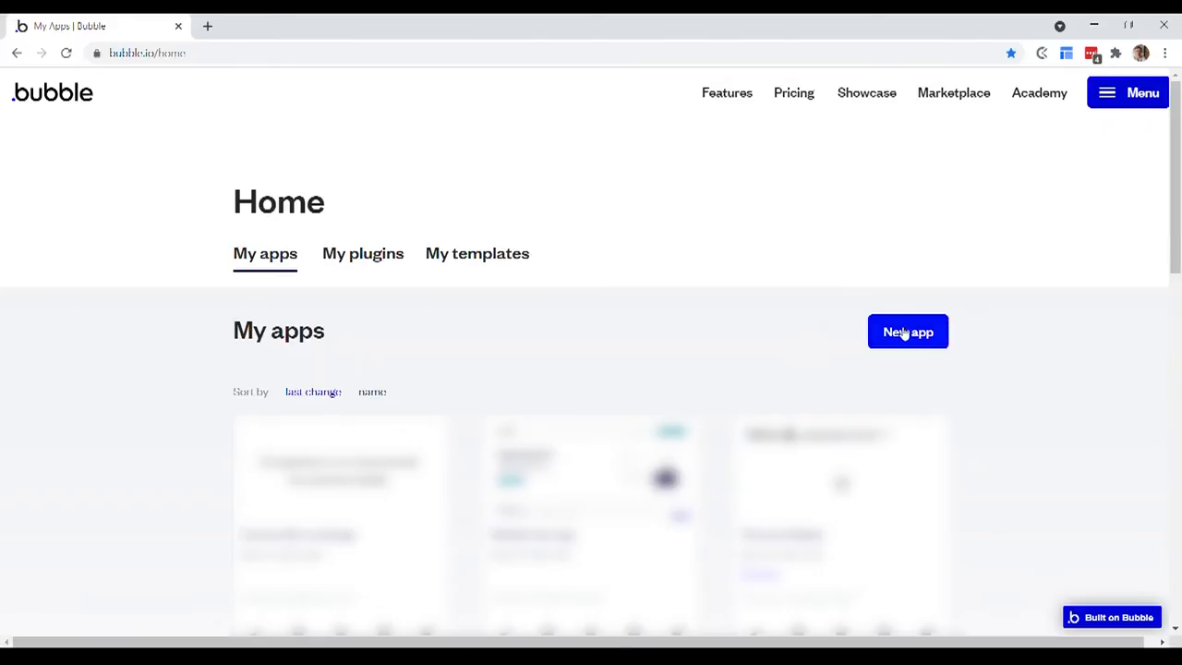
Create the internal app Airdev-Bootcamp-Week0 with kind Other and goal Other
{"action": "left_click", "coordinate": [907, 331]}
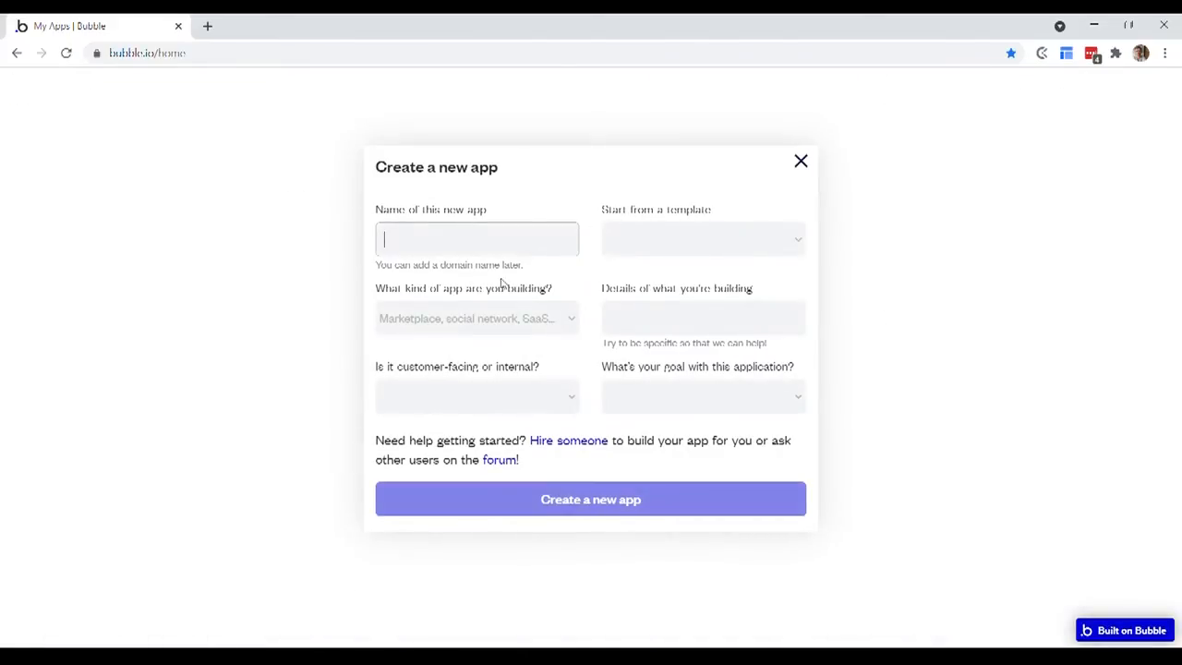
{"action": "mouse_move", "coordinate": [530, 238]}
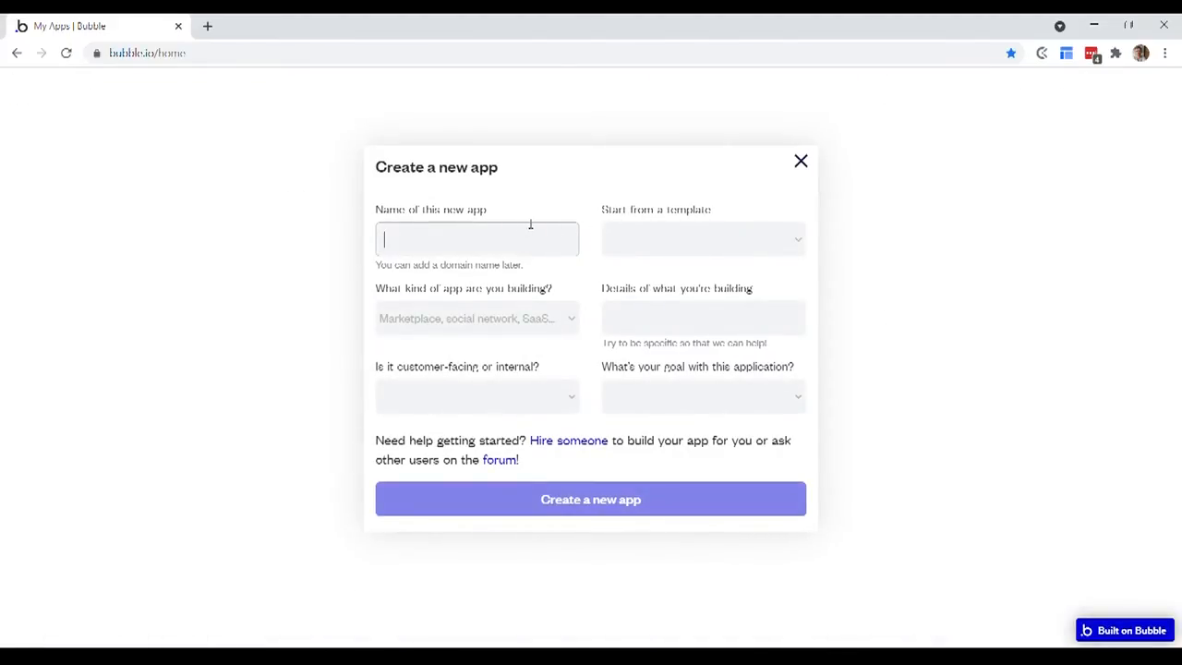
{"action": "type", "text": "A"}
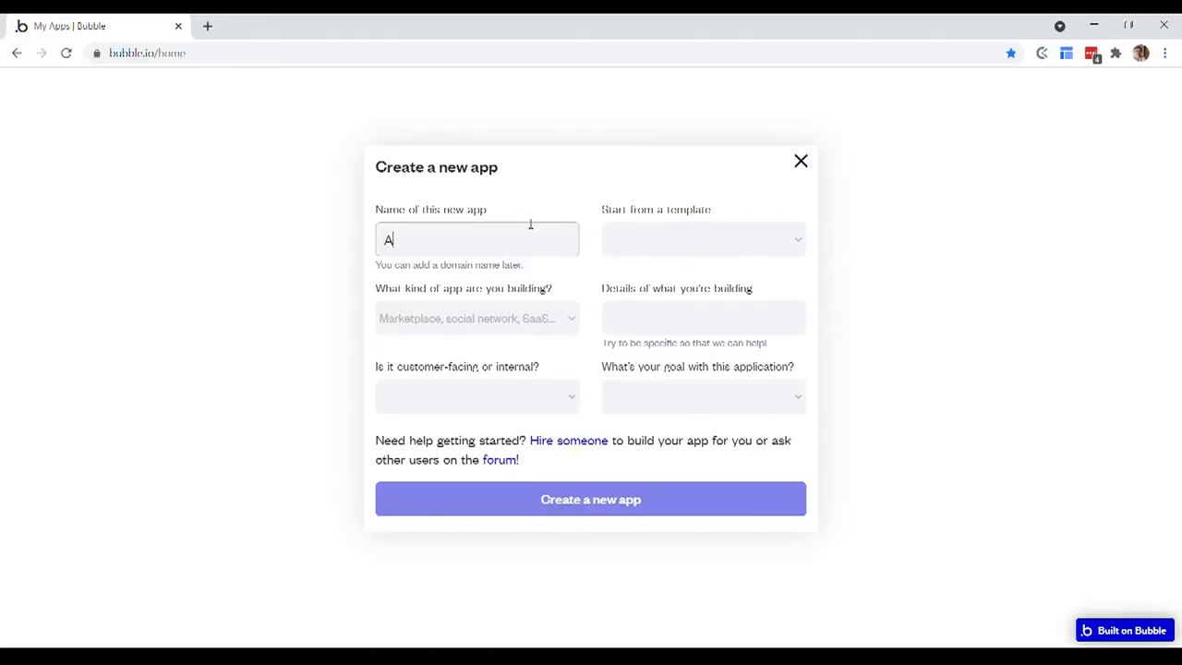
{"action": "type", "text": "irdev Bootc"}
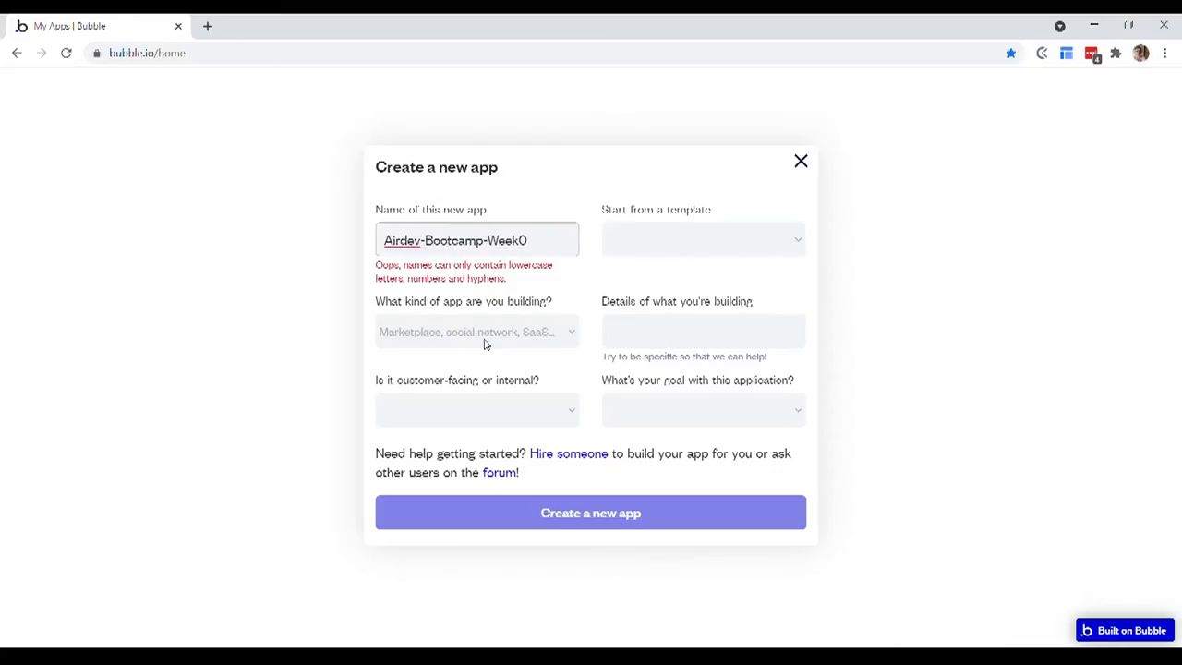
{"action": "left_click", "coordinate": [476, 331]}
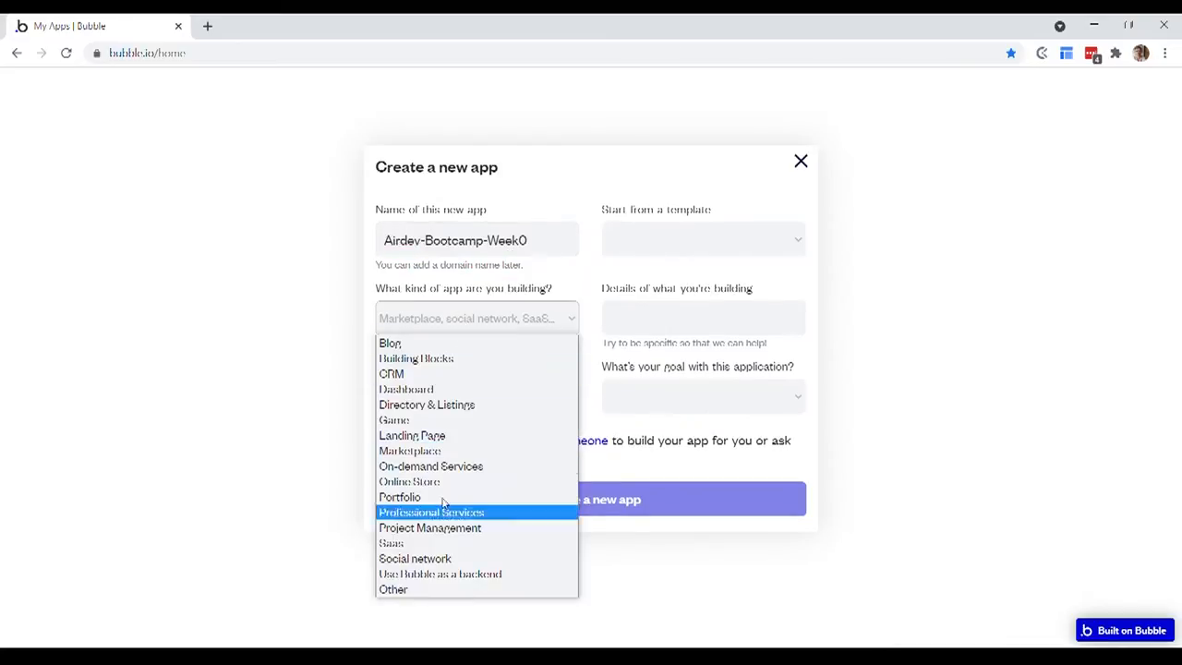
{"action": "mouse_move", "coordinate": [462, 481]}
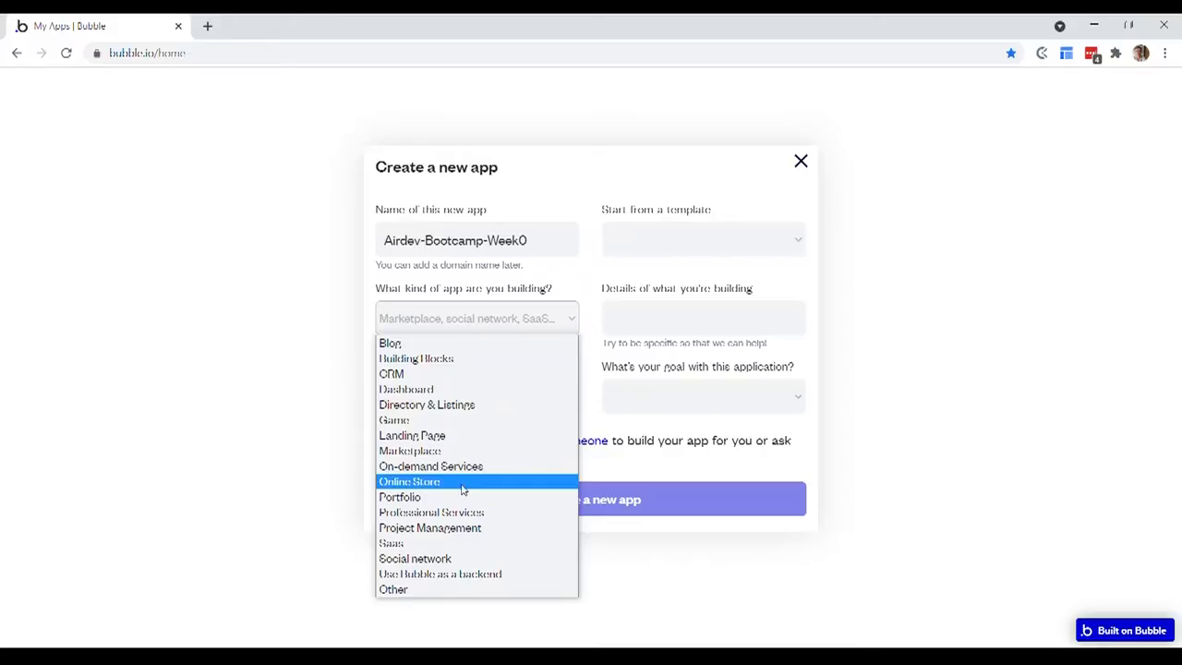
{"action": "left_click", "coordinate": [392, 589]}
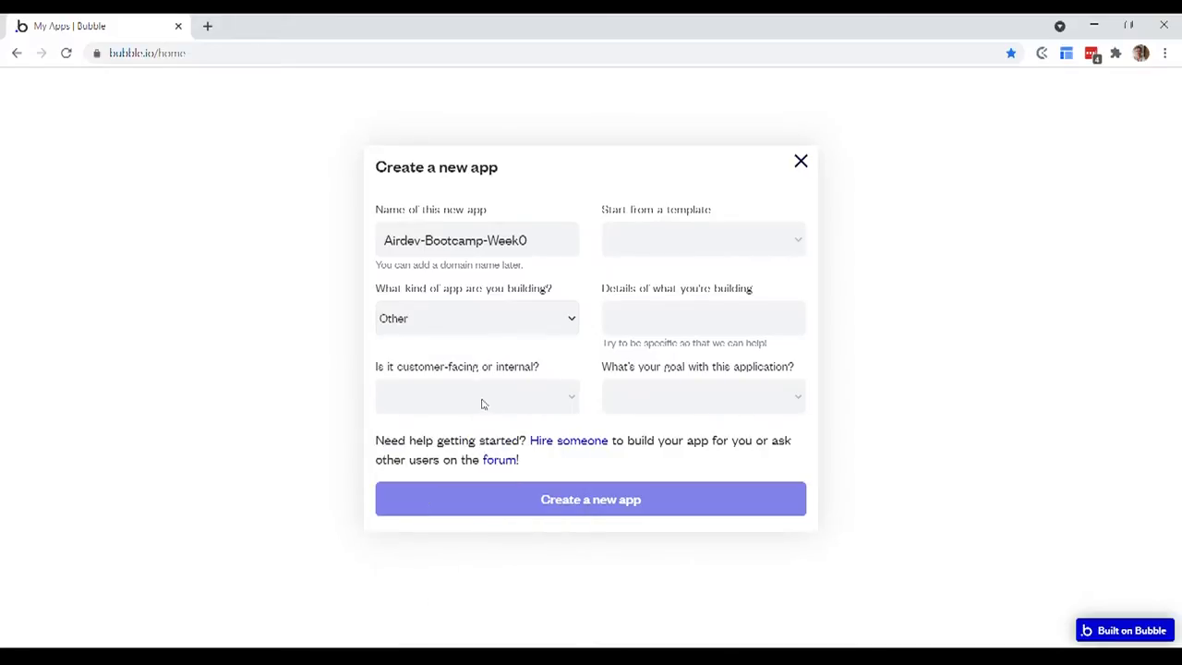
{"action": "left_click", "coordinate": [476, 396]}
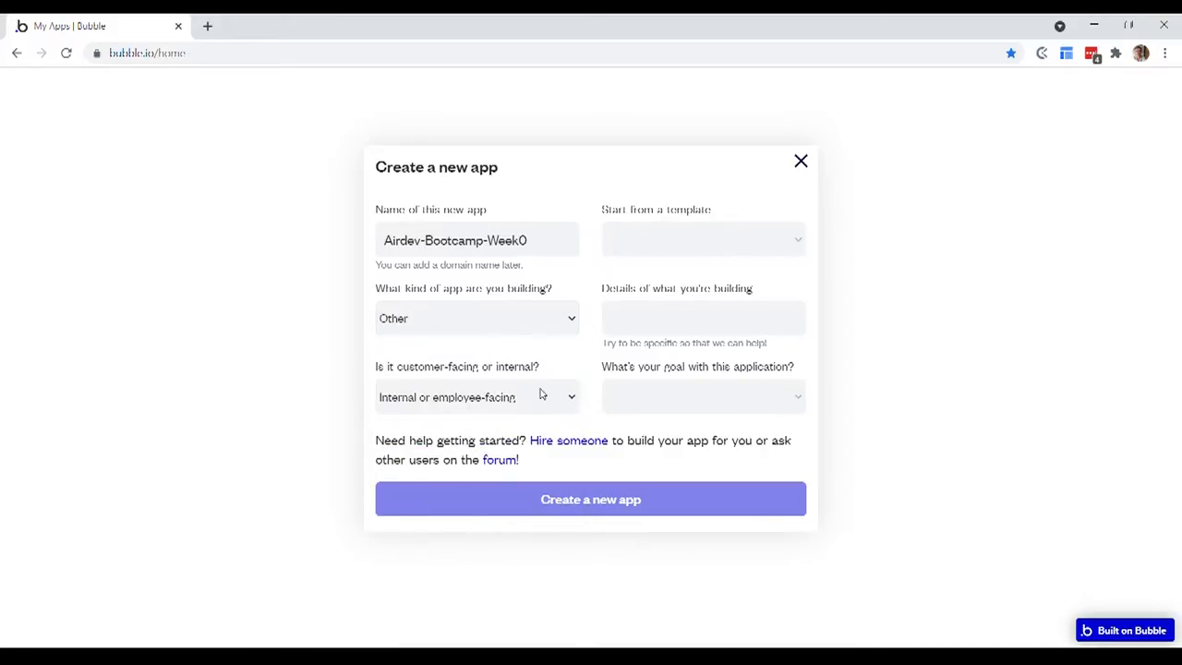
{"action": "left_click", "coordinate": [702, 396]}
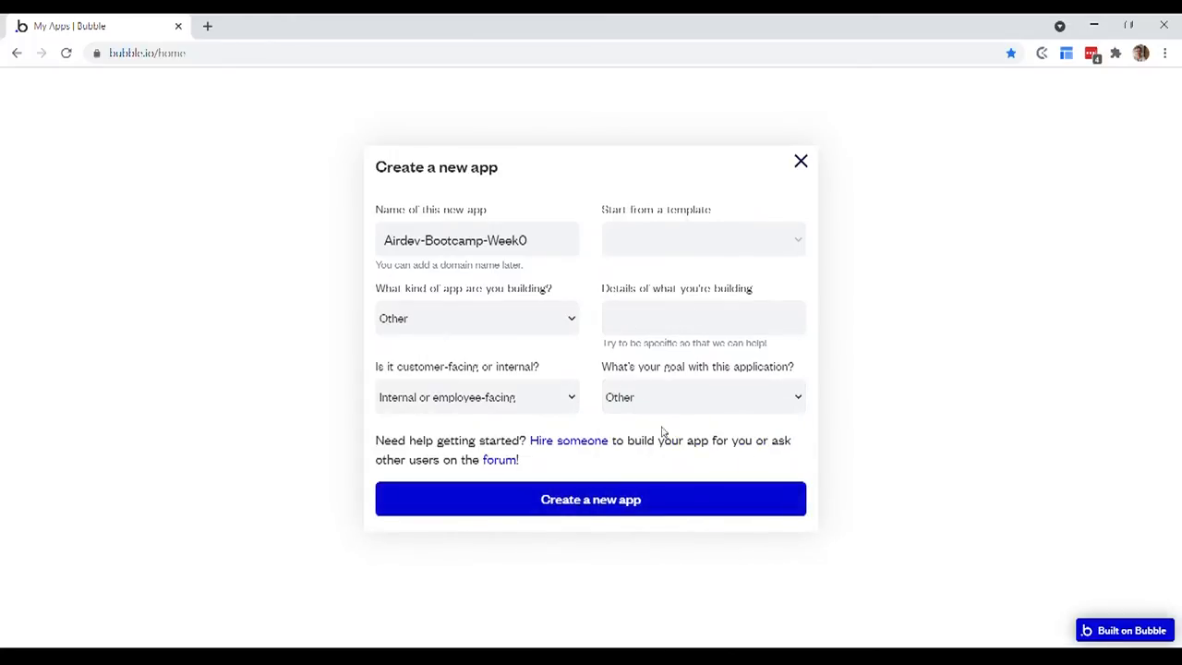
{"action": "left_click", "coordinate": [590, 498]}
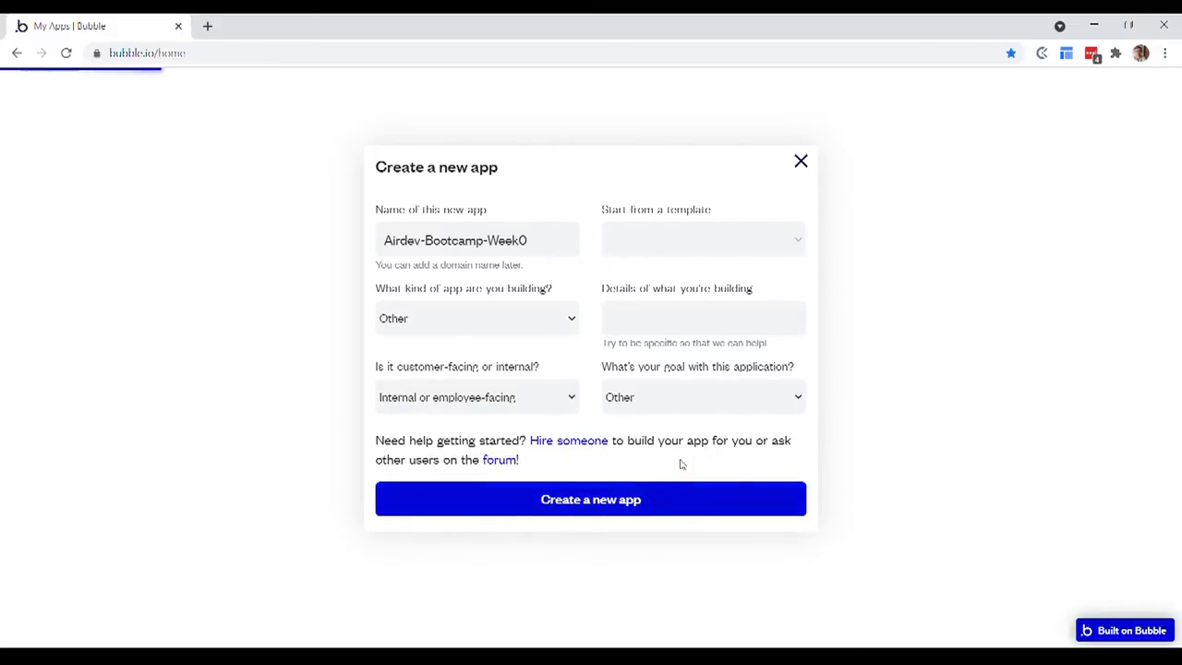
{"action": "left_click", "coordinate": [590, 499]}
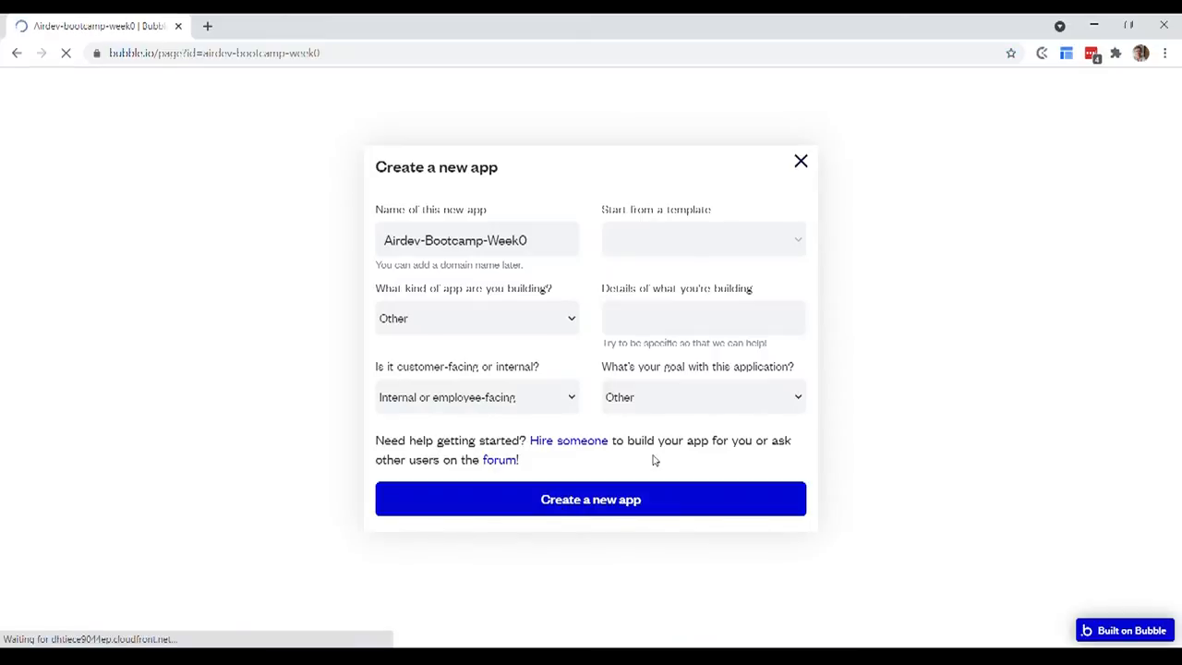
Let the airdev-bootcamp-week0 editor load its blank index page
{"action": "left_click", "coordinate": [590, 499]}
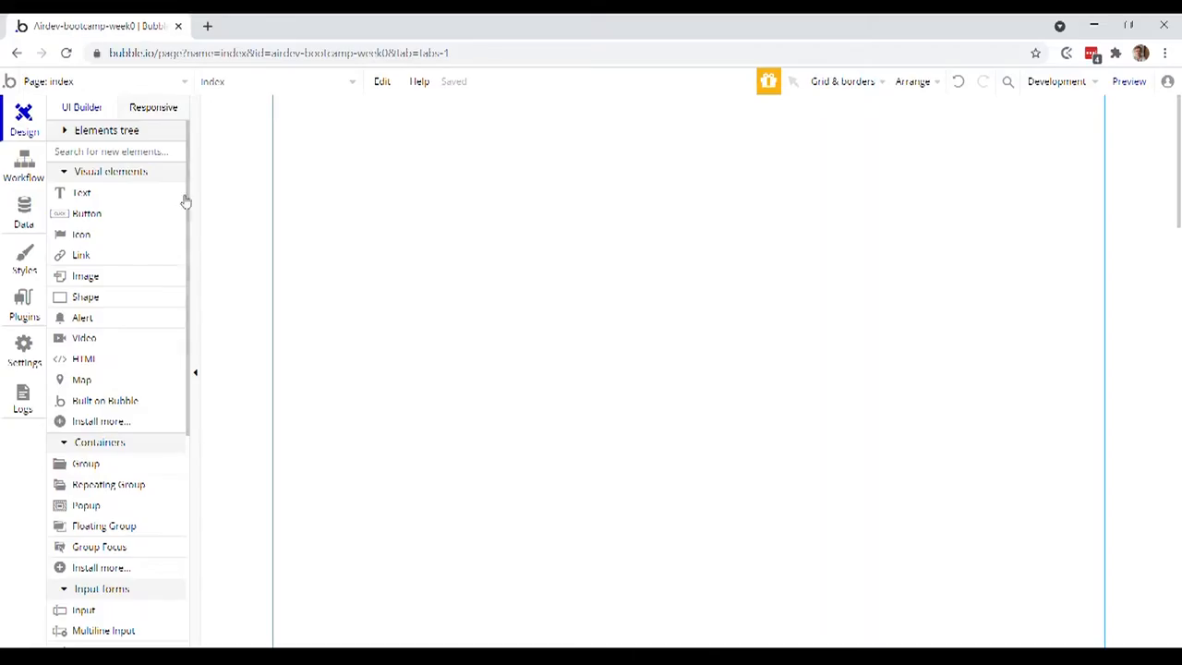
{"action": "mouse_move", "coordinate": [146, 296]}
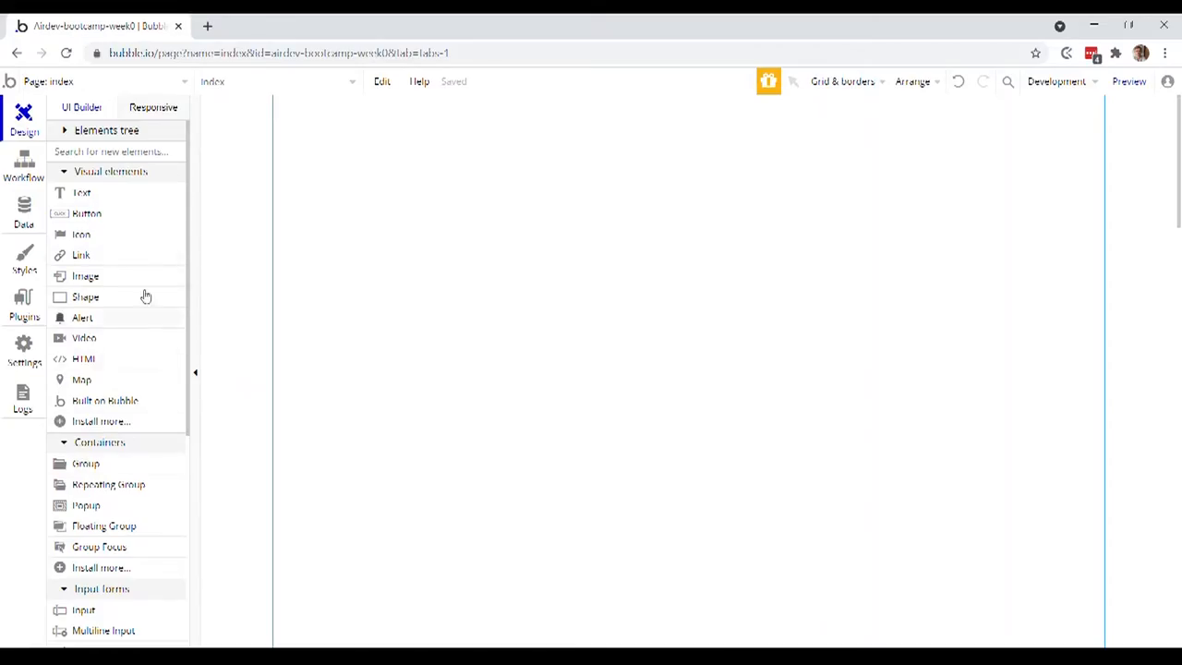
{"action": "mouse_move", "coordinate": [128, 235]}
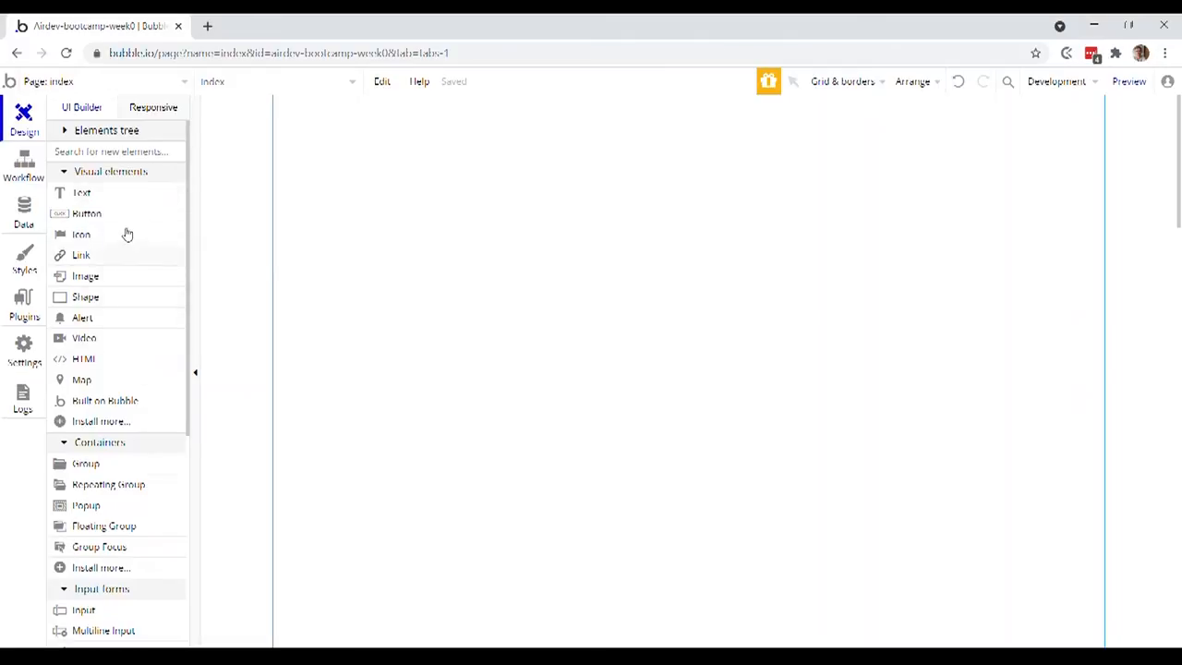
{"action": "mouse_move", "coordinate": [136, 307]}
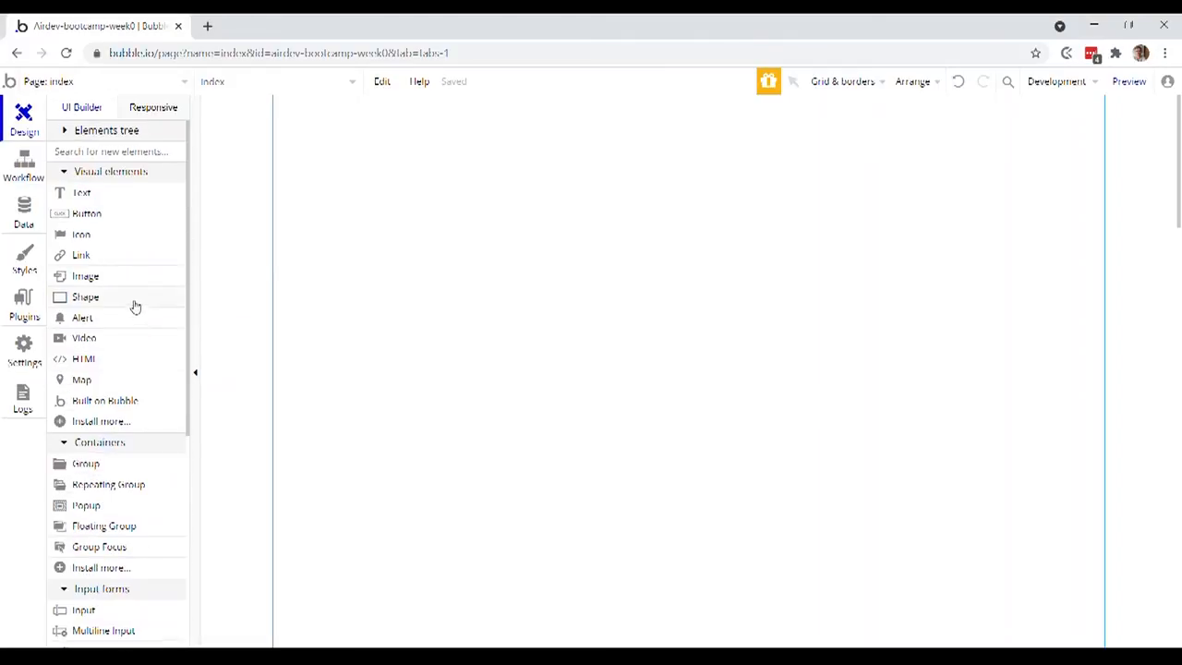
{"action": "mouse_move", "coordinate": [127, 189]}
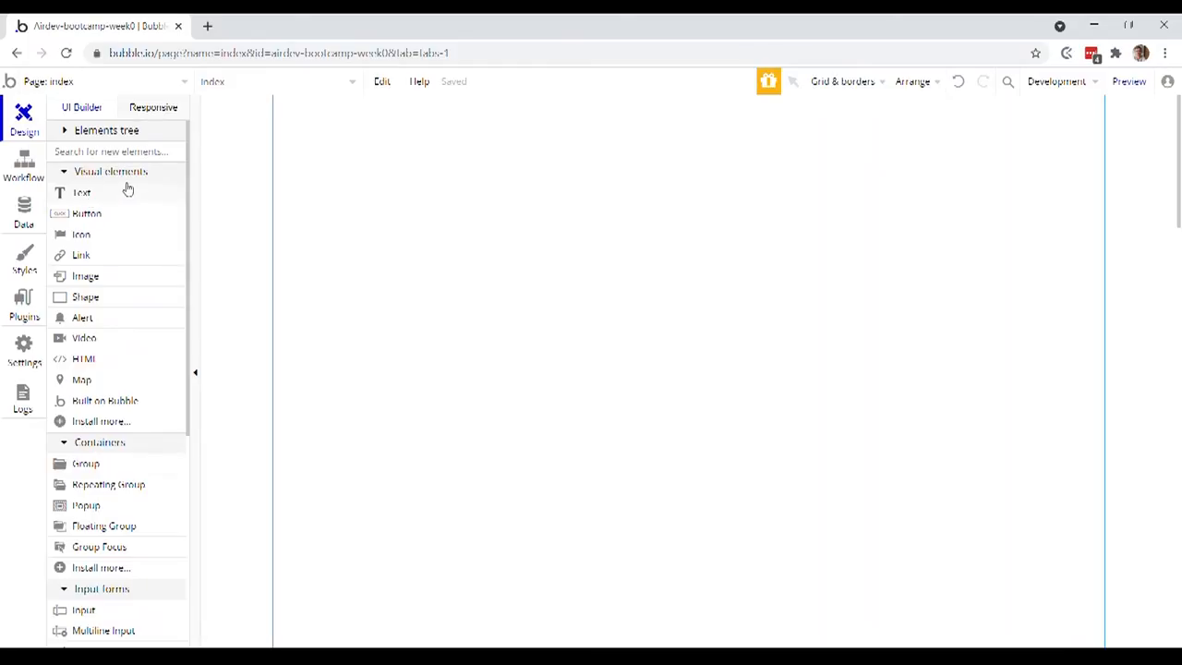
Place a Text element on the index page and change its content to 'Hello world'
{"action": "left_click", "coordinate": [81, 192]}
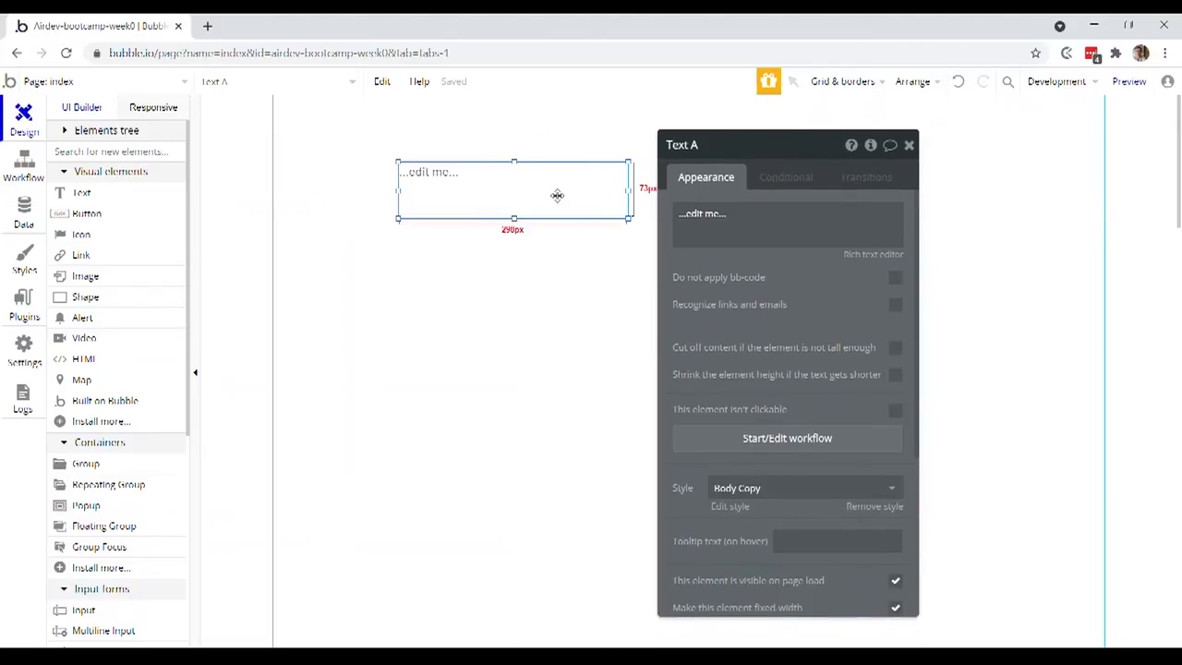
{"action": "left_click", "coordinate": [785, 224]}
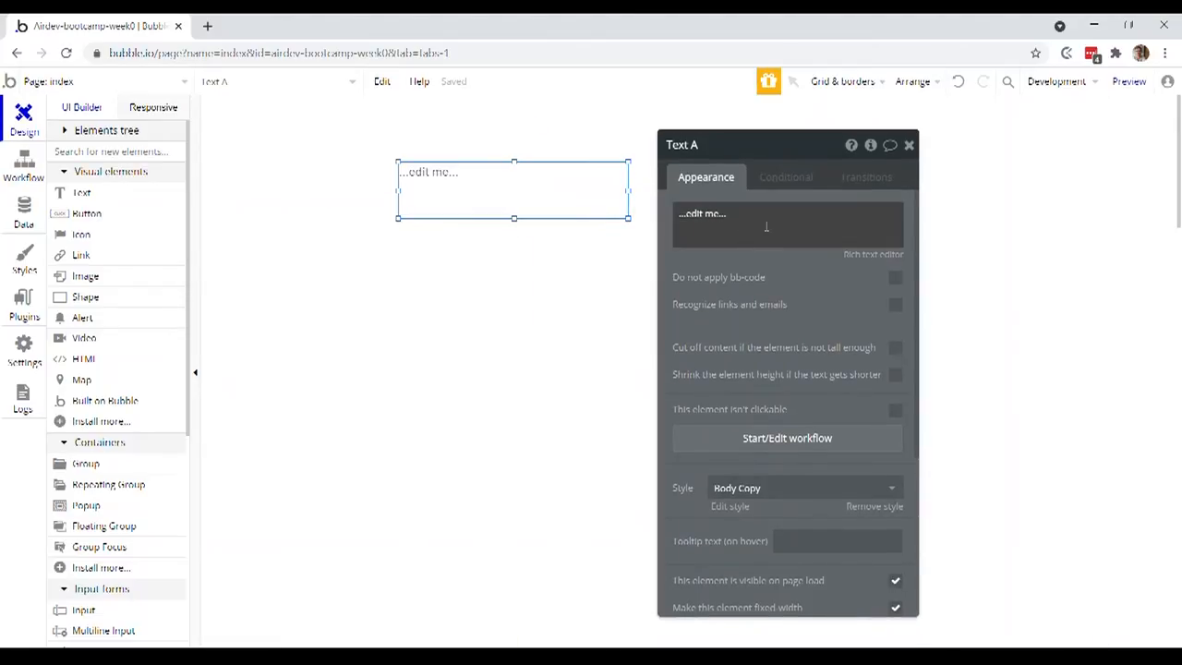
{"action": "left_click", "coordinate": [766, 227]}
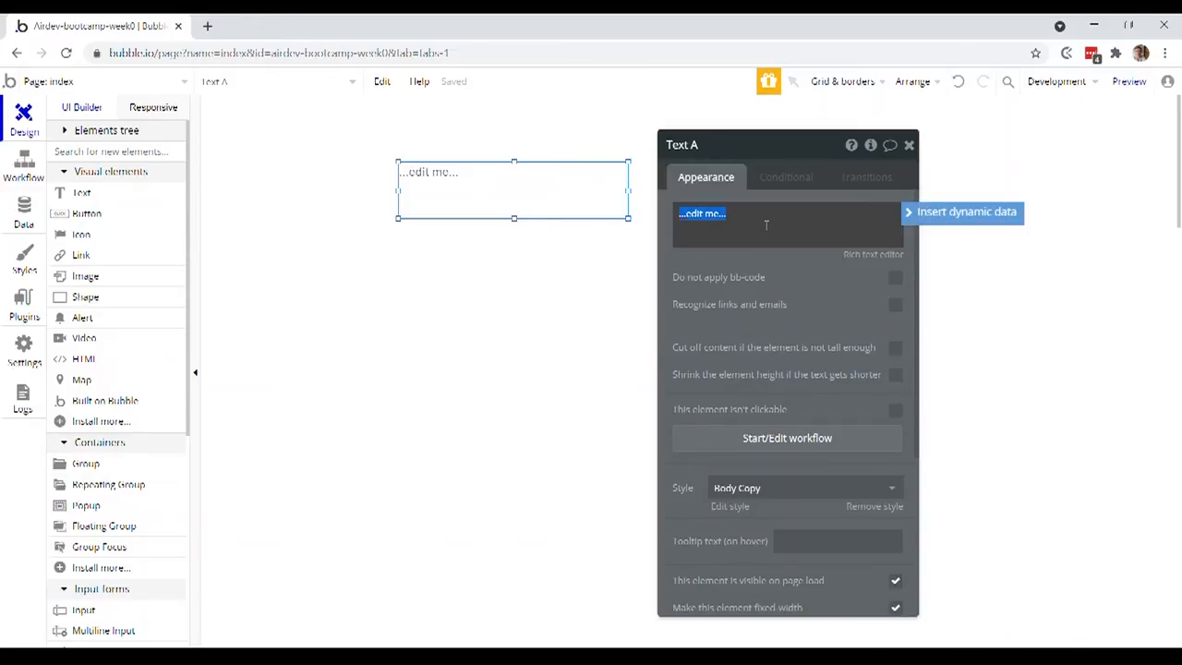
{"action": "type", "text": "Hello world"}
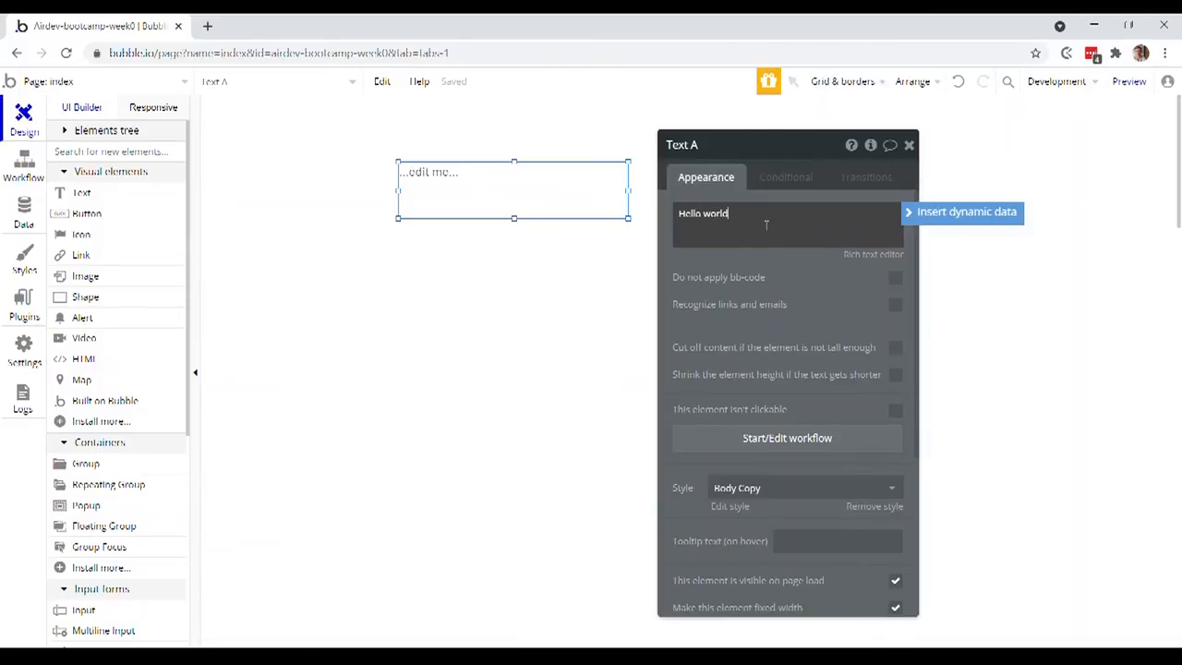
{"action": "type", "text": "Hello world"}
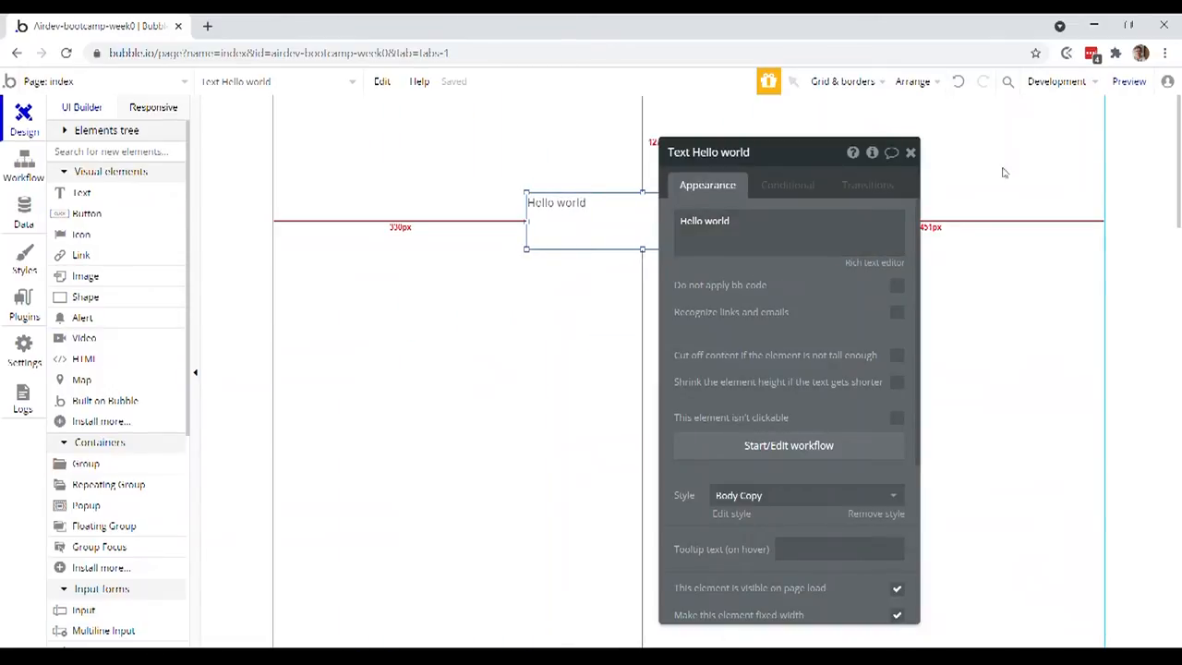
Run a normal preview of the index page in a new tab
{"action": "left_click", "coordinate": [1128, 81]}
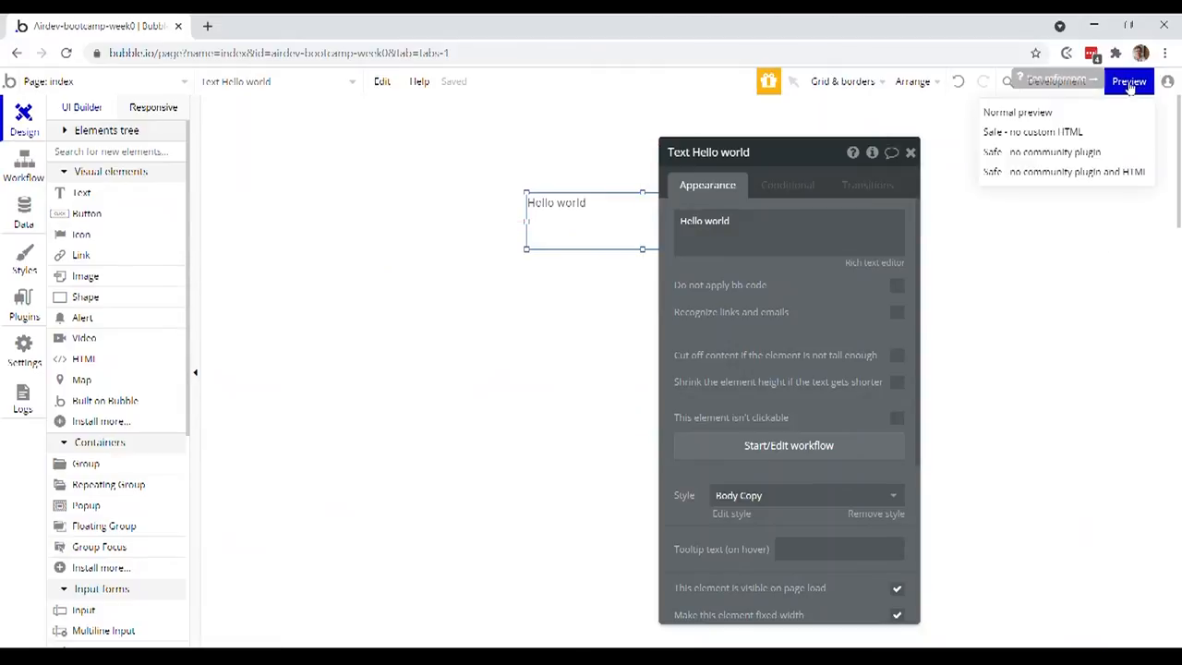
{"action": "left_click", "coordinate": [1016, 111]}
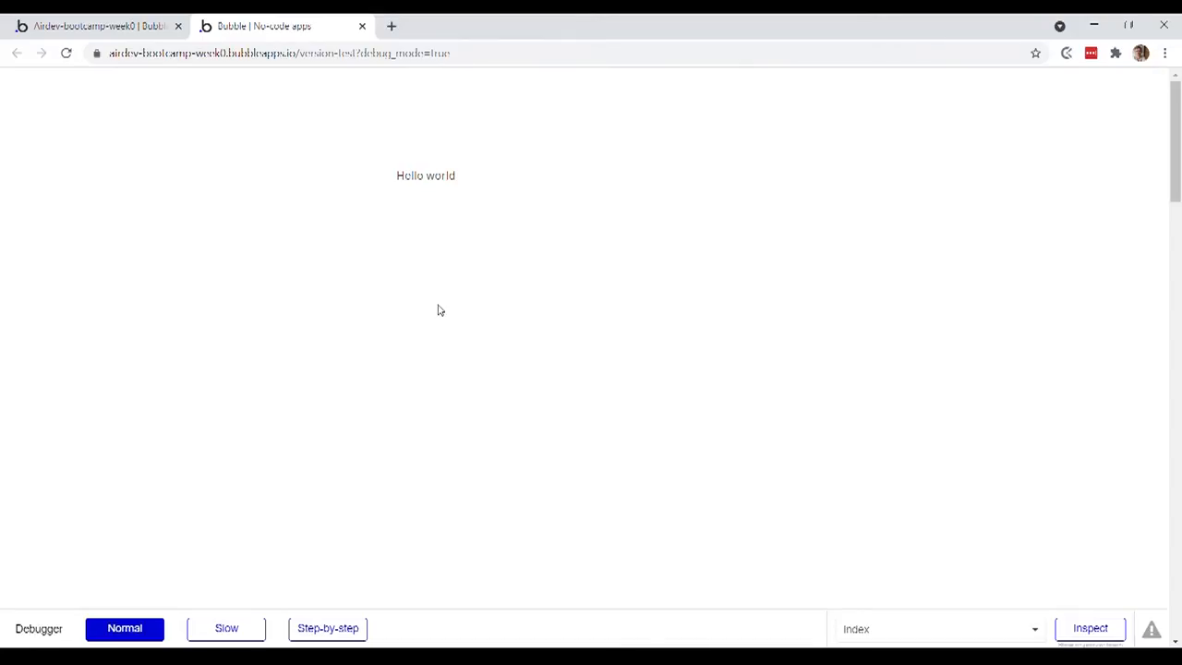
{"action": "mouse_move", "coordinate": [433, 252]}
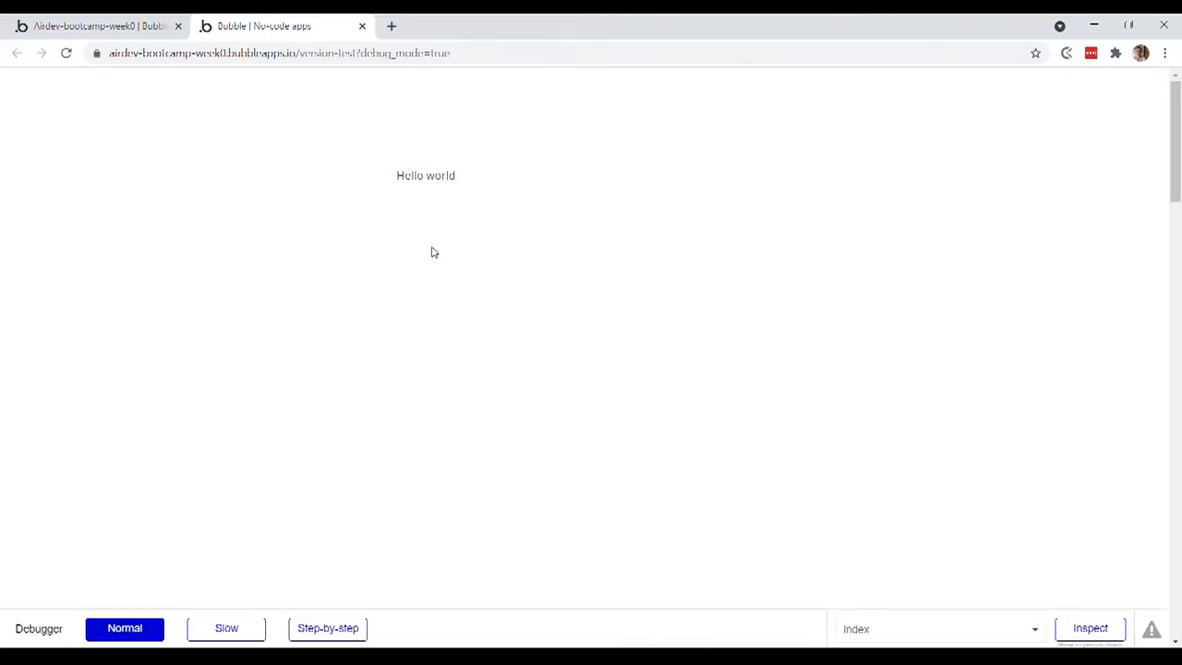
{"action": "mouse_move", "coordinate": [411, 292]}
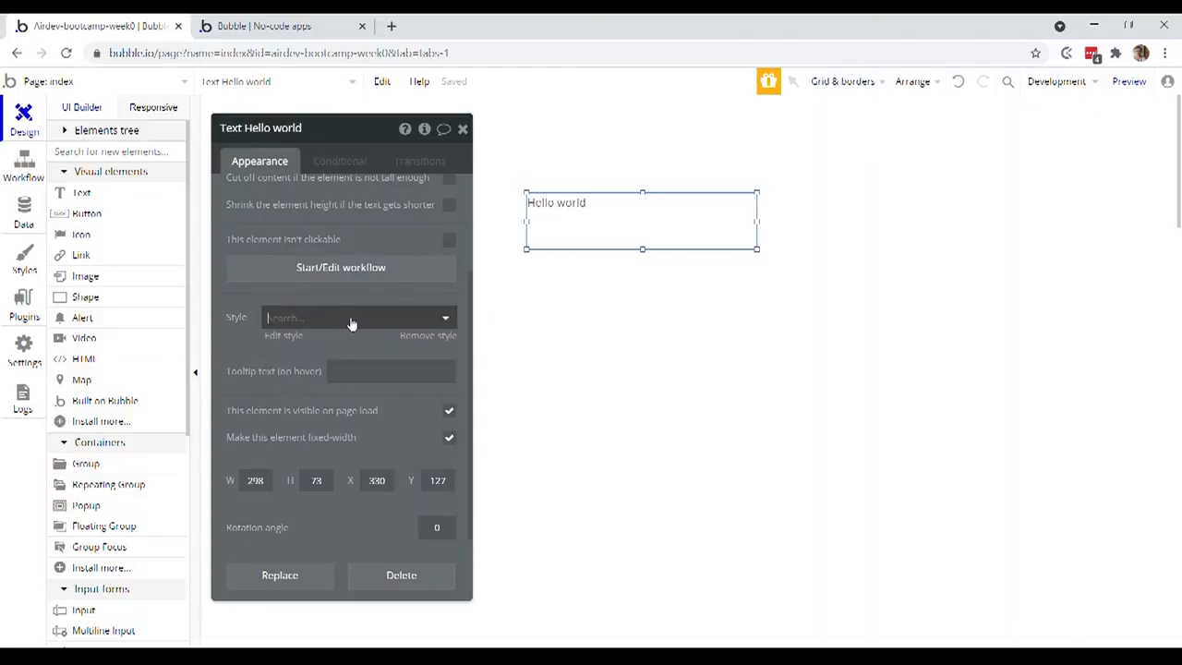
Remove the H1 Heading - Dark style from Hello world and set its font size to 24
{"action": "left_click", "coordinate": [351, 318]}
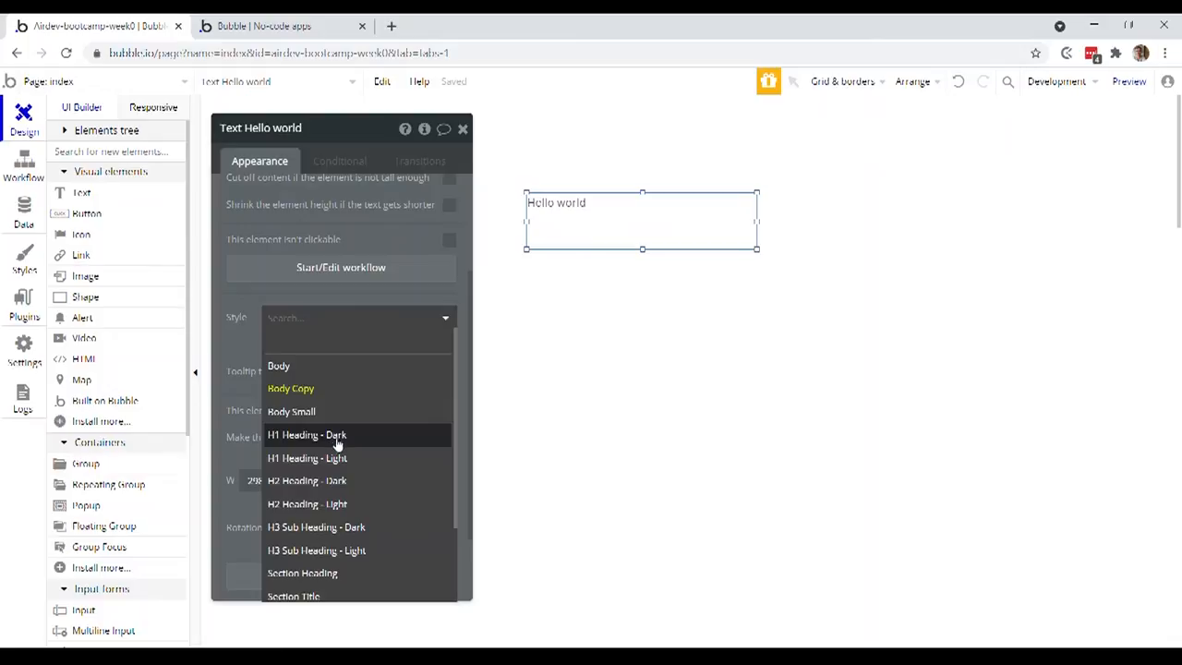
{"action": "mouse_move", "coordinate": [386, 440]}
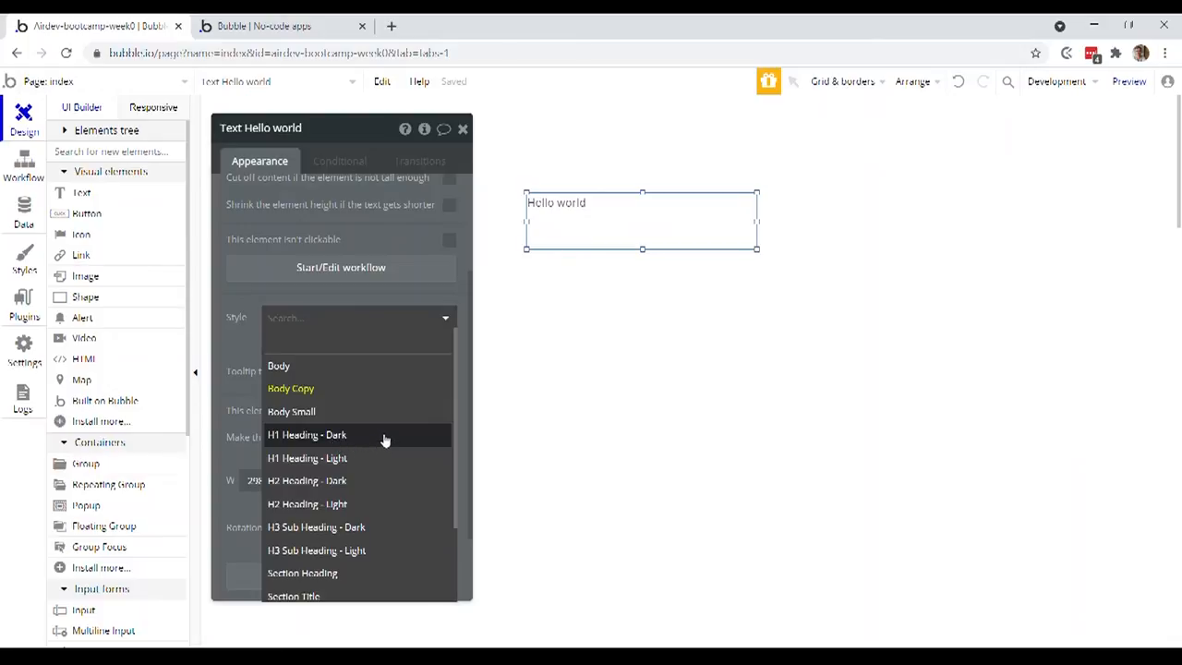
{"action": "left_click", "coordinate": [307, 435]}
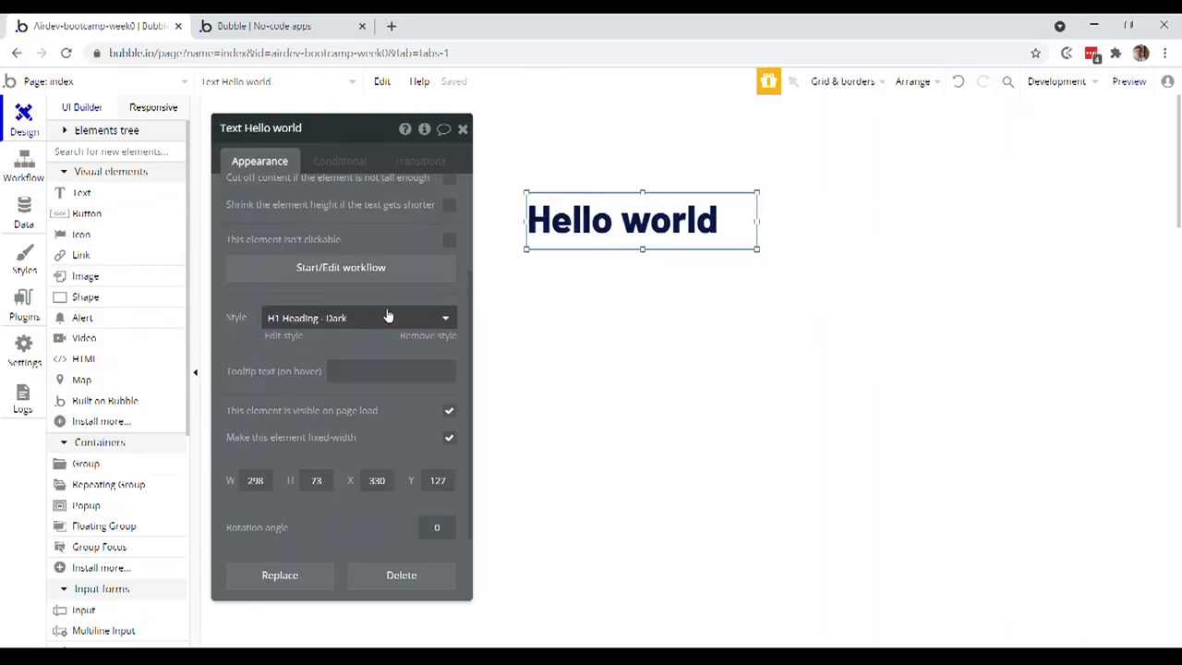
{"action": "left_click", "coordinate": [355, 318]}
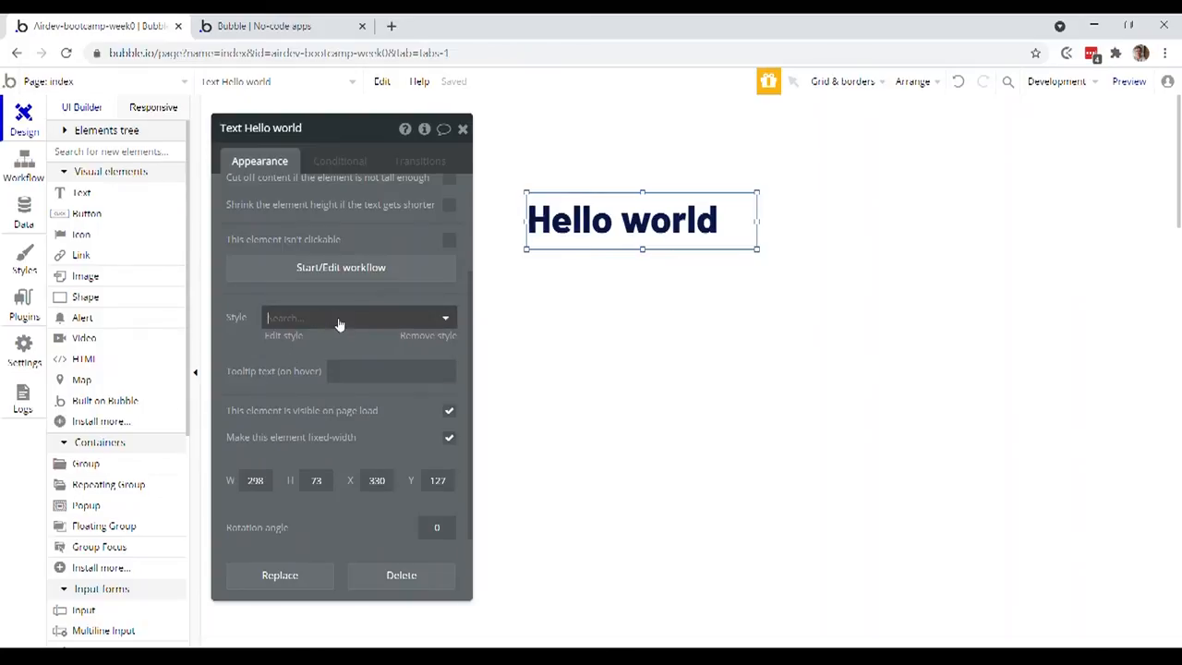
{"action": "left_click", "coordinate": [356, 318]}
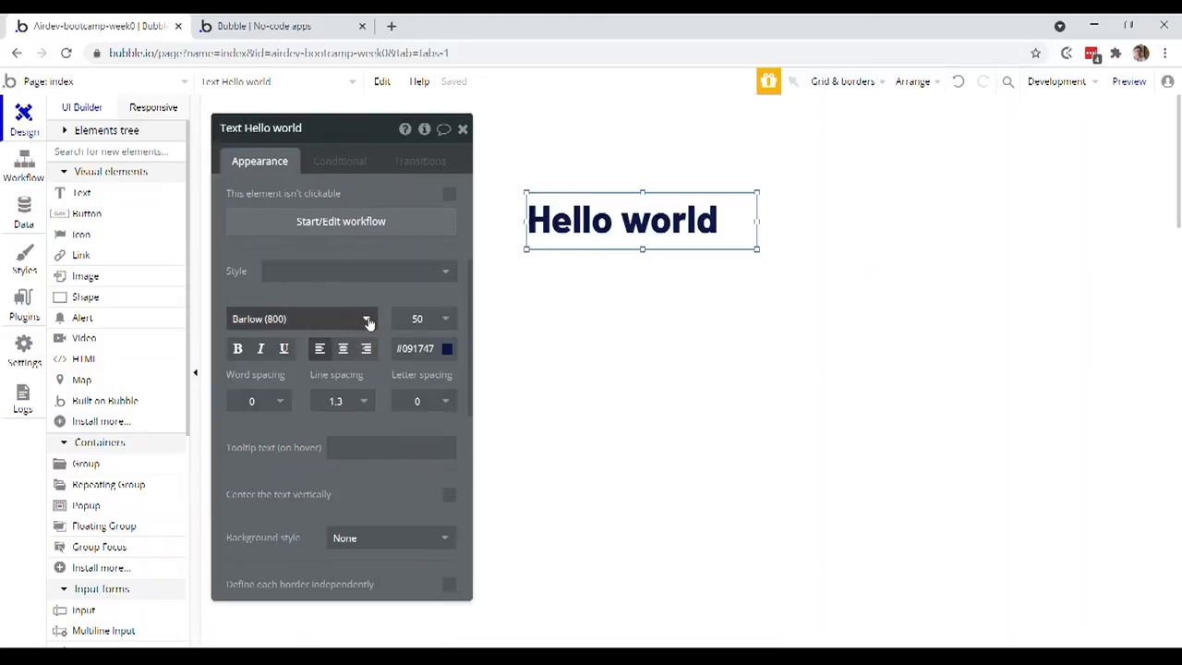
{"action": "left_click", "coordinate": [444, 318]}
{"action": "type", "text": "24"}
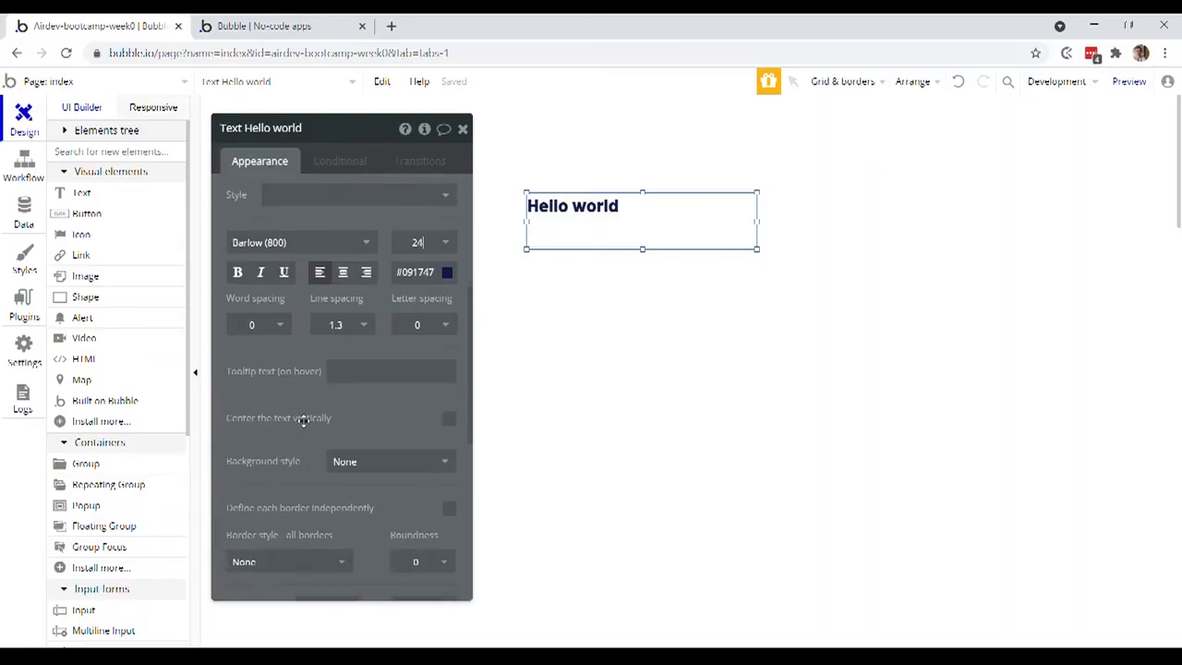
{"action": "mouse_move", "coordinate": [305, 417]}
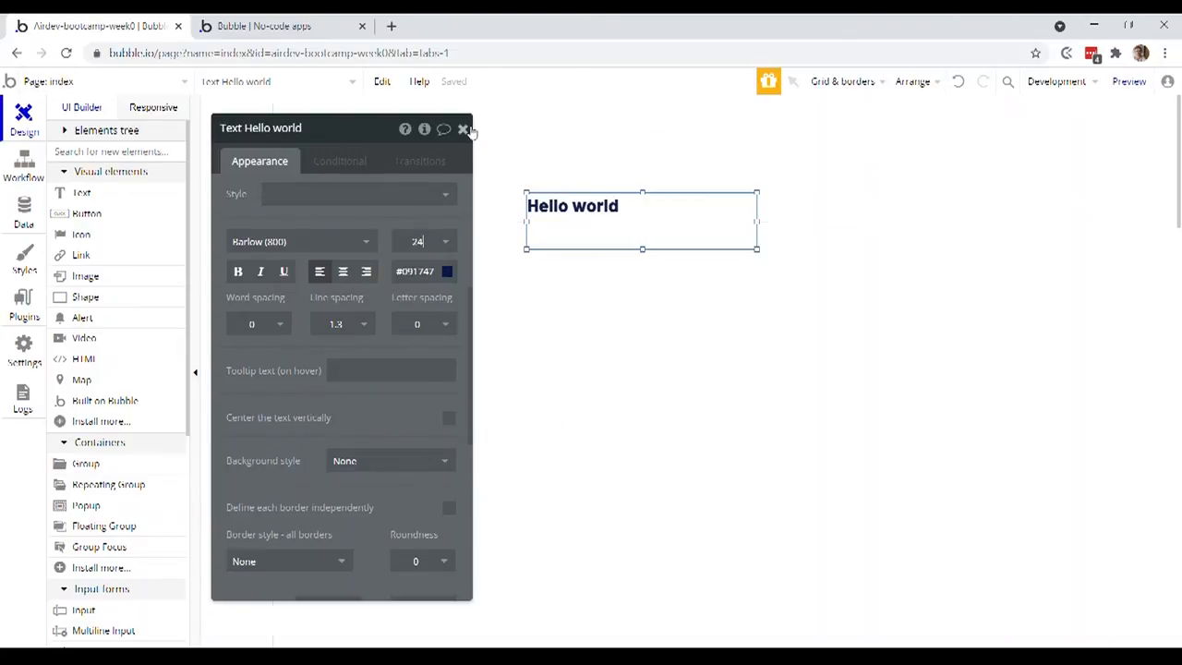
Drag Hello world to the page's top right and draw a new text element
{"action": "left_click_drag", "start_coordinate": [641, 220], "coordinate": [796, 175]}
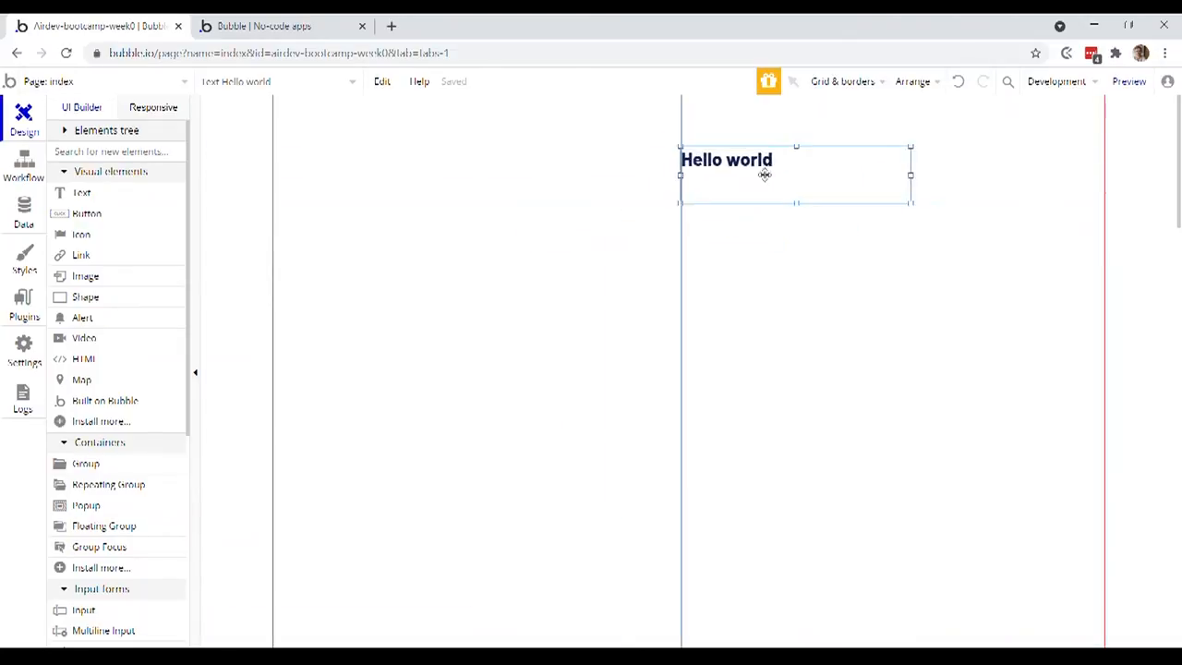
{"action": "left_click_drag", "start_coordinate": [765, 175], "coordinate": [870, 178]}
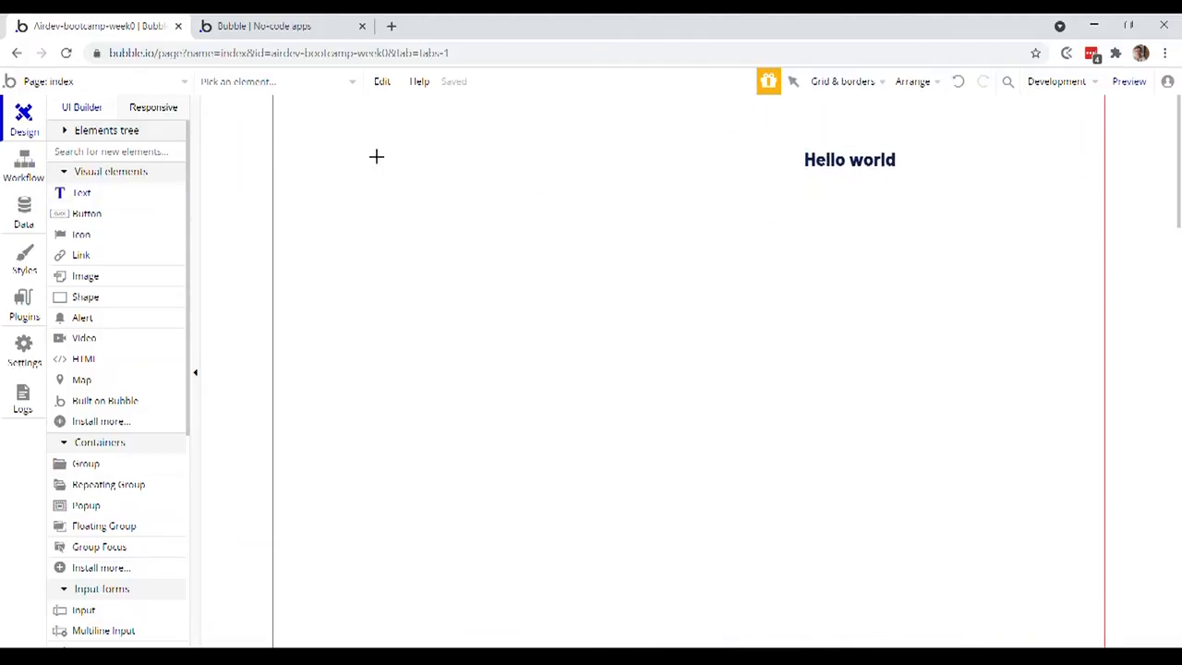
{"action": "left_click_drag", "start_coordinate": [514, 155], "coordinate": [622, 270]}
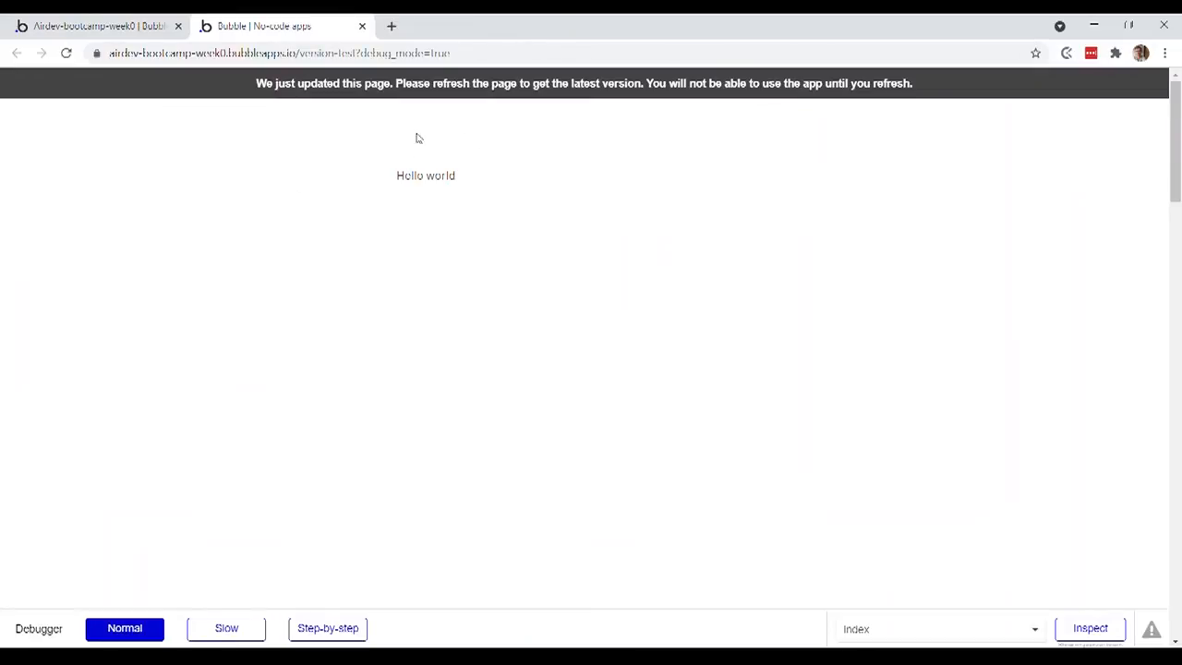
{"action": "mouse_move", "coordinate": [571, 85]}
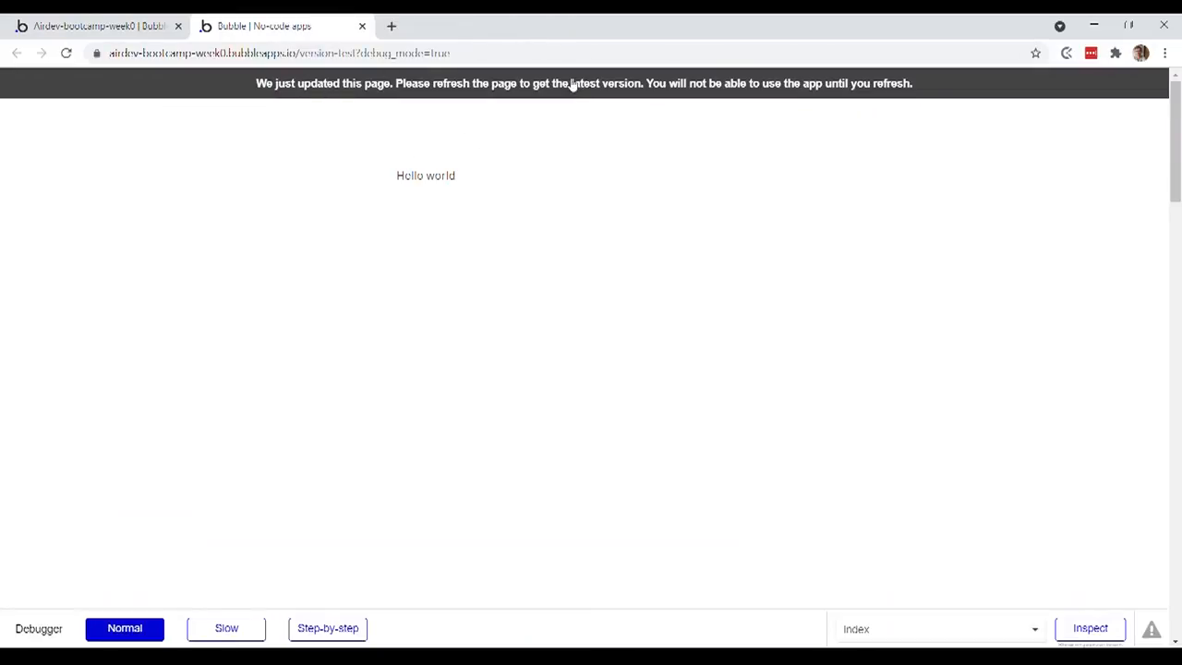
{"action": "mouse_move", "coordinate": [486, 90]}
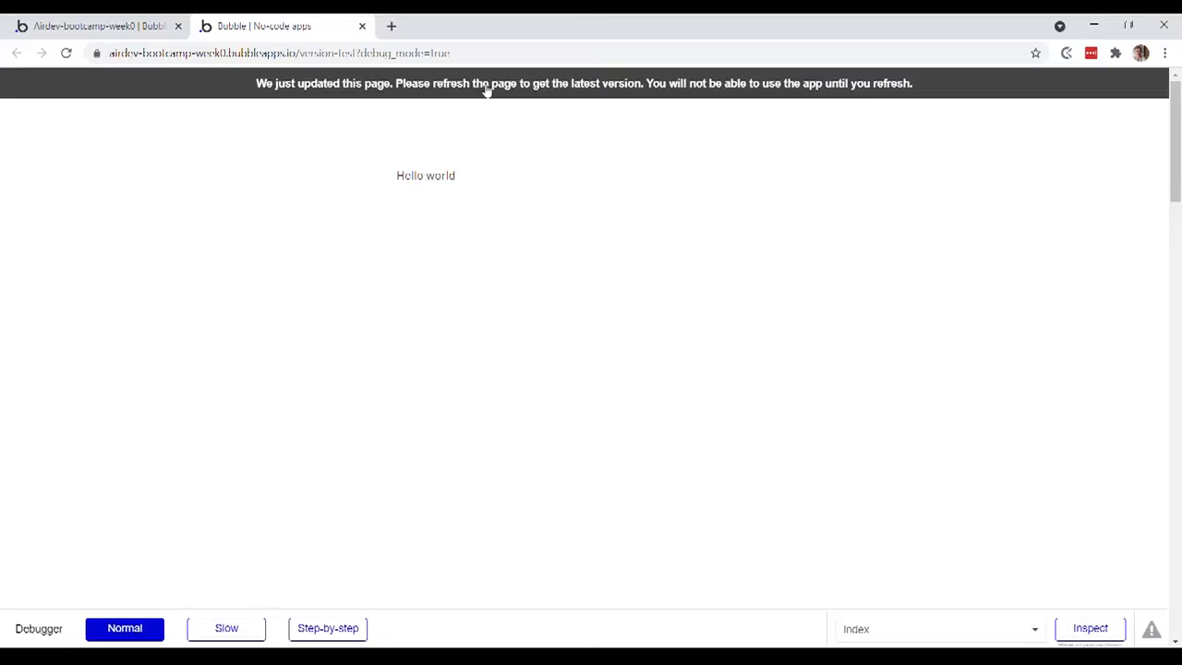
Refresh the preview to show Hello world top right and the new edit-me text
{"action": "left_click", "coordinate": [65, 53]}
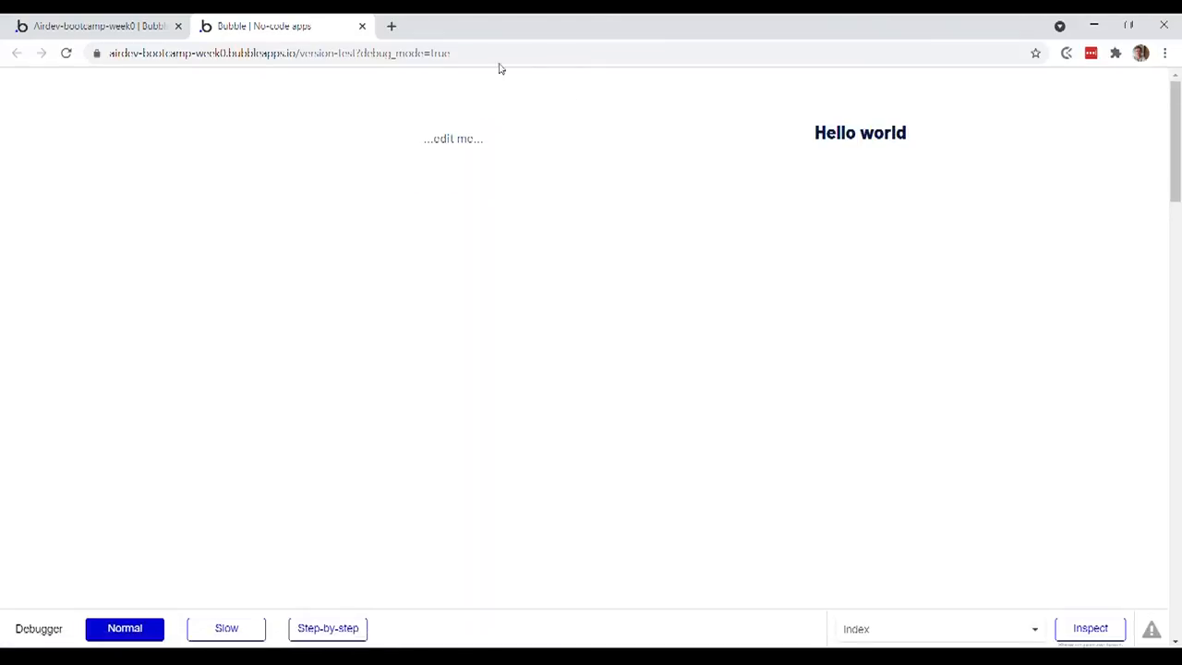
{"action": "mouse_move", "coordinate": [396, 190]}
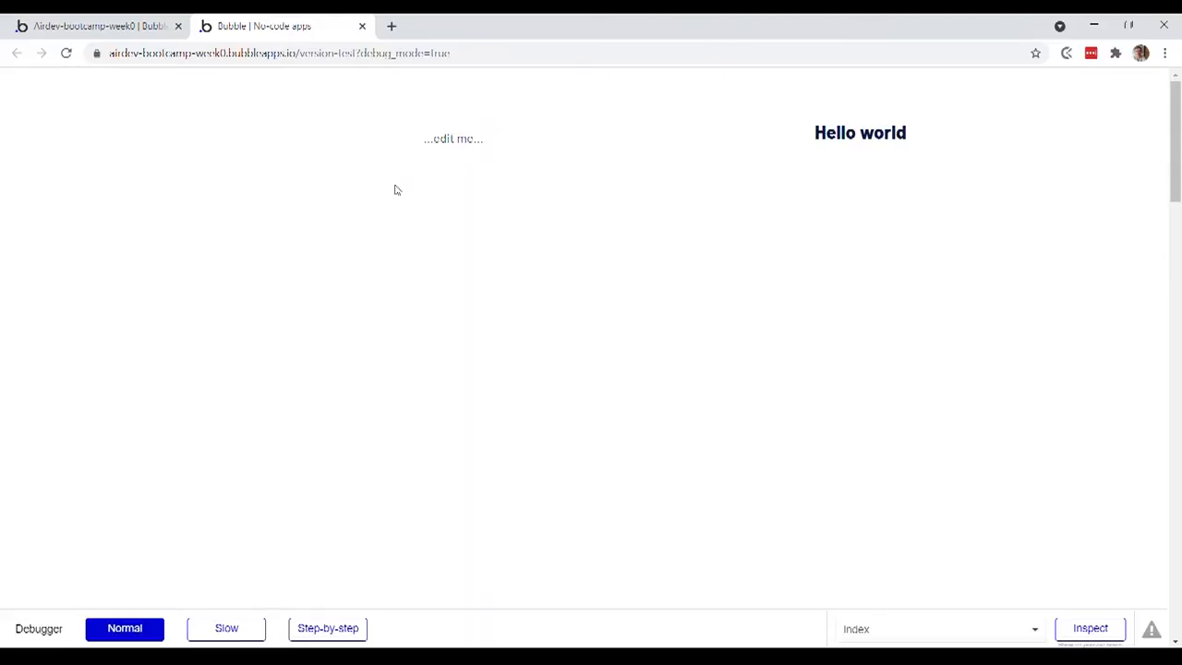
{"action": "mouse_move", "coordinate": [538, 204]}
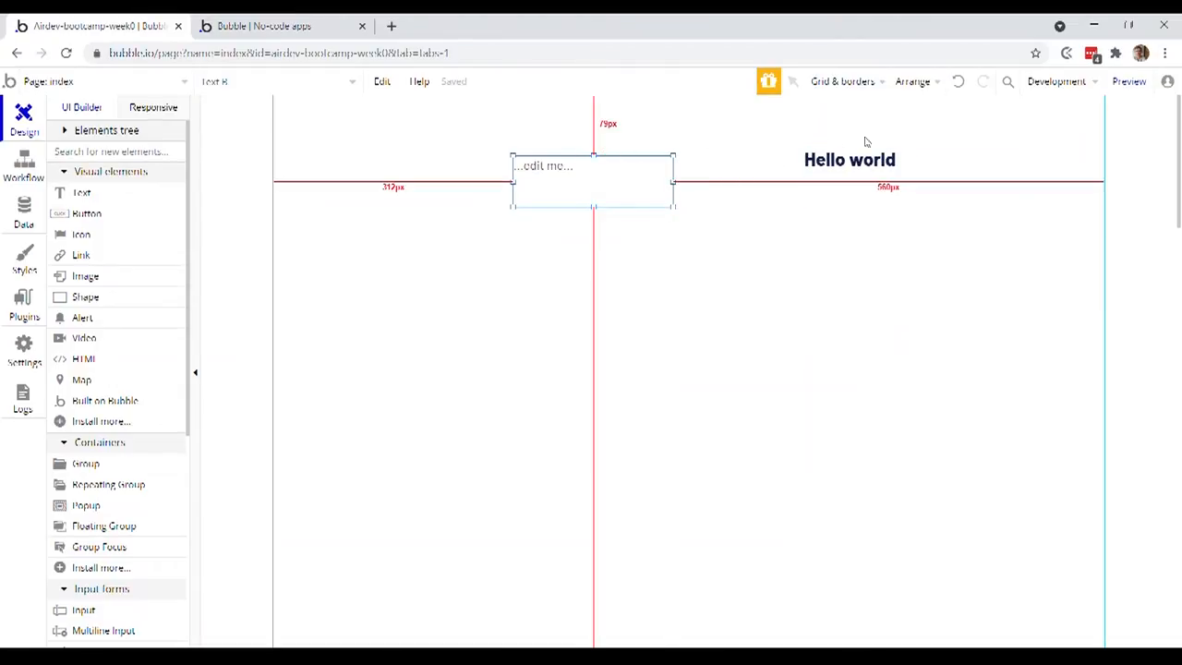
{"action": "left_click", "coordinate": [1128, 81]}
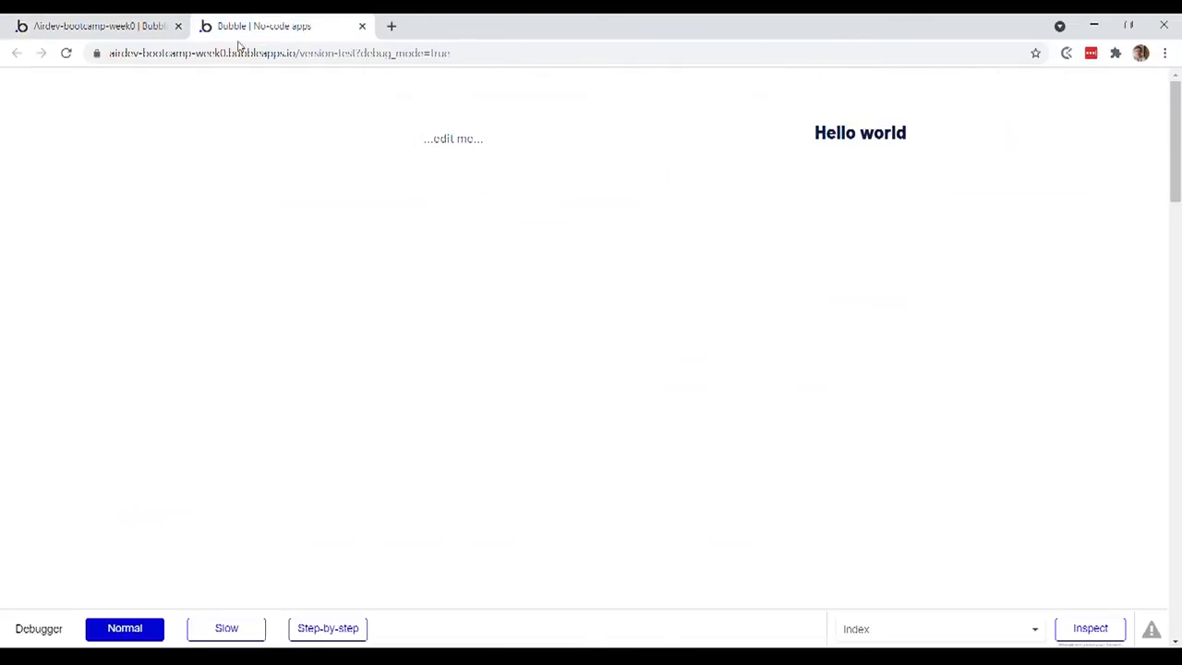
{"action": "mouse_move", "coordinate": [432, 213]}
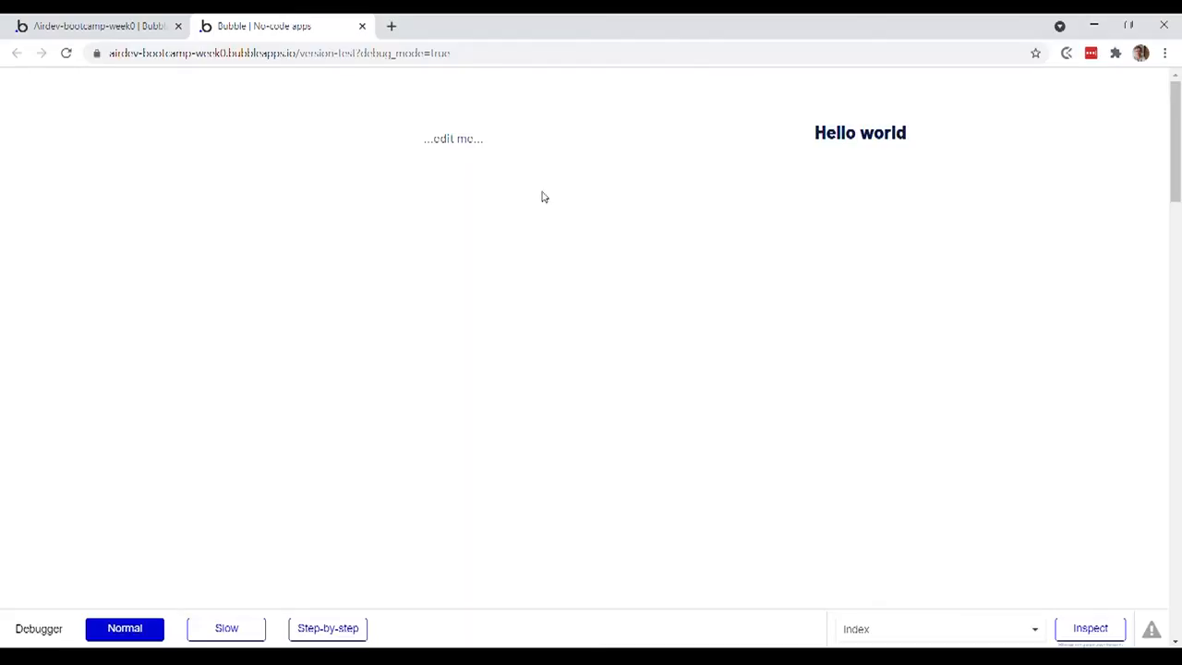
{"action": "mouse_move", "coordinate": [546, 188]}
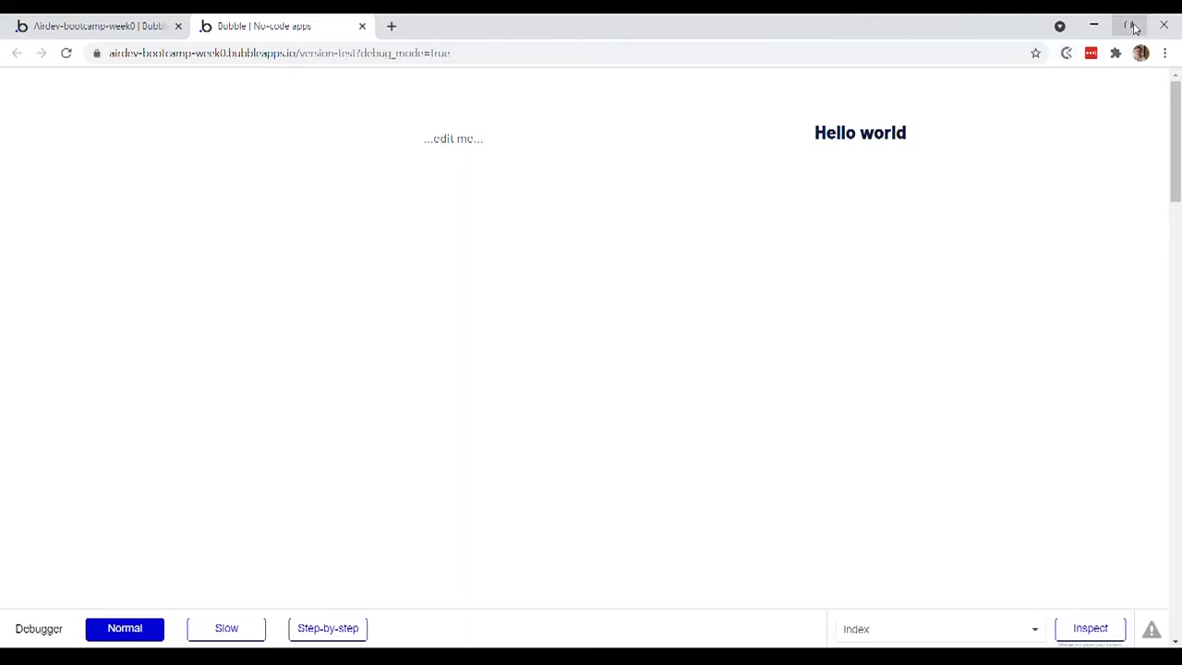
{"action": "mouse_move", "coordinate": [1130, 26]}
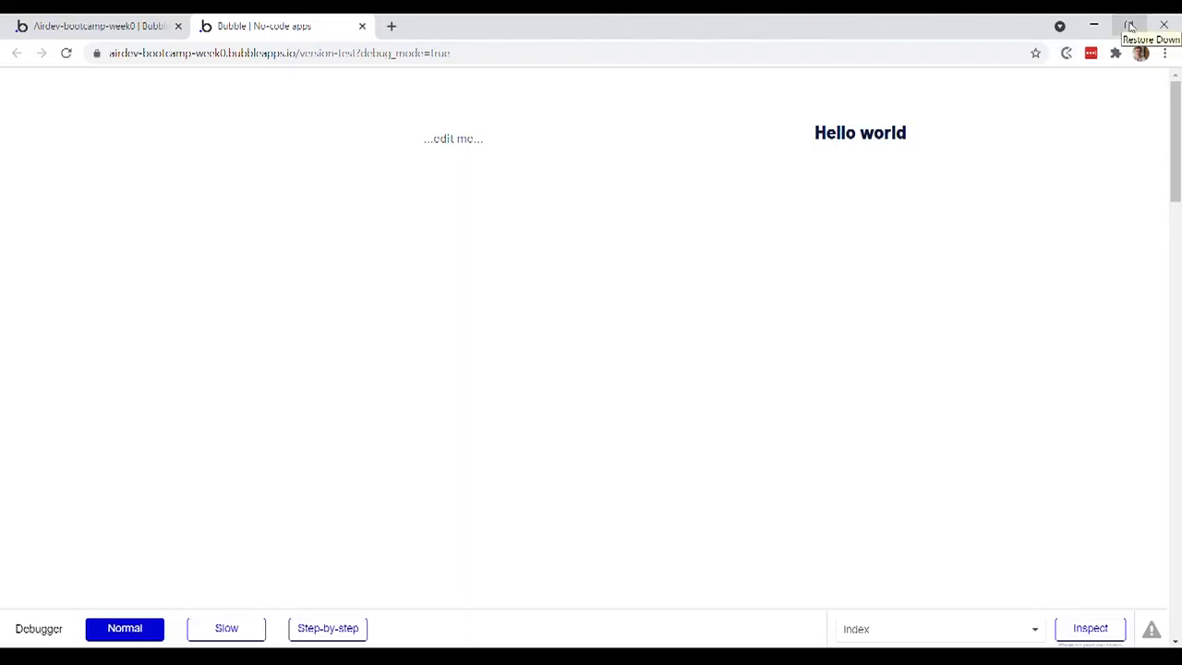
Restore down the browser and narrow its window to test the preview layout
{"action": "left_click", "coordinate": [1129, 25]}
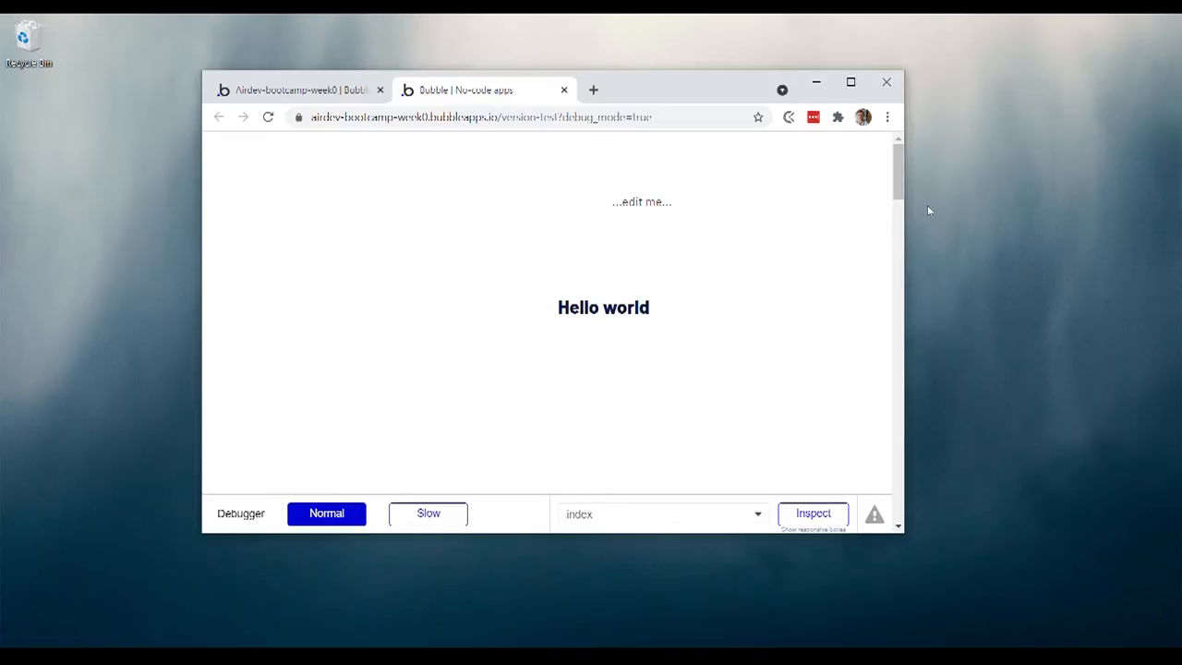
{"action": "mouse_move", "coordinate": [891, 240]}
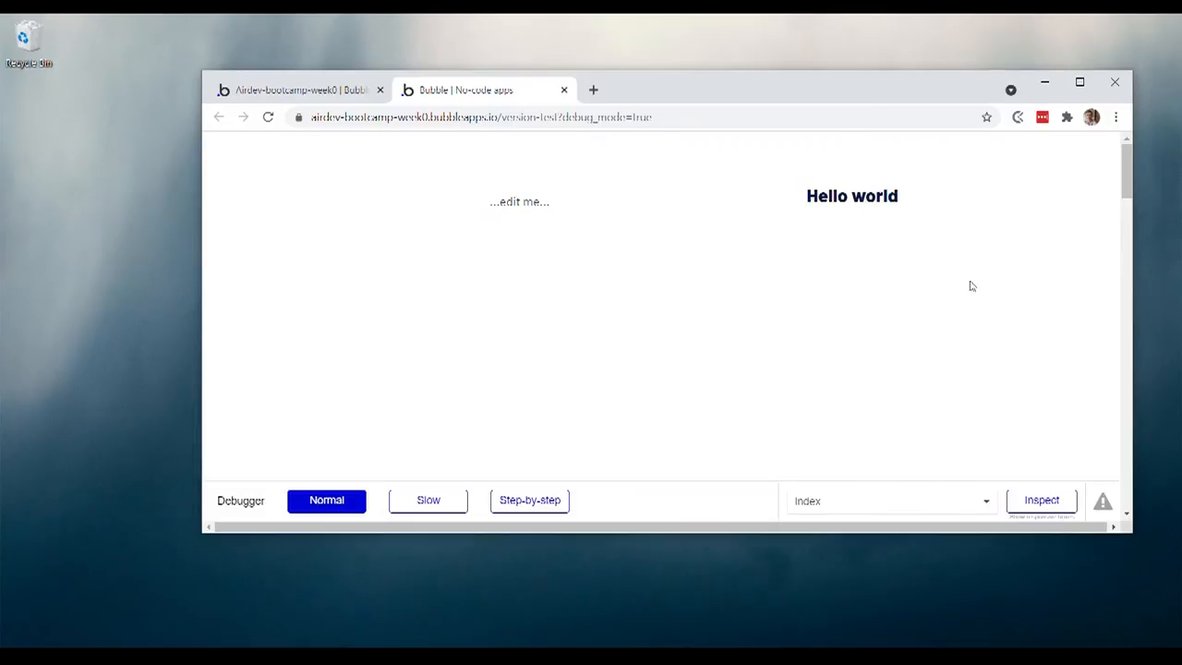
{"action": "mouse_move", "coordinate": [1133, 259]}
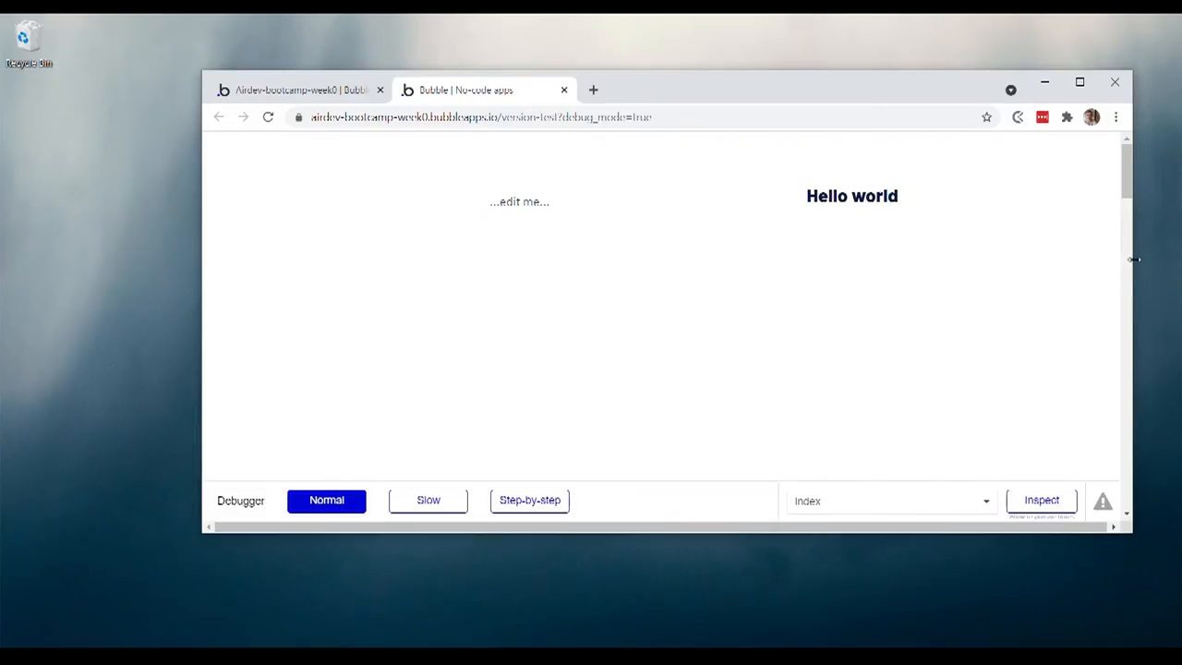
{"action": "left_click_drag", "start_coordinate": [1134, 267], "coordinate": [1046, 267]}
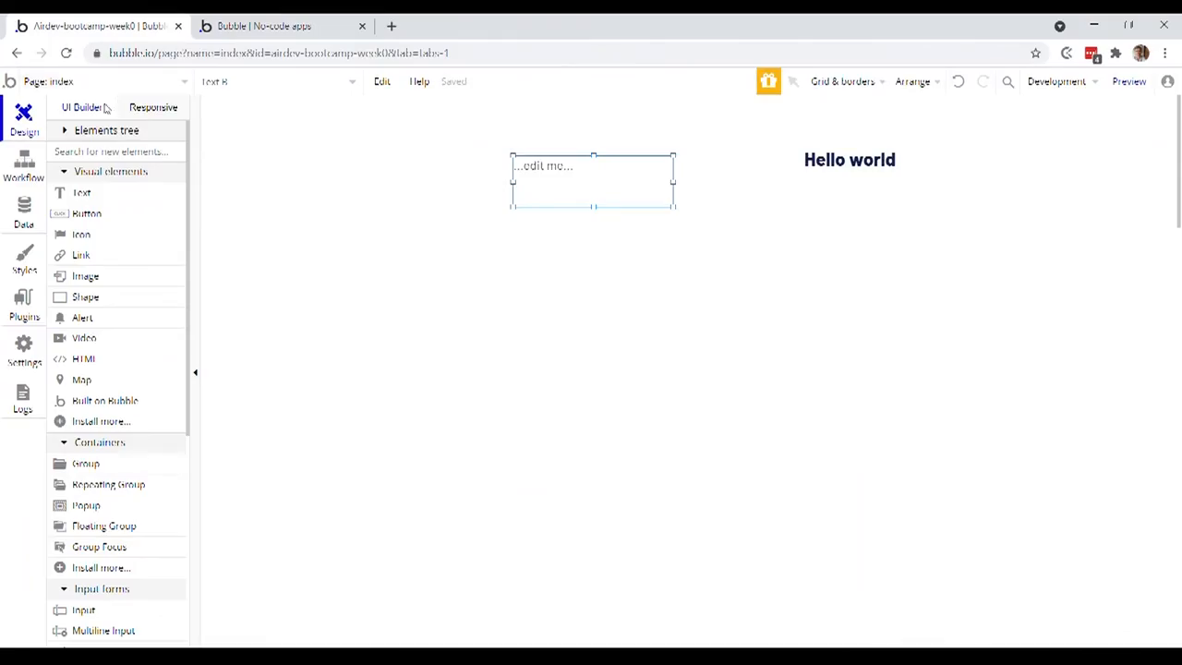
{"action": "left_click", "coordinate": [153, 107]}
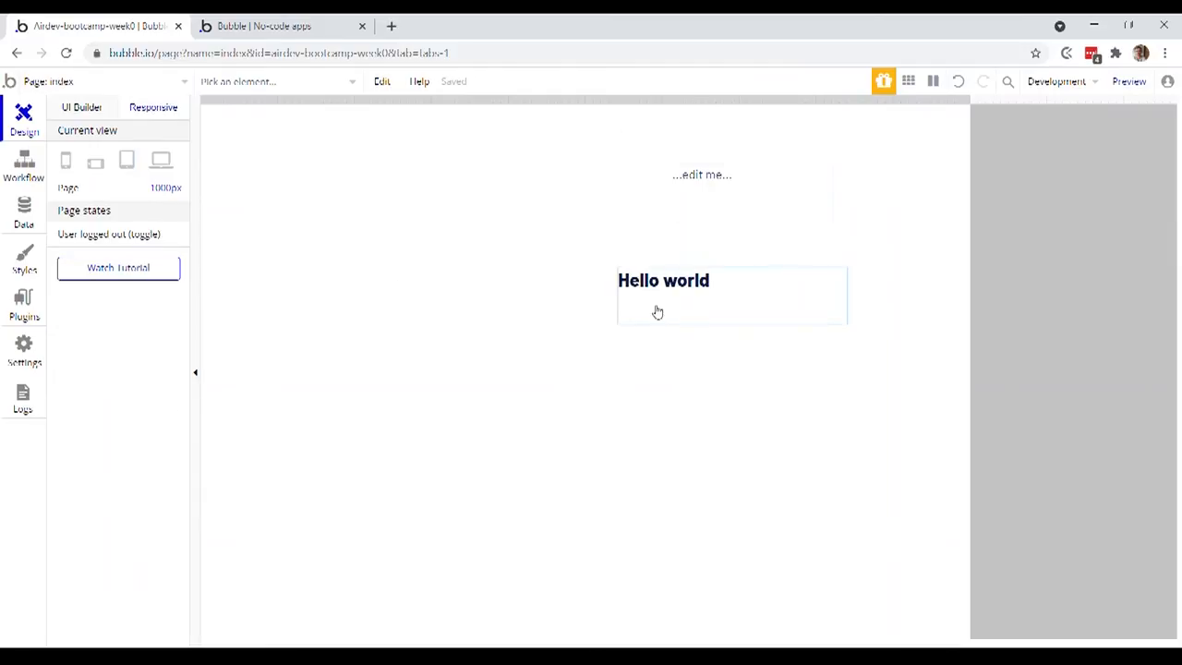
{"action": "left_click", "coordinate": [663, 280]}
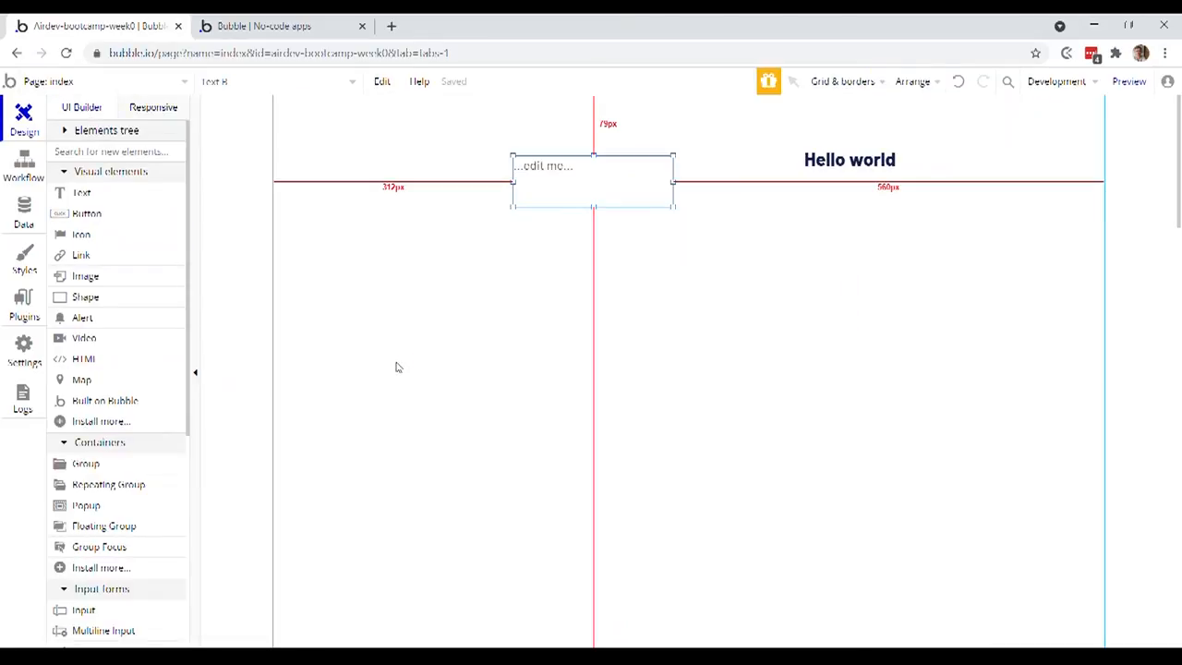
{"action": "mouse_move", "coordinate": [454, 352]}
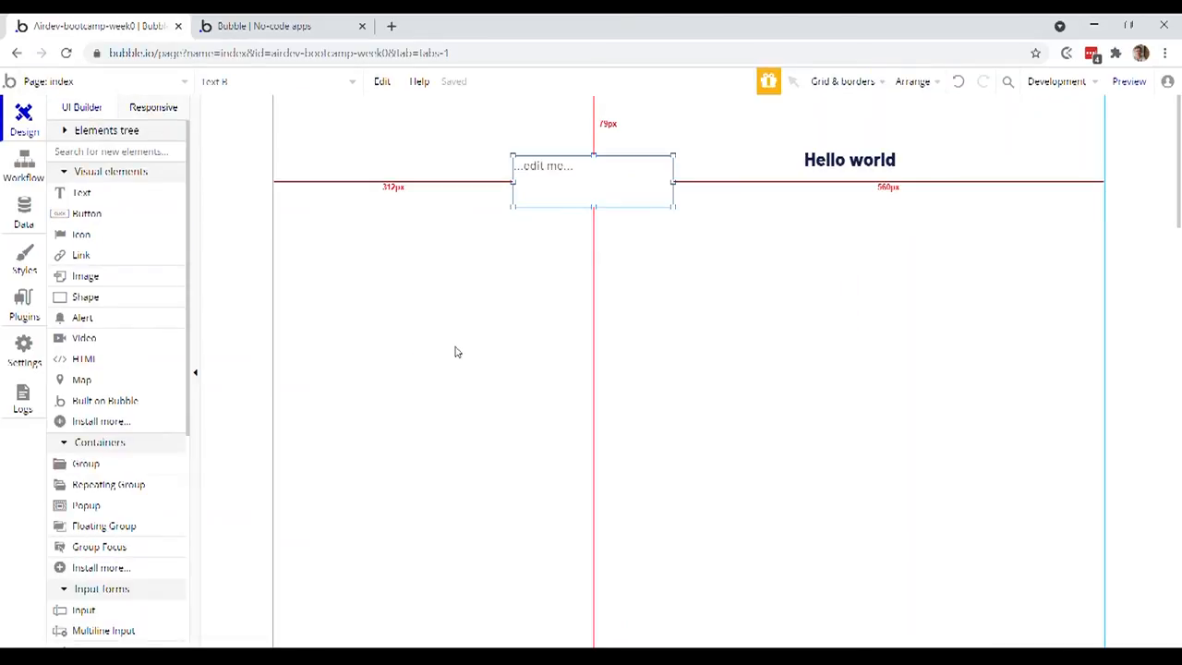
{"action": "mouse_move", "coordinate": [478, 371]}
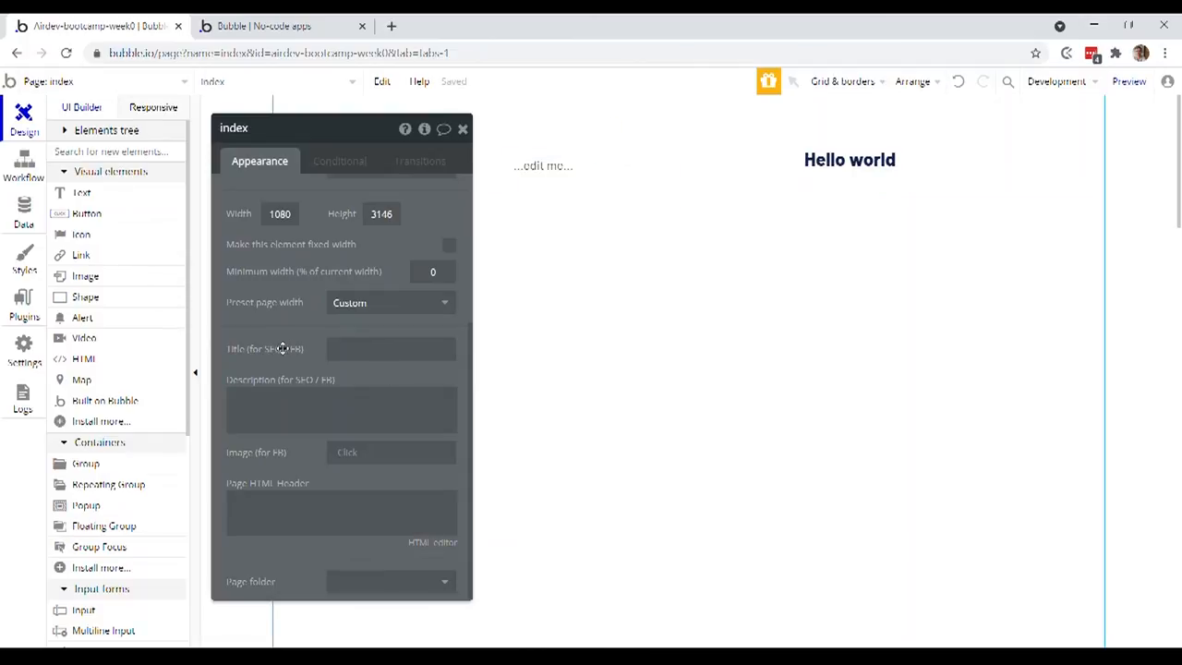
Review the index page's 1080 by 3146 size and fixed-width setting in its Appearance editor
{"action": "left_click_drag", "start_coordinate": [233, 127], "coordinate": [664, 201]}
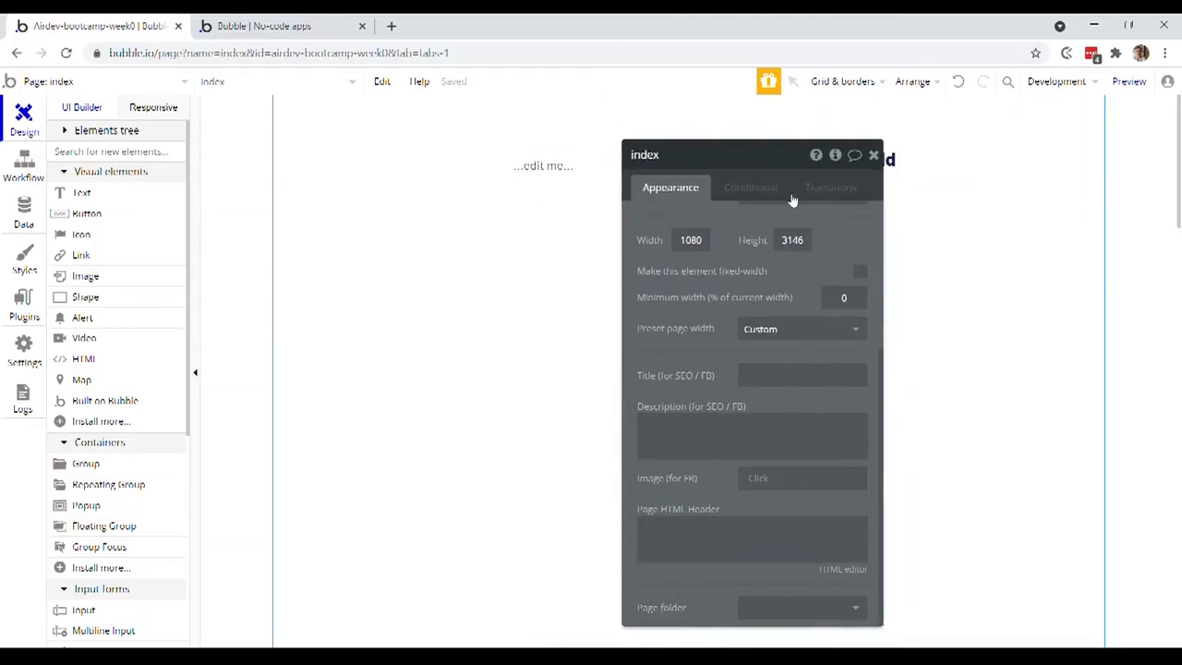
{"action": "mouse_move", "coordinate": [580, 162]}
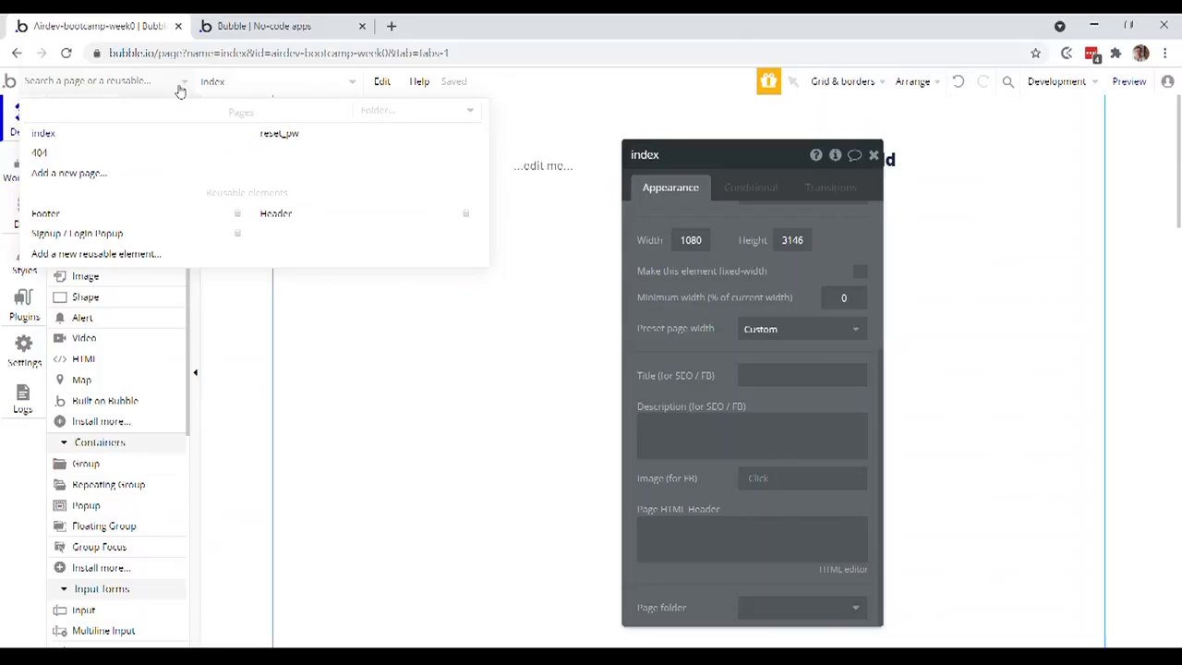
{"action": "mouse_move", "coordinate": [263, 112]}
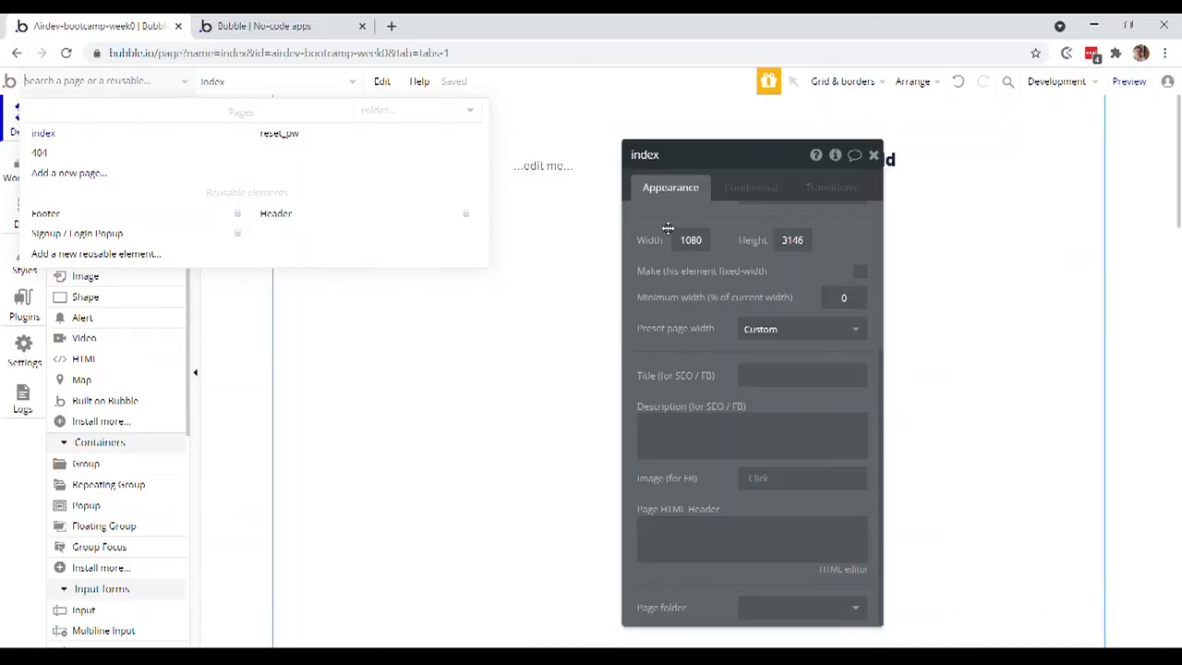
{"action": "mouse_move", "coordinate": [694, 311]}
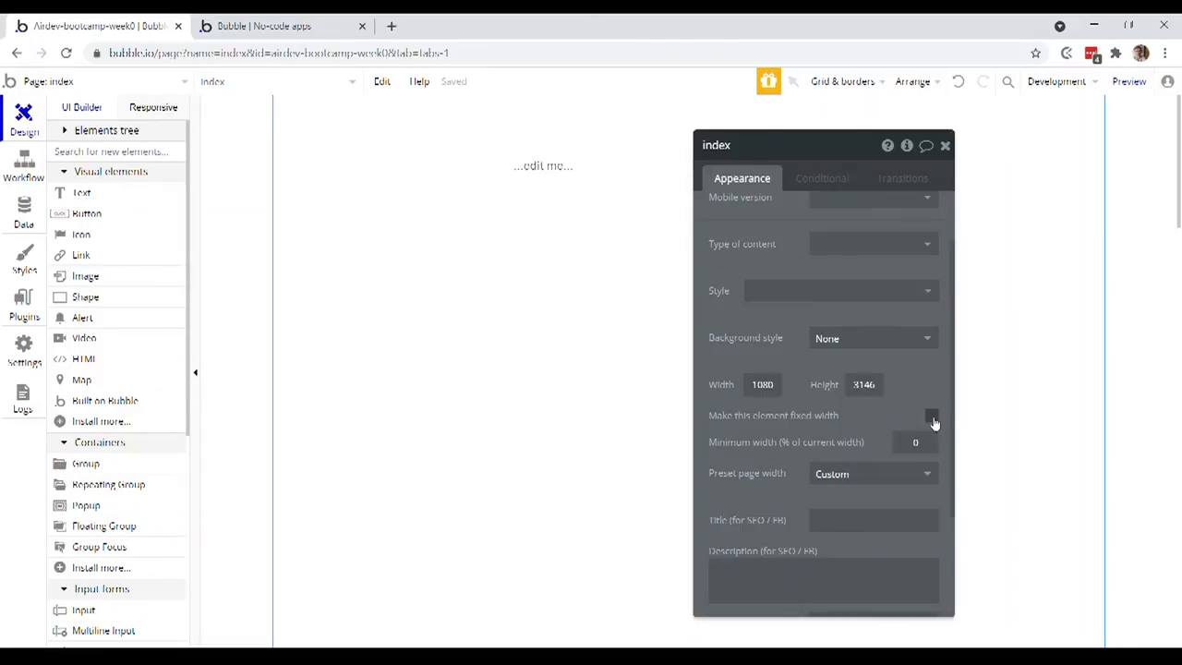
{"action": "mouse_move", "coordinate": [933, 423]}
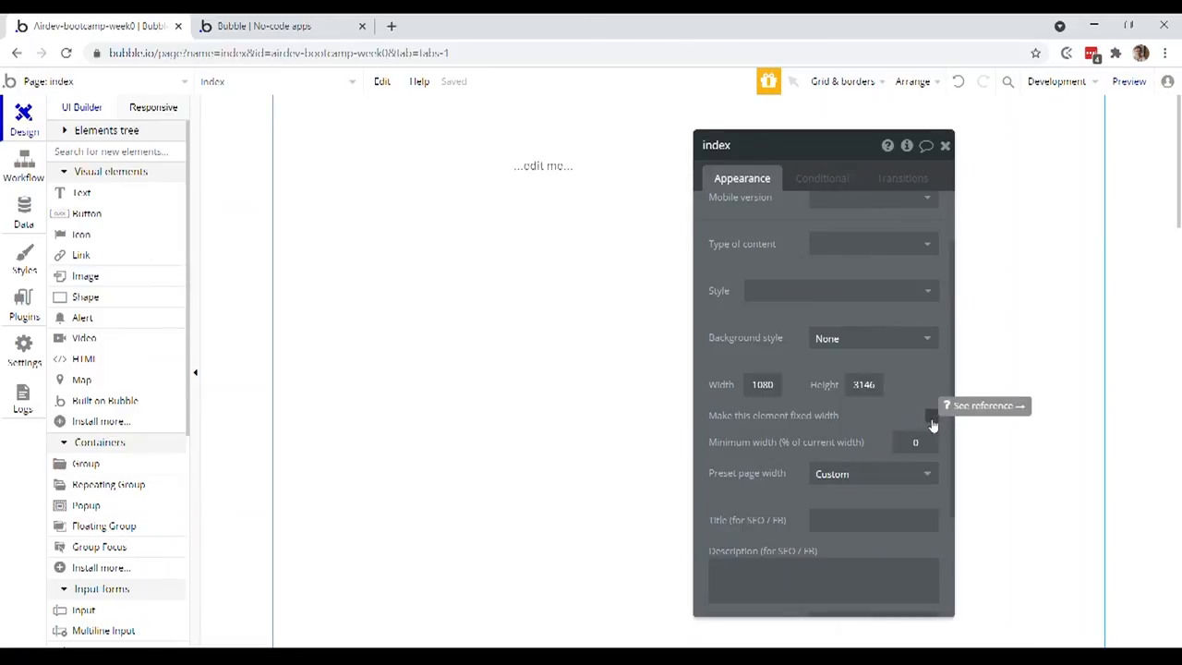
{"action": "left_click", "coordinate": [930, 416]}
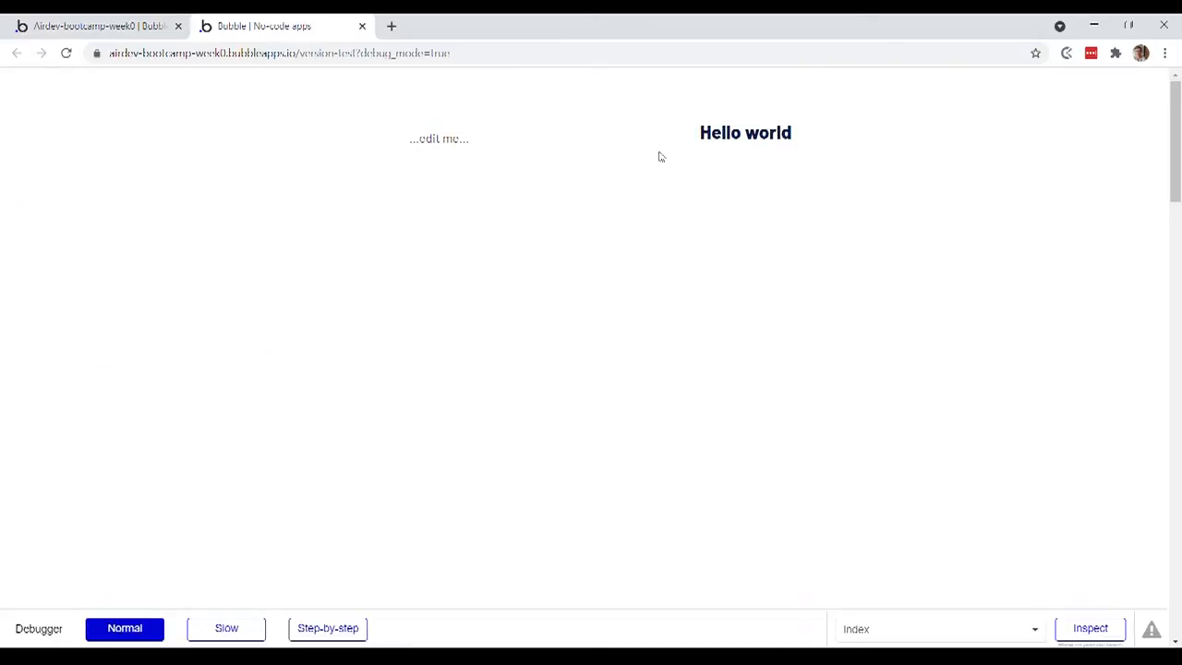
{"action": "mouse_move", "coordinate": [646, 123]}
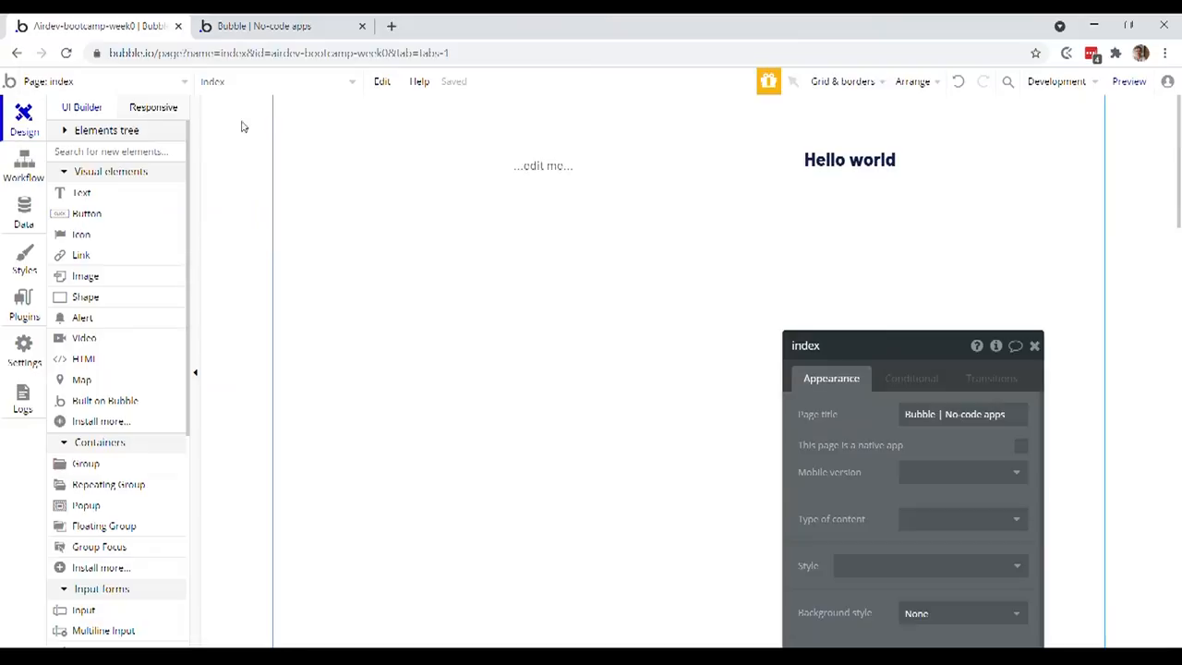
Return to the editor and select the '...edit me...' text element
{"action": "left_click", "coordinate": [848, 159]}
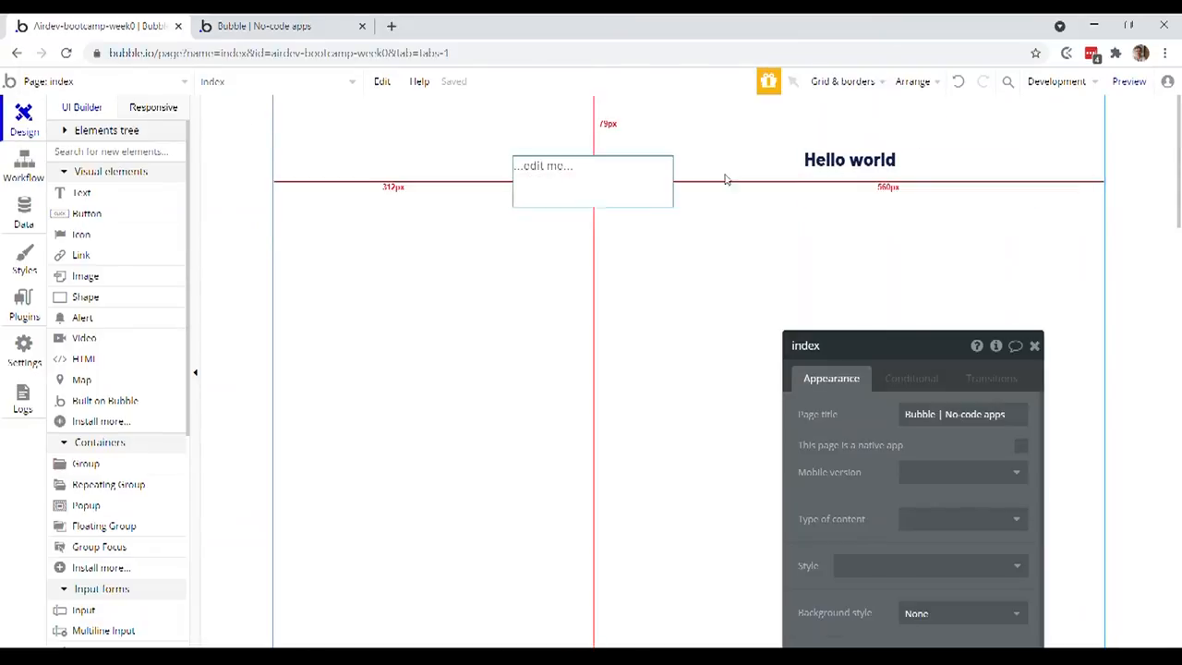
{"action": "left_click", "coordinate": [1128, 81]}
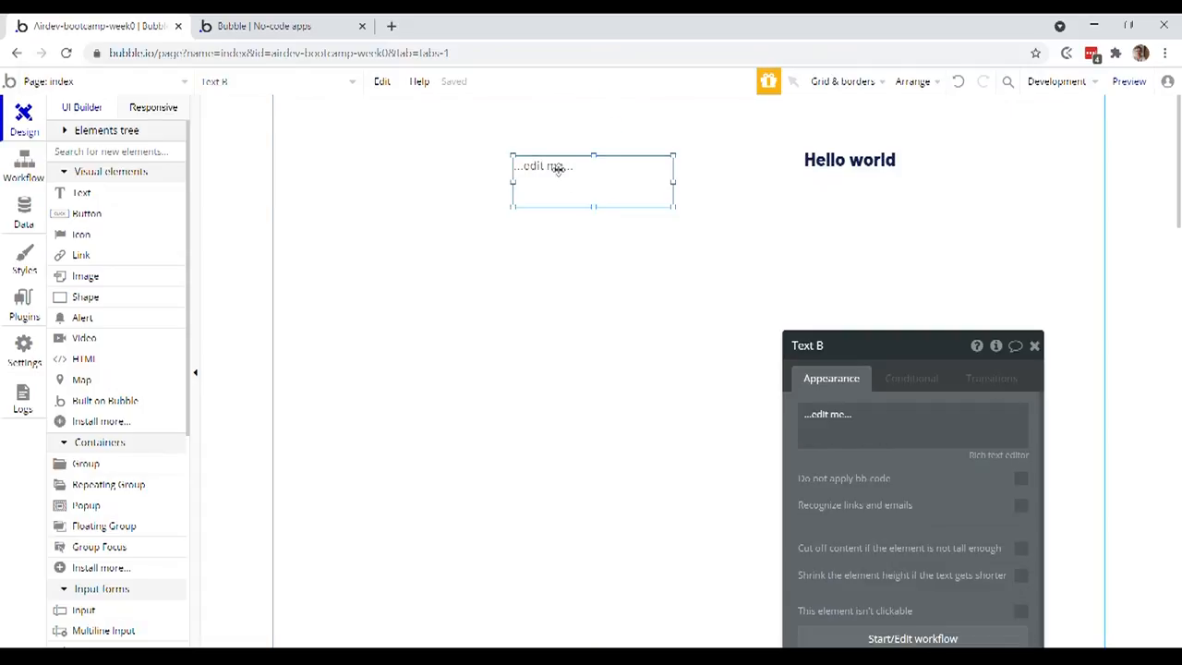
Add a button element to the index page and open its settings
{"action": "left_click", "coordinate": [1034, 346]}
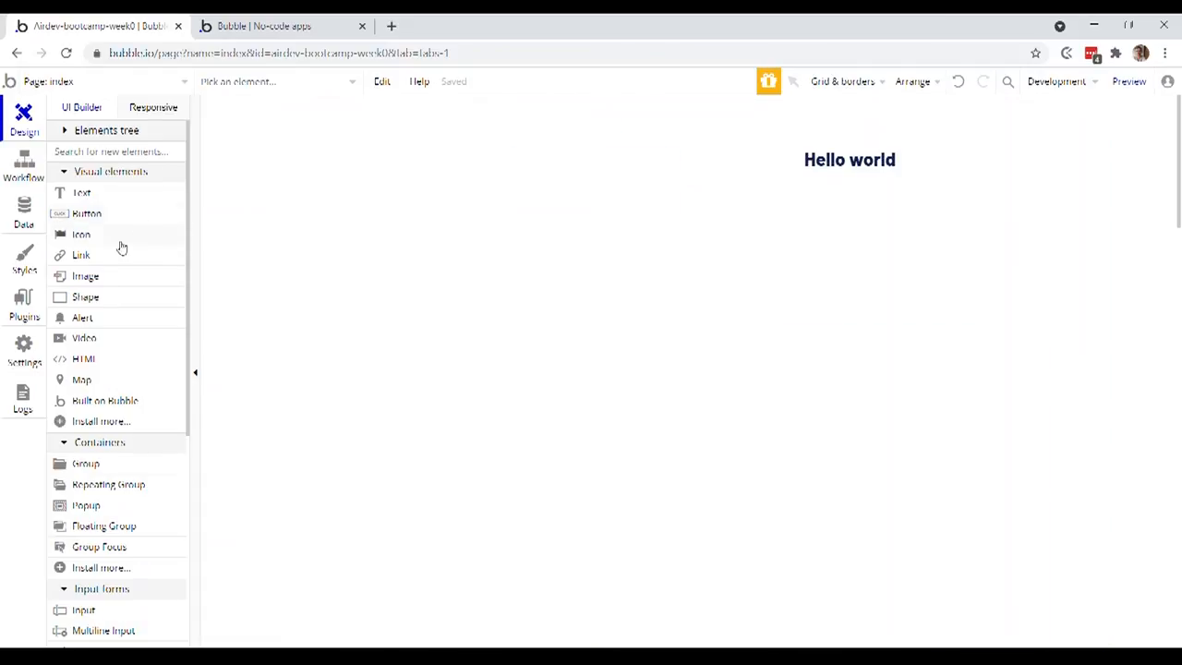
{"action": "left_click", "coordinate": [86, 214]}
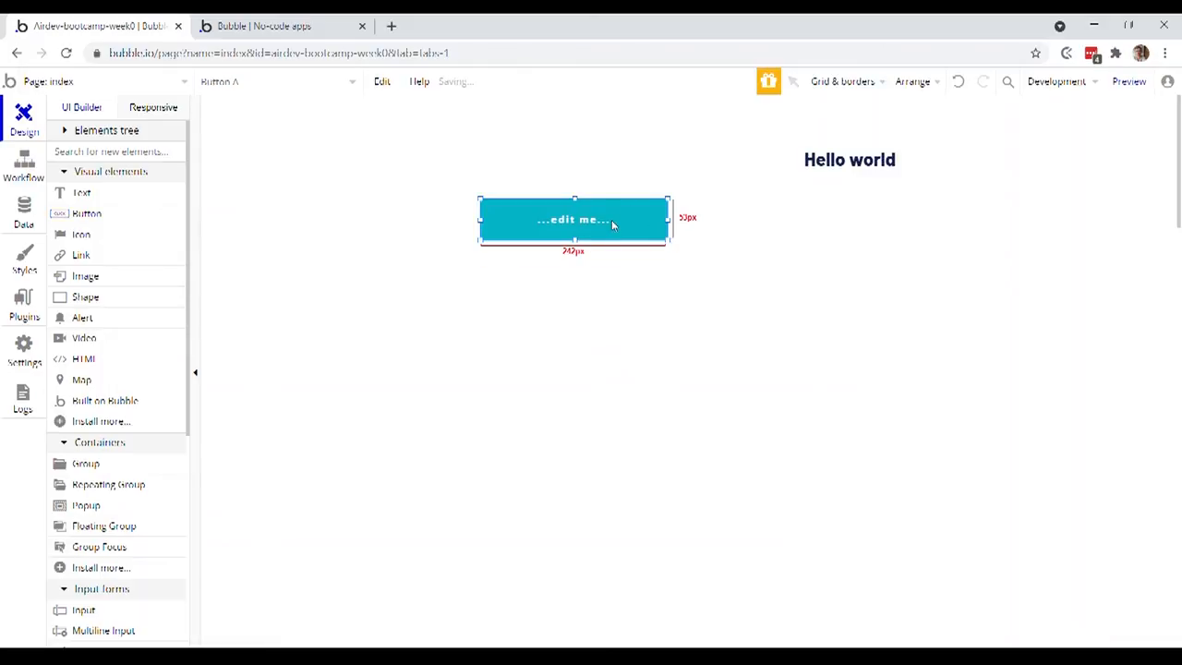
{"action": "left_click", "coordinate": [572, 219]}
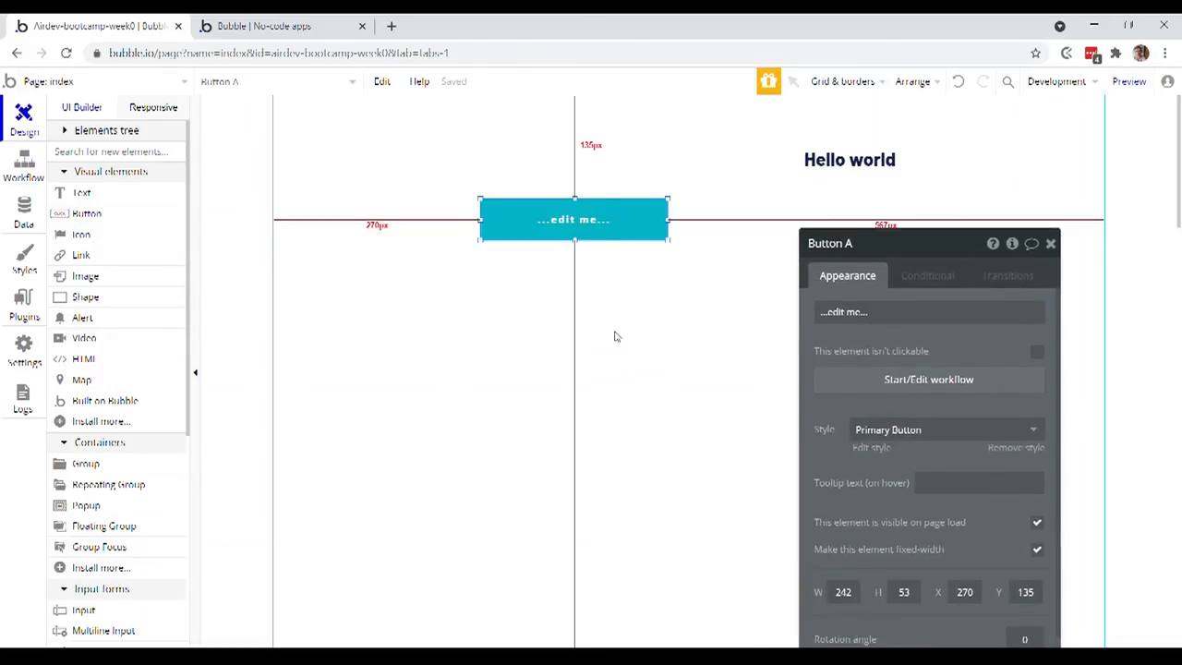
{"action": "mouse_move", "coordinate": [443, 300]}
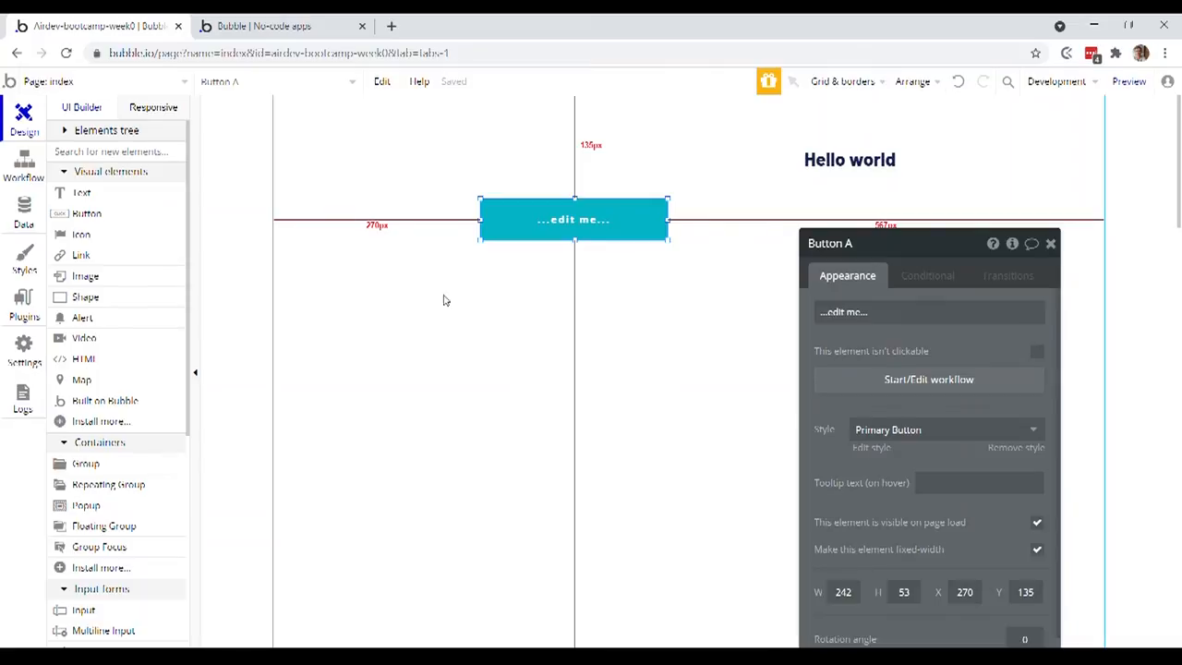
{"action": "mouse_move", "coordinate": [134, 233]}
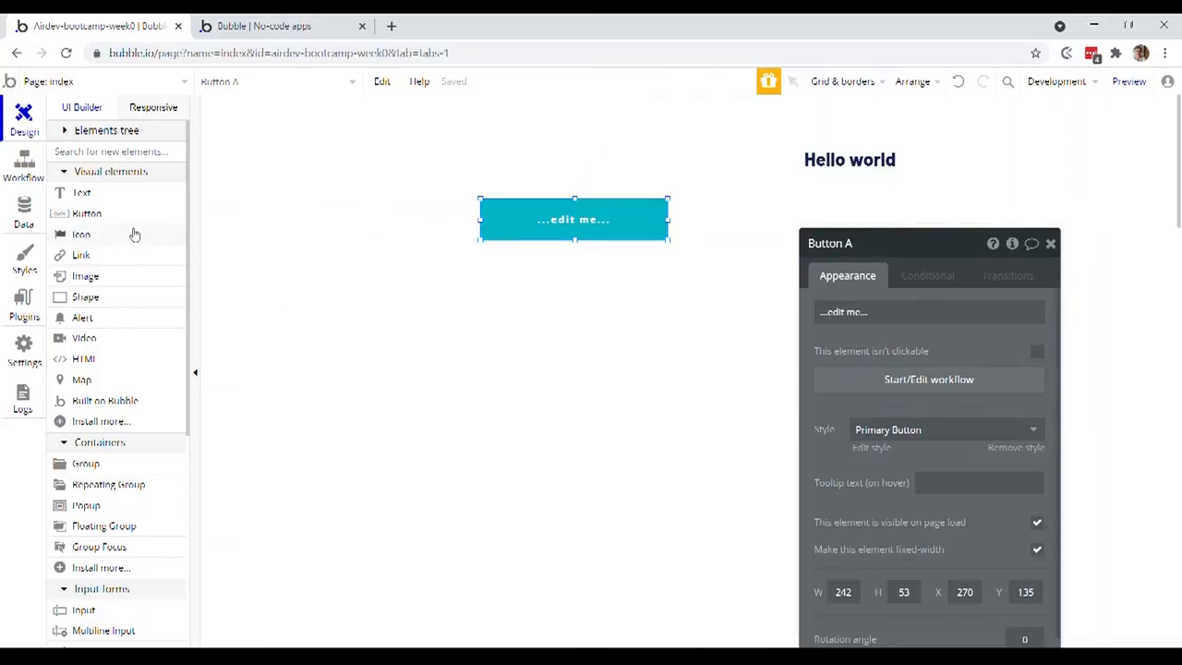
Add an image element and a map showing Auckland, opening each one's settings
{"action": "left_click", "coordinate": [1050, 243]}
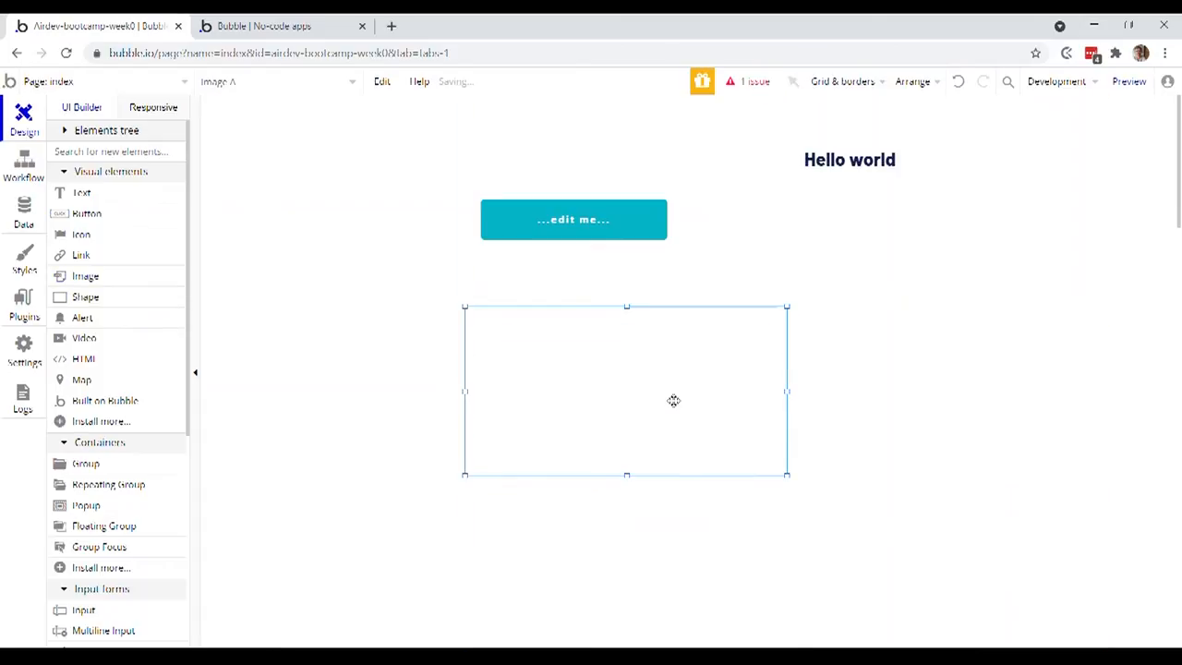
{"action": "left_click", "coordinate": [626, 390]}
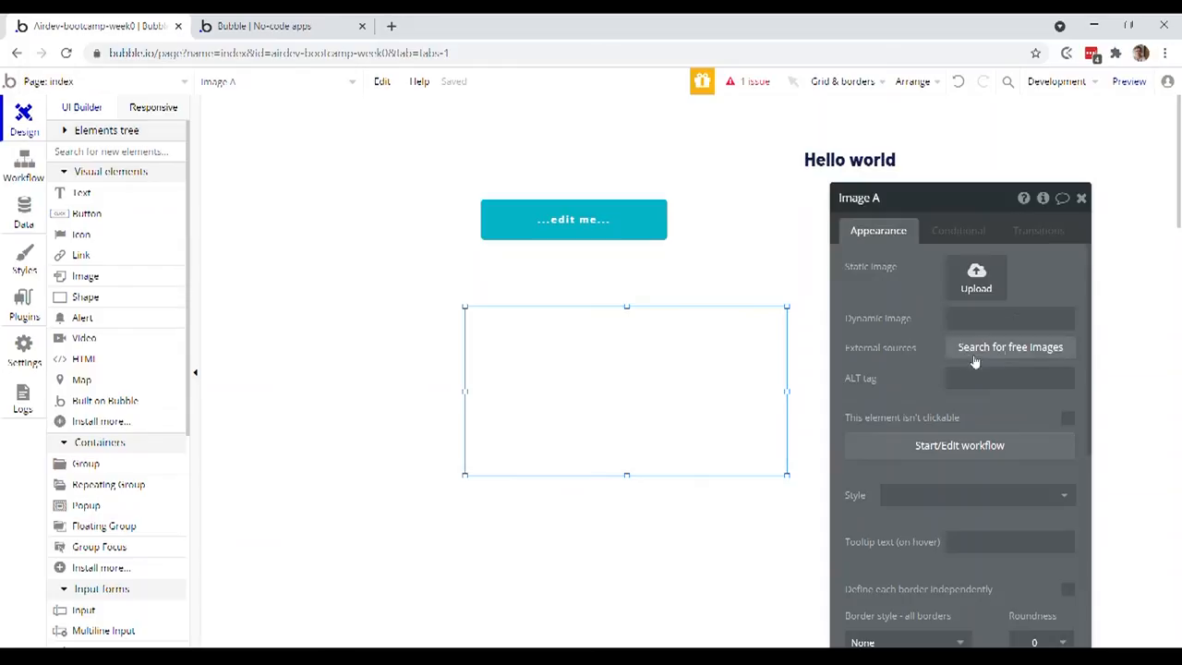
{"action": "left_click", "coordinate": [1006, 318]}
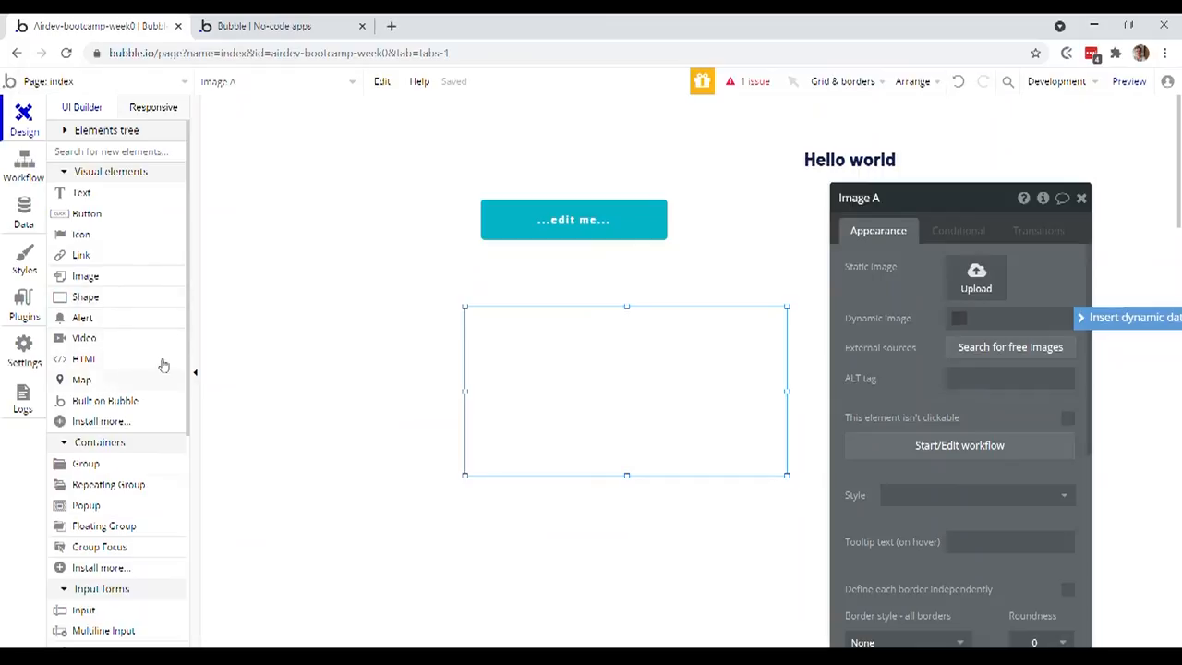
{"action": "mouse_move", "coordinate": [136, 349]}
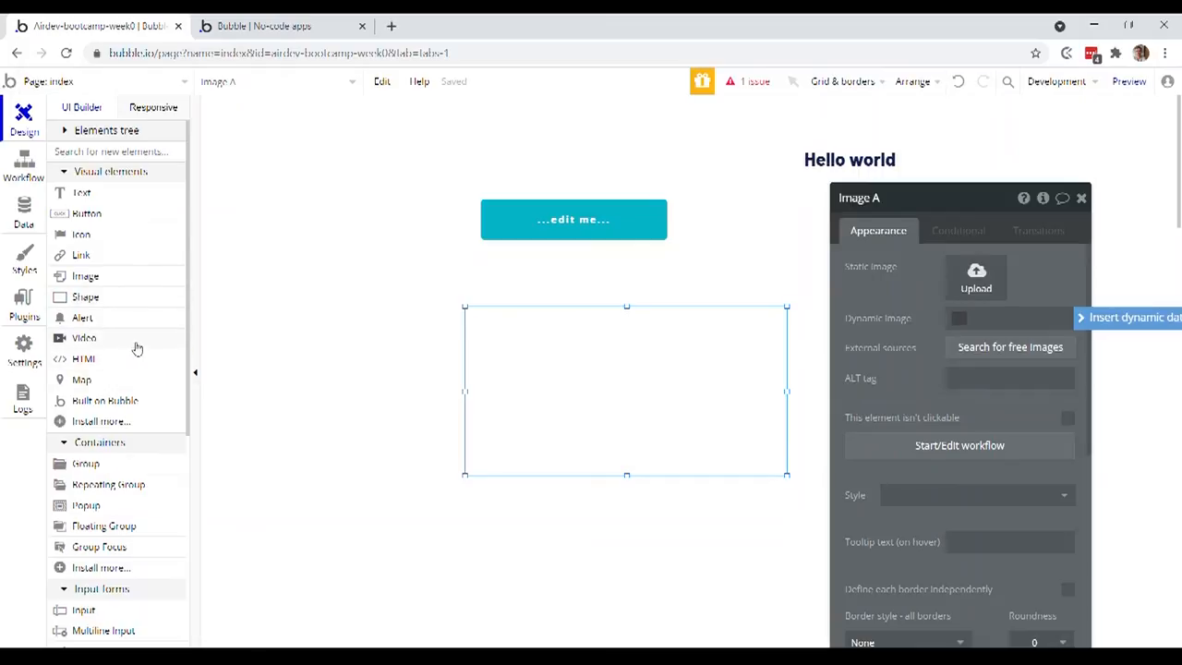
{"action": "mouse_move", "coordinate": [112, 374]}
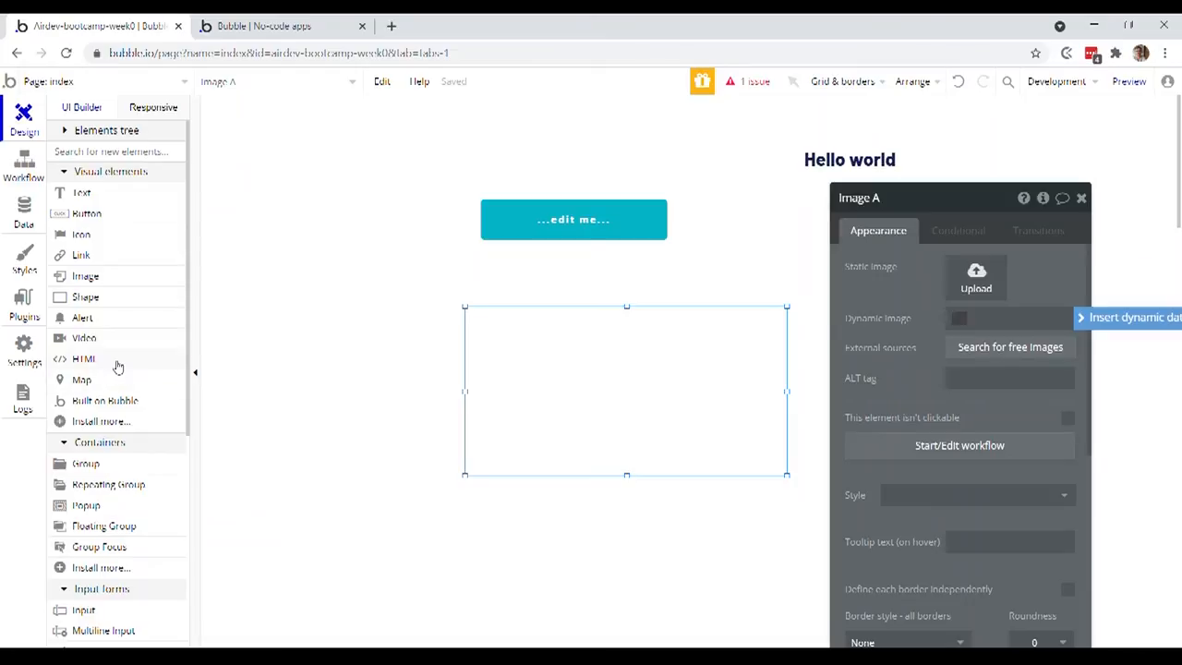
{"action": "left_click", "coordinate": [1007, 318]}
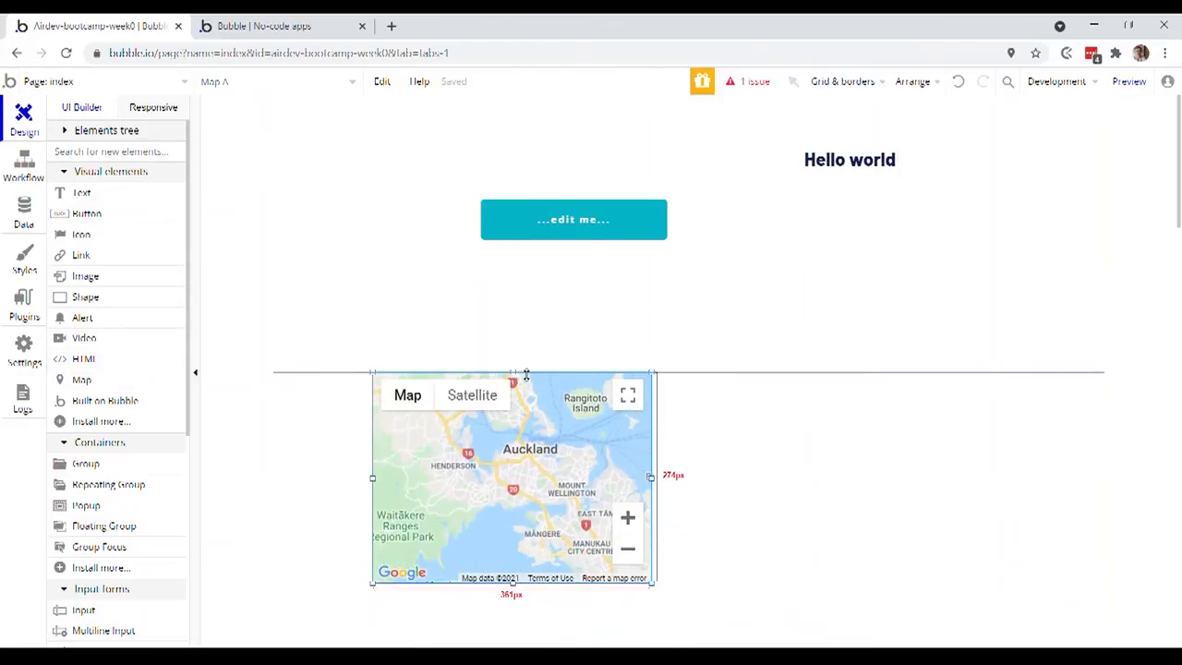
{"action": "left_click", "coordinate": [512, 477]}
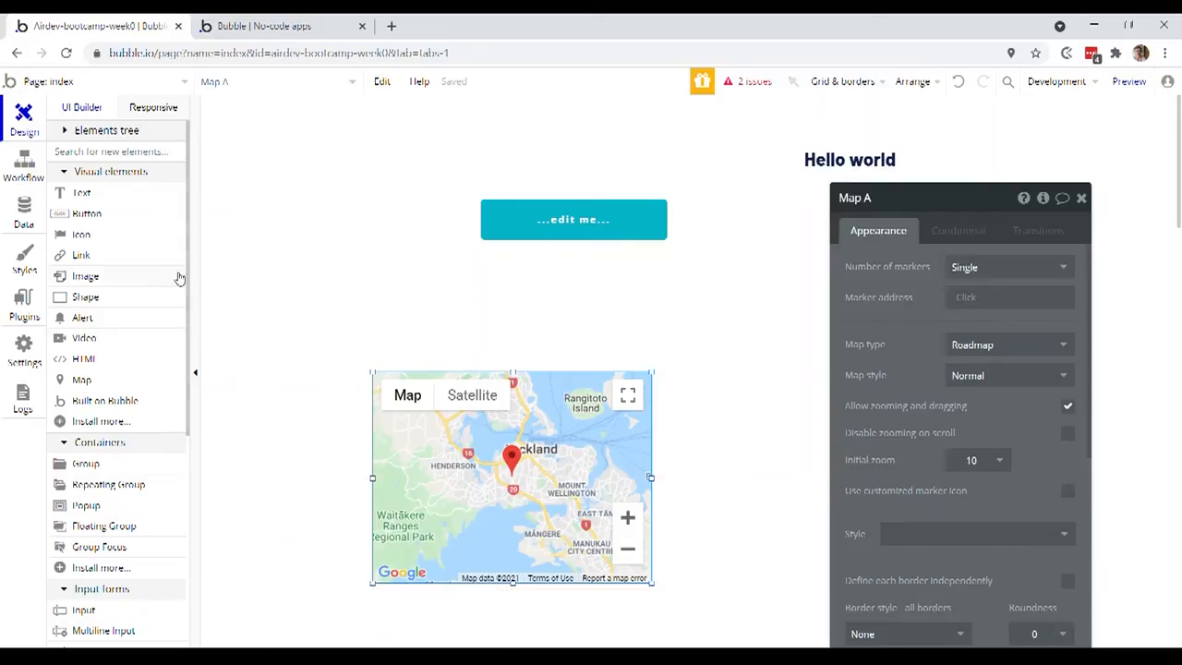
{"action": "mouse_move", "coordinate": [135, 379]}
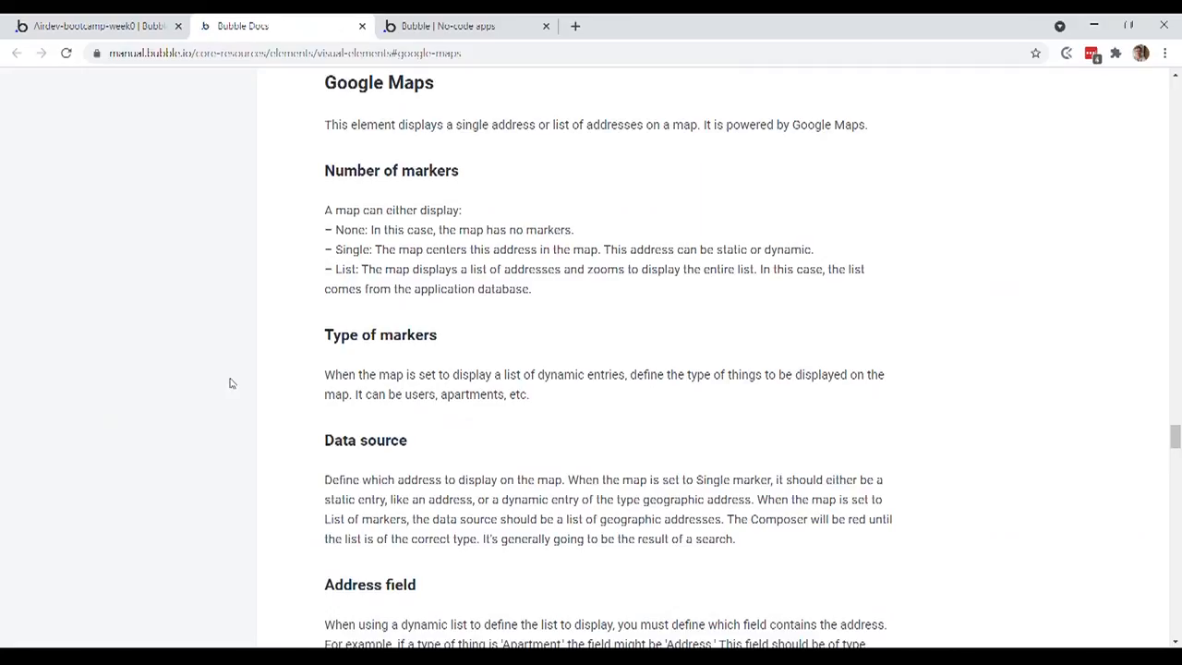
{"action": "mouse_move", "coordinate": [283, 380]}
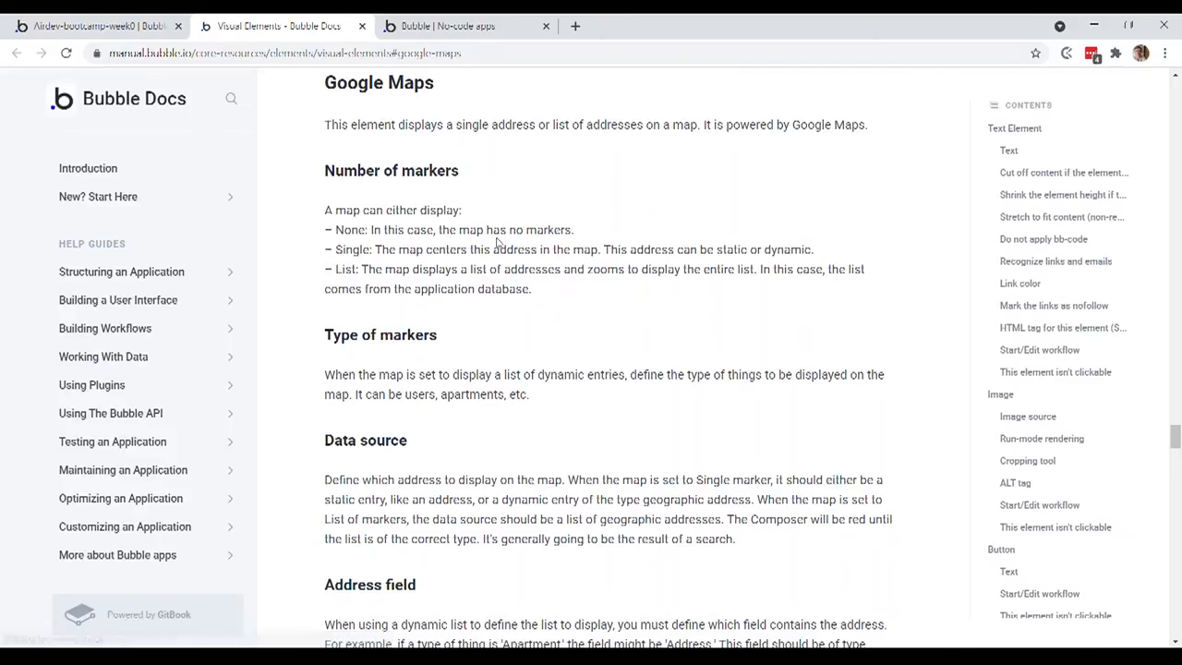
{"action": "mouse_move", "coordinate": [476, 194]}
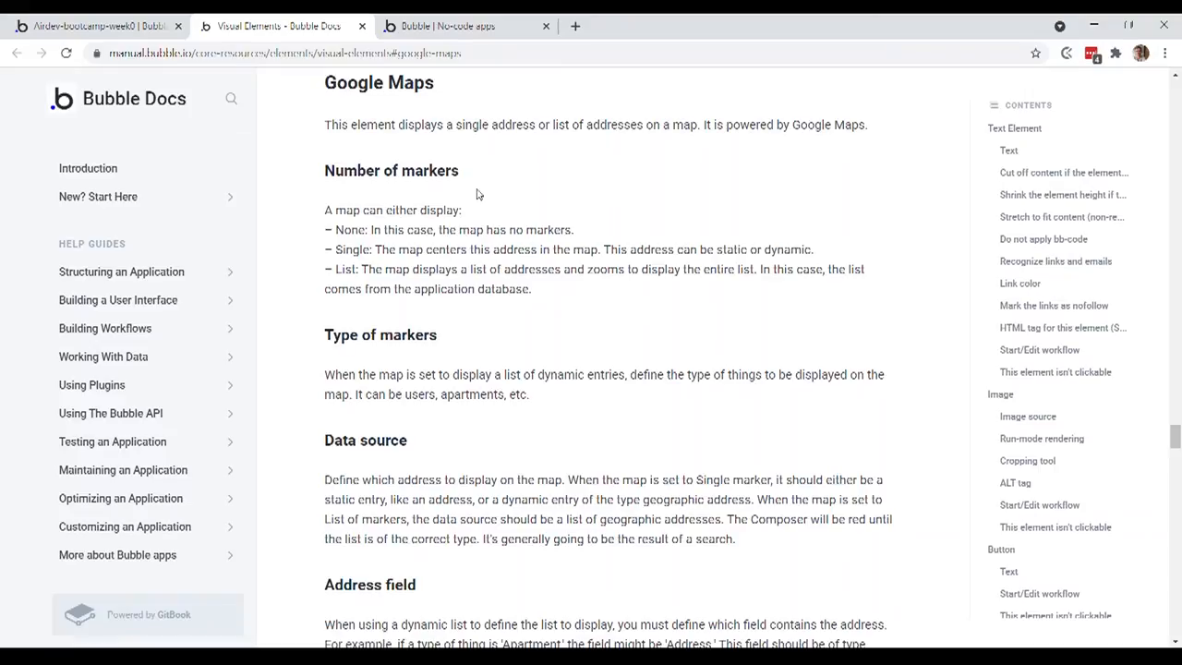
{"action": "mouse_move", "coordinate": [432, 205]}
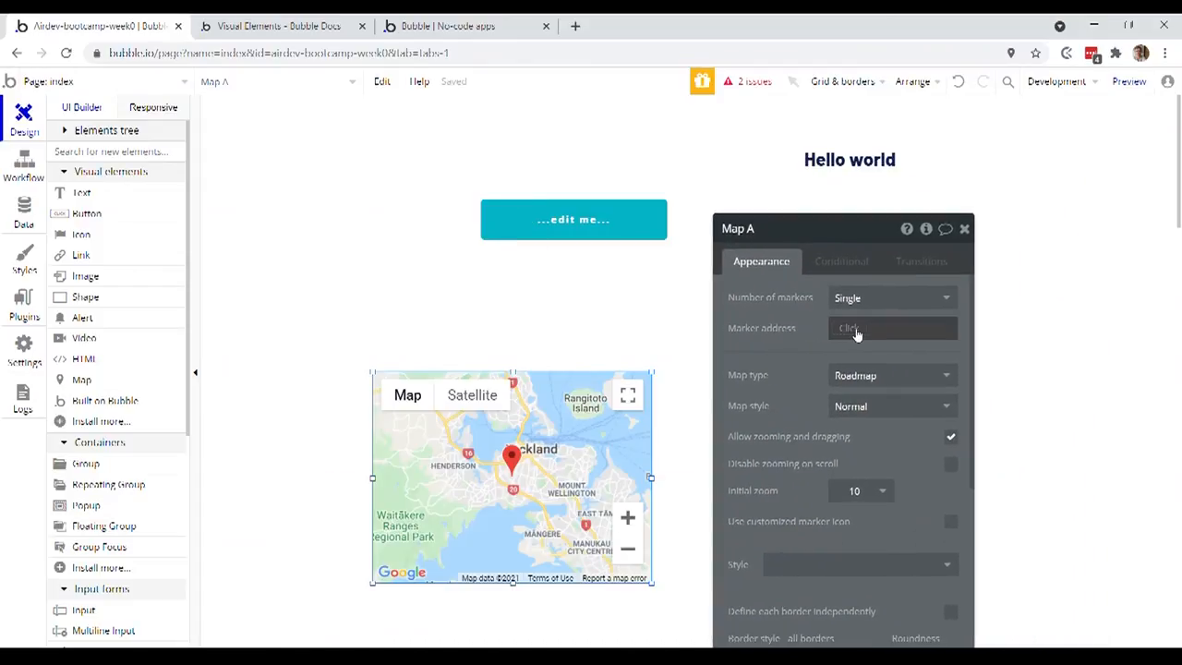
{"action": "mouse_move", "coordinate": [891, 328]}
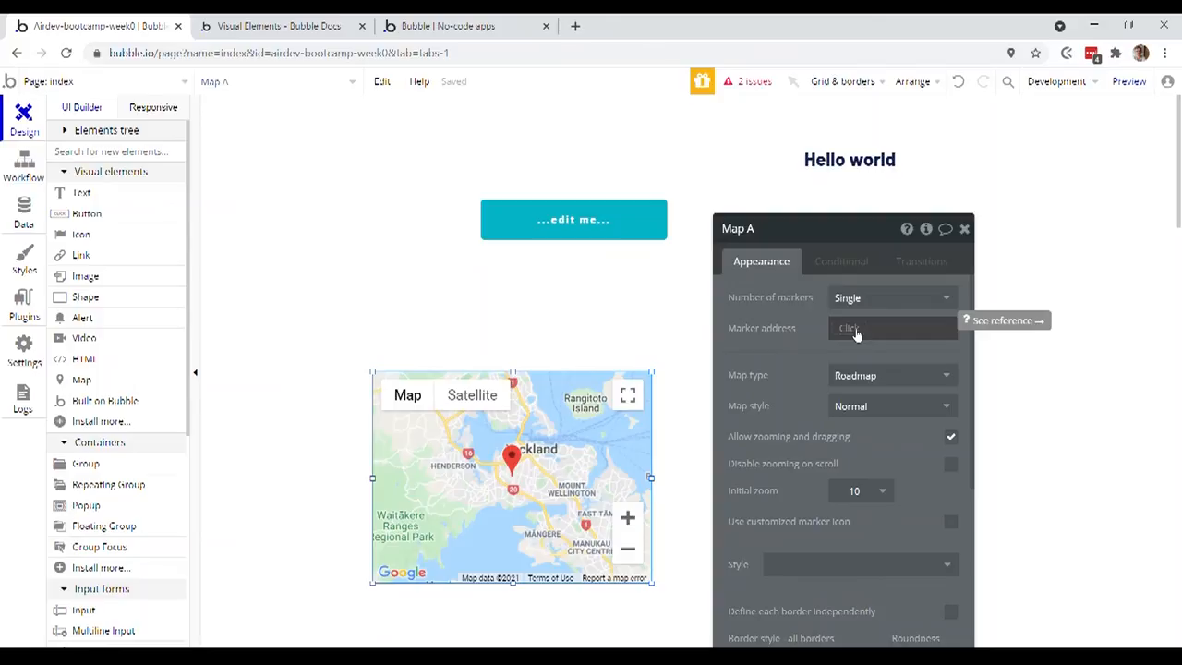
Open the Bubble Docs Google Maps reference on marker address options
{"action": "left_click", "coordinate": [277, 25]}
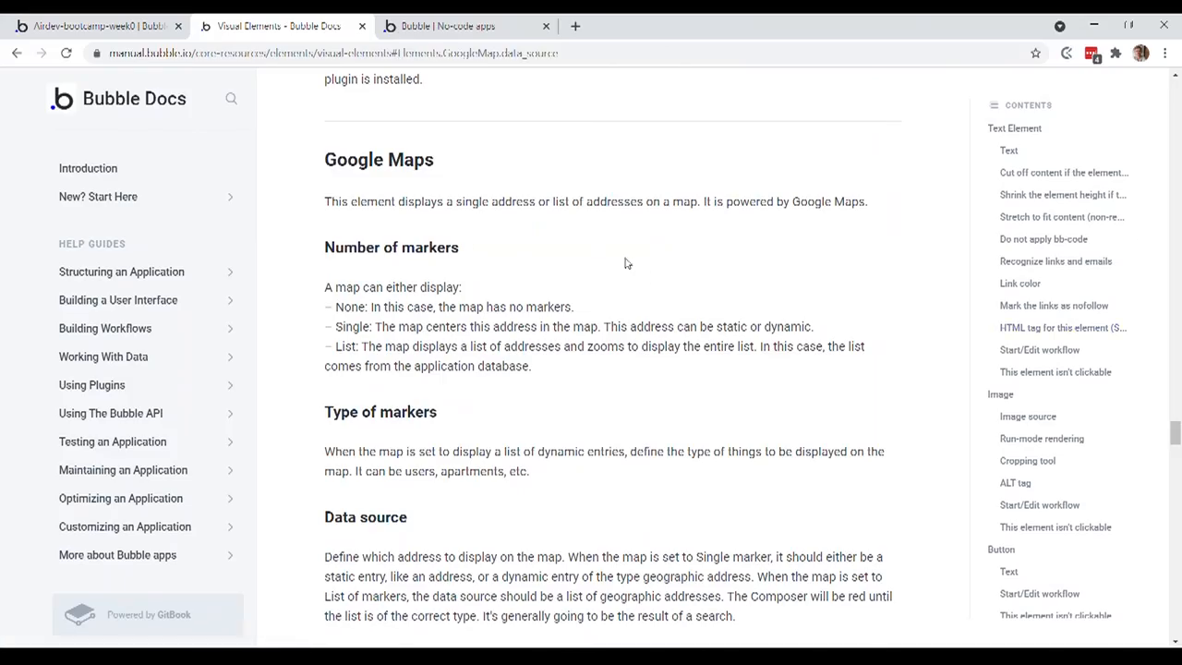
{"action": "mouse_move", "coordinate": [523, 304]}
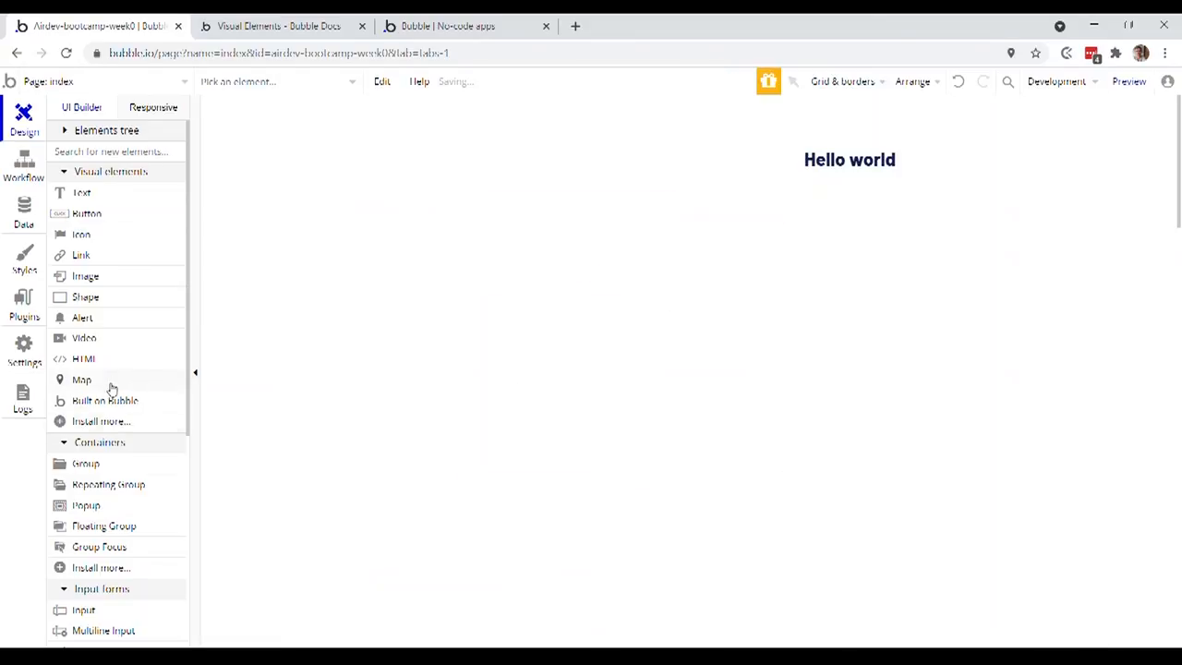
Draw a group below Hello world and move the text near its top-left
{"action": "scroll", "scroll_direction": "down", "scroll_amount": 3}
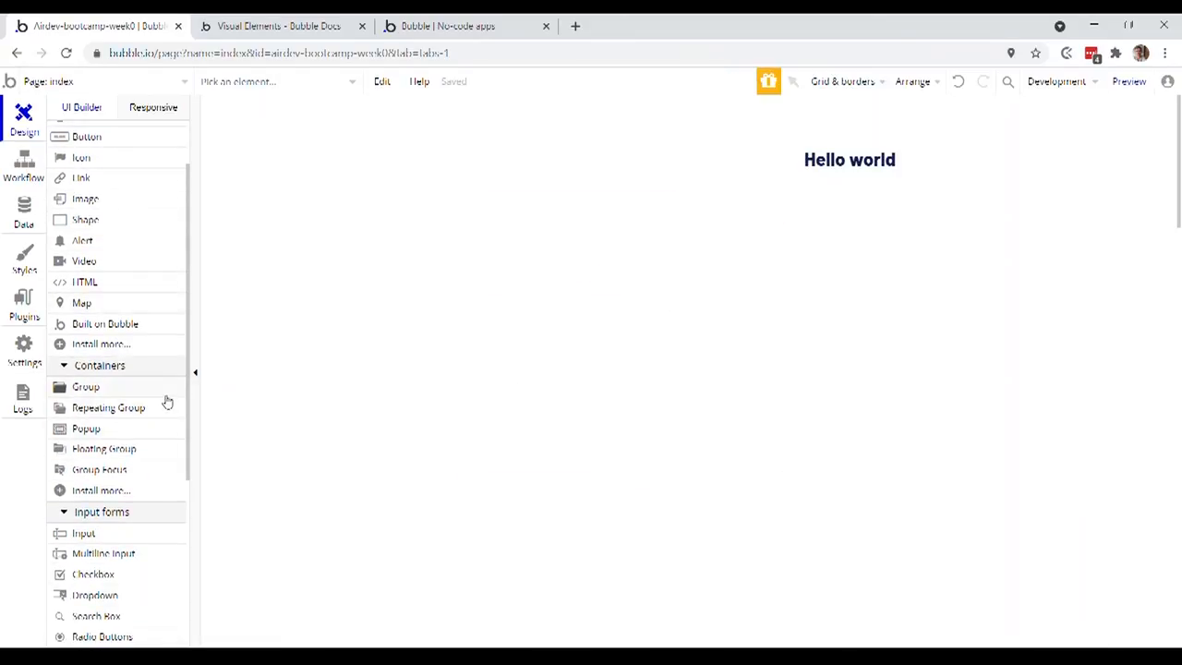
{"action": "mouse_move", "coordinate": [109, 437]}
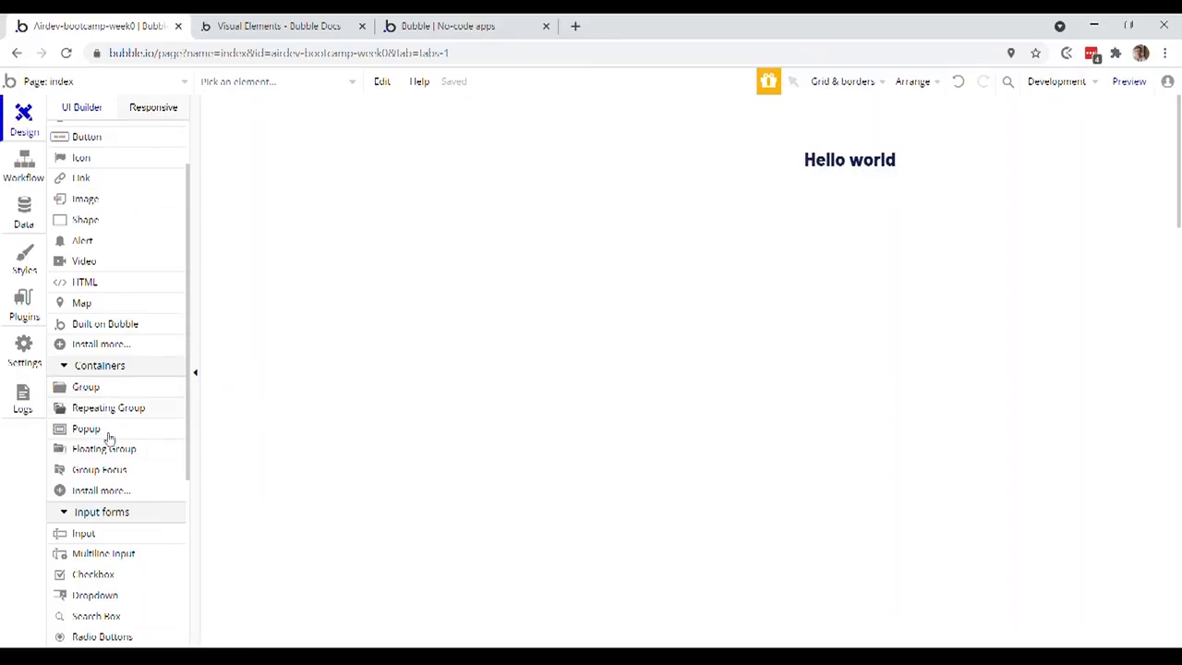
{"action": "mouse_move", "coordinate": [113, 389]}
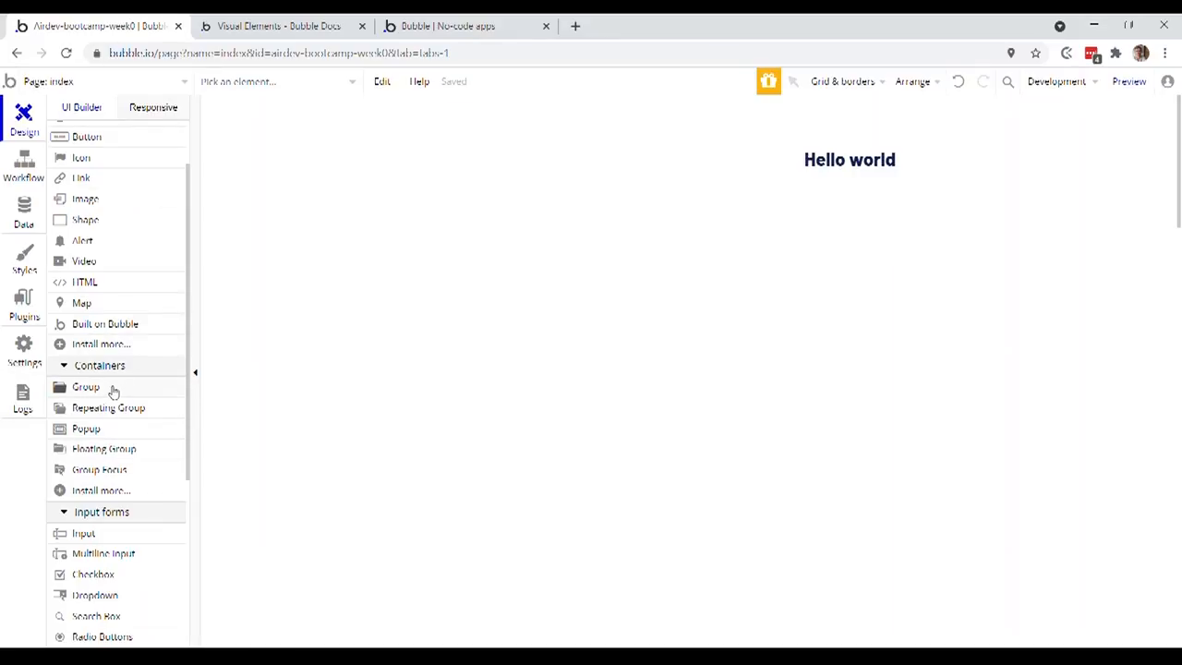
{"action": "left_click", "coordinate": [85, 387]}
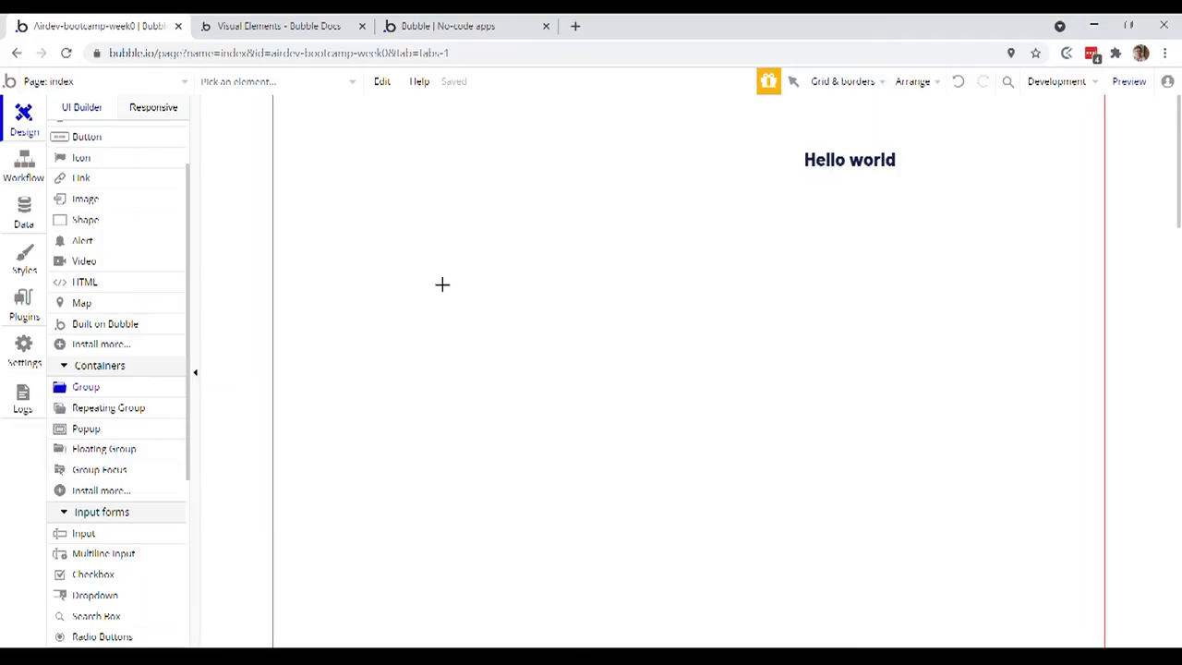
{"action": "left_click_drag", "start_coordinate": [441, 285], "coordinate": [830, 479]}
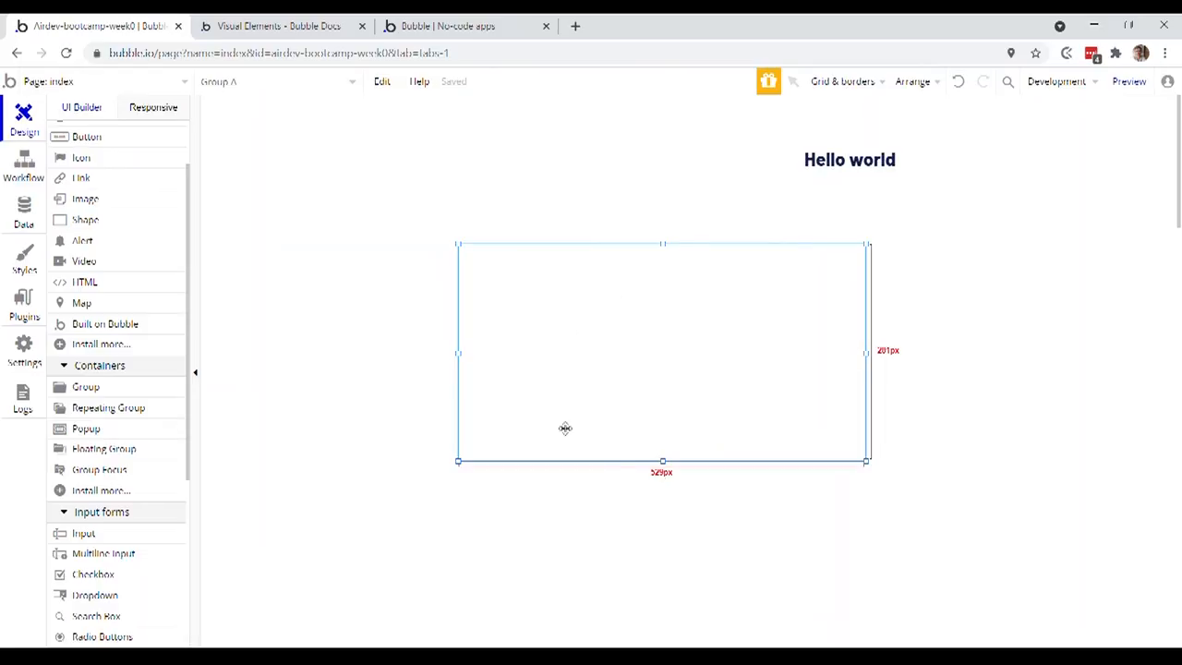
{"action": "mouse_move", "coordinate": [624, 358]}
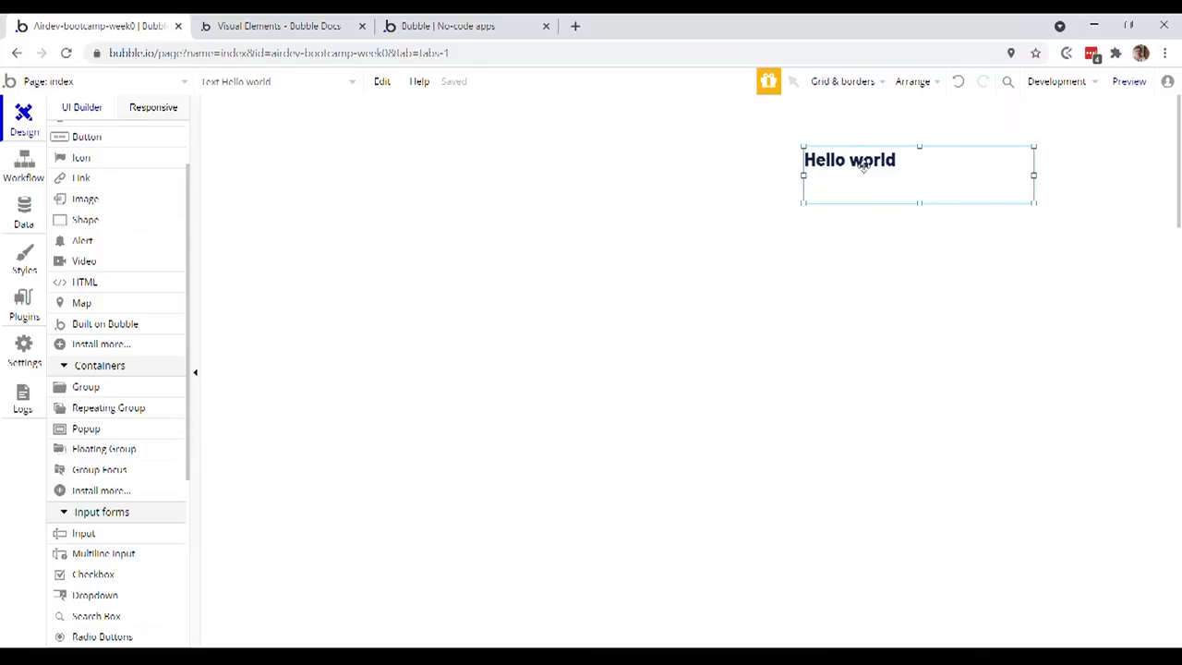
{"action": "left_click_drag", "start_coordinate": [859, 160], "coordinate": [618, 344]}
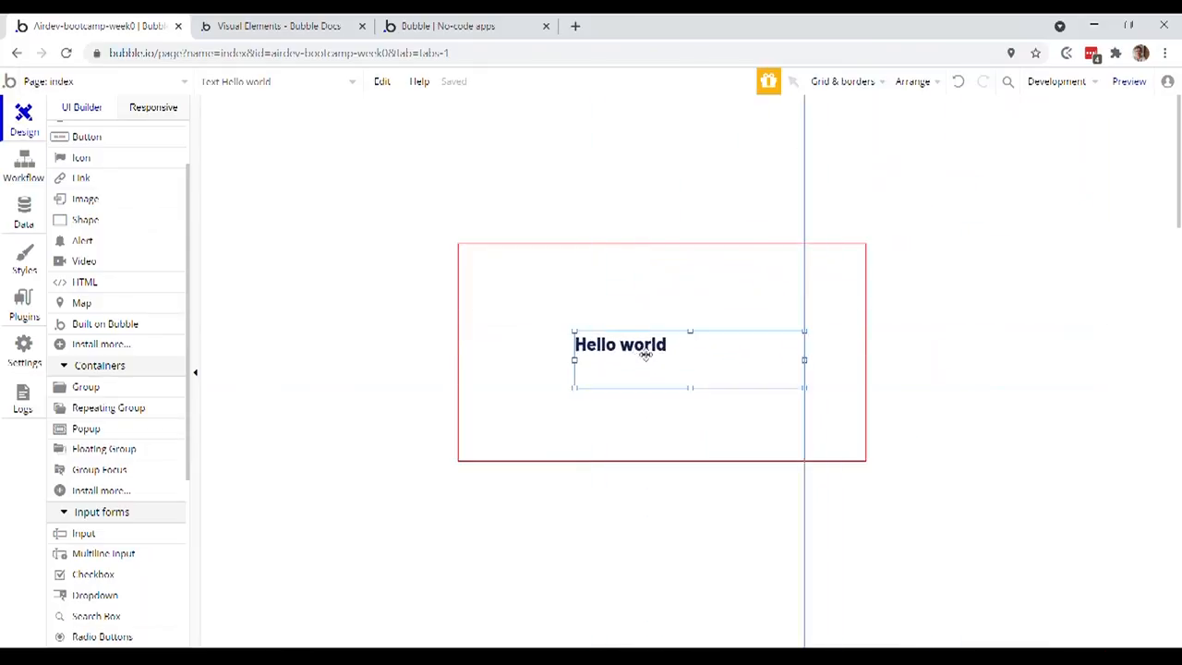
{"action": "left_click_drag", "start_coordinate": [620, 344], "coordinate": [557, 293]}
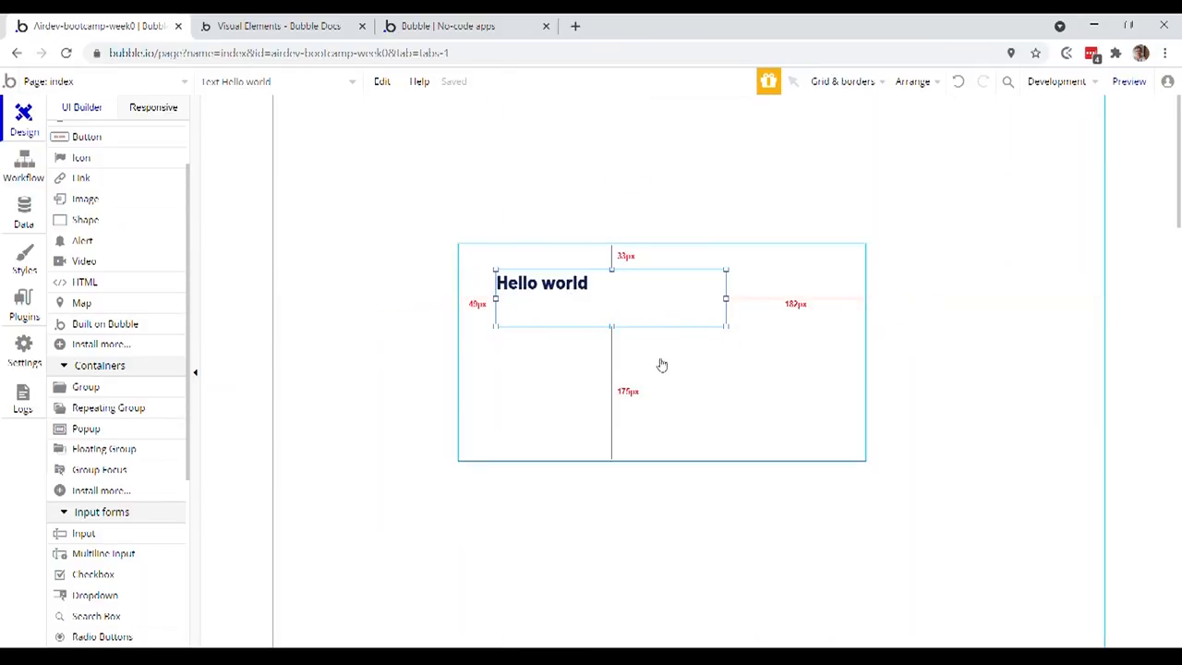
{"action": "mouse_move", "coordinate": [616, 426]}
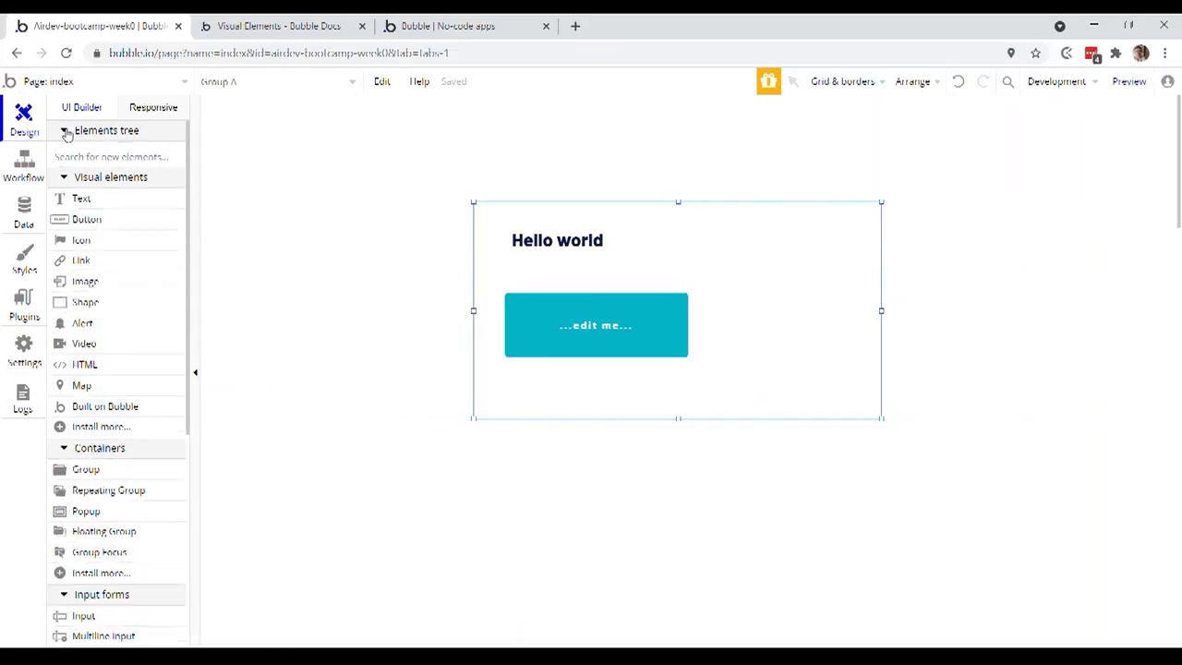
Expand the Elements tree to show Group A with Button A and Hello world, selecting each
{"action": "left_click", "coordinate": [64, 130]}
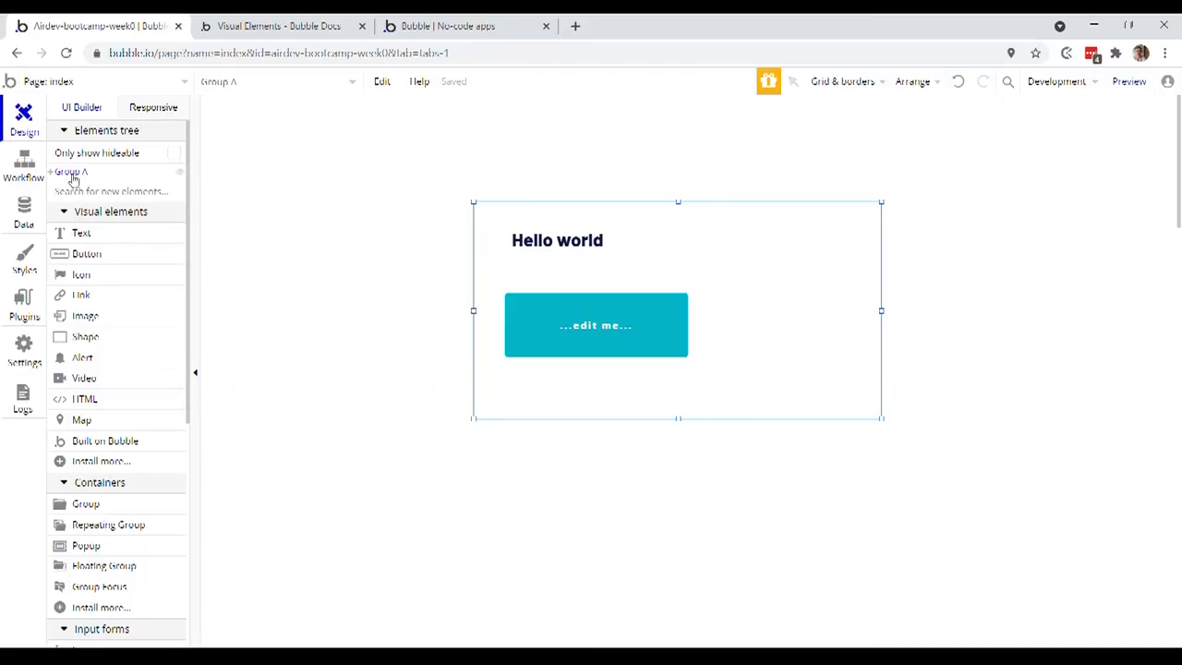
{"action": "left_click", "coordinate": [70, 172]}
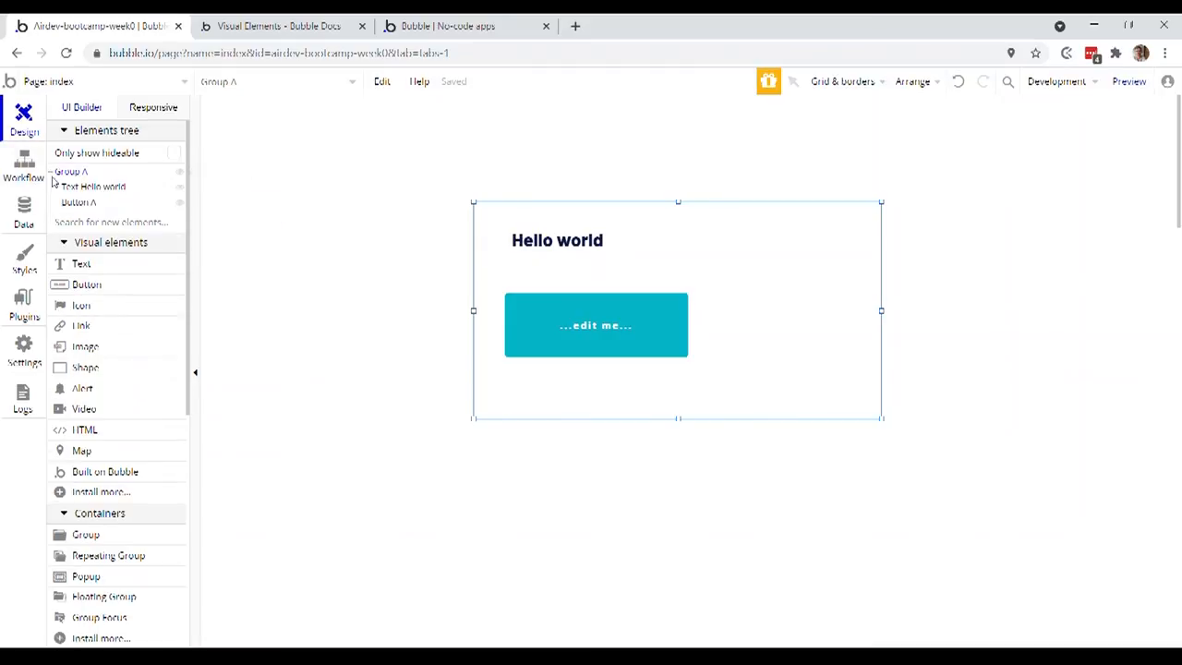
{"action": "mouse_move", "coordinate": [93, 186]}
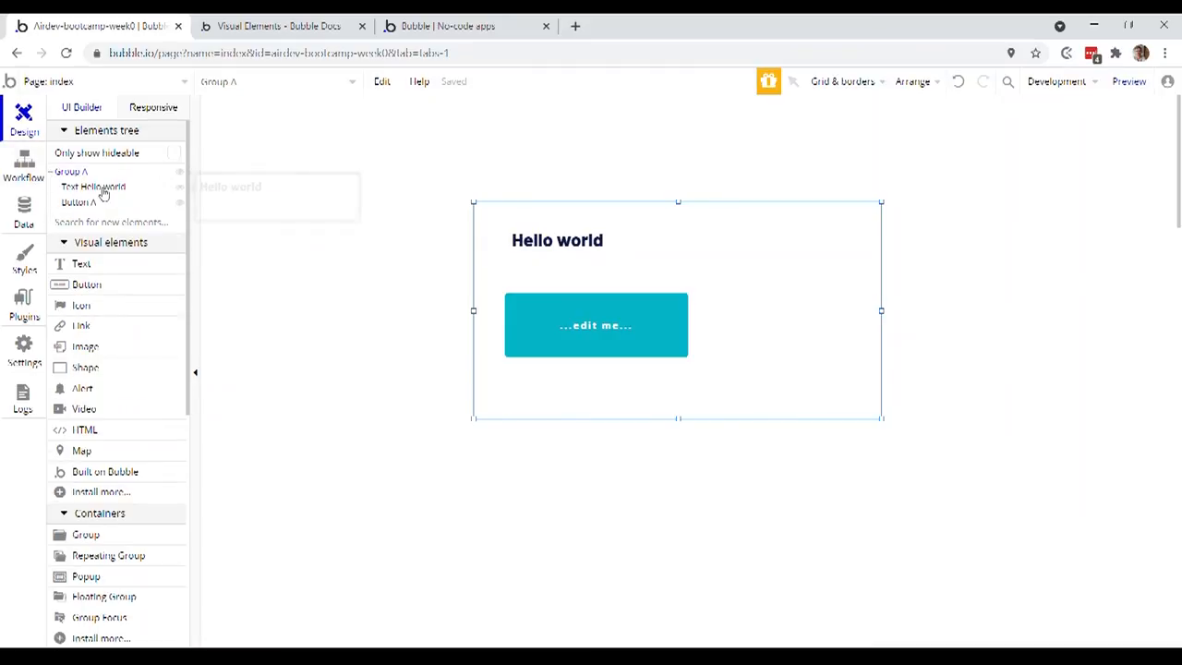
{"action": "left_click", "coordinate": [595, 325]}
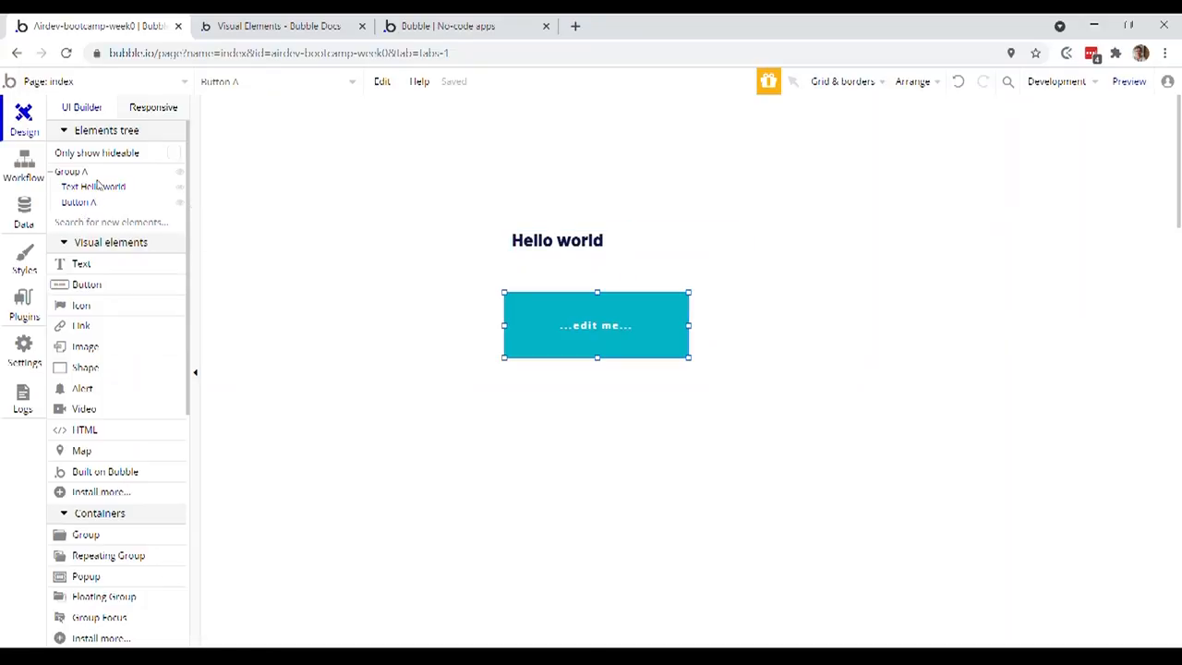
{"action": "left_click", "coordinate": [92, 185]}
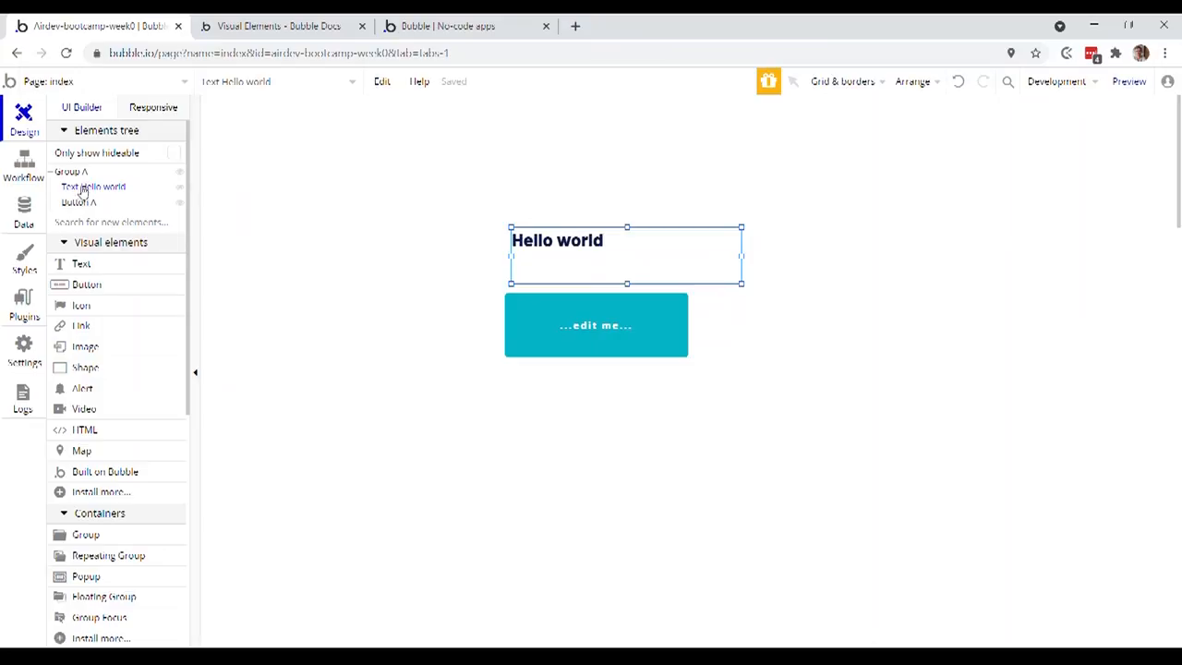
{"action": "left_click", "coordinate": [70, 170]}
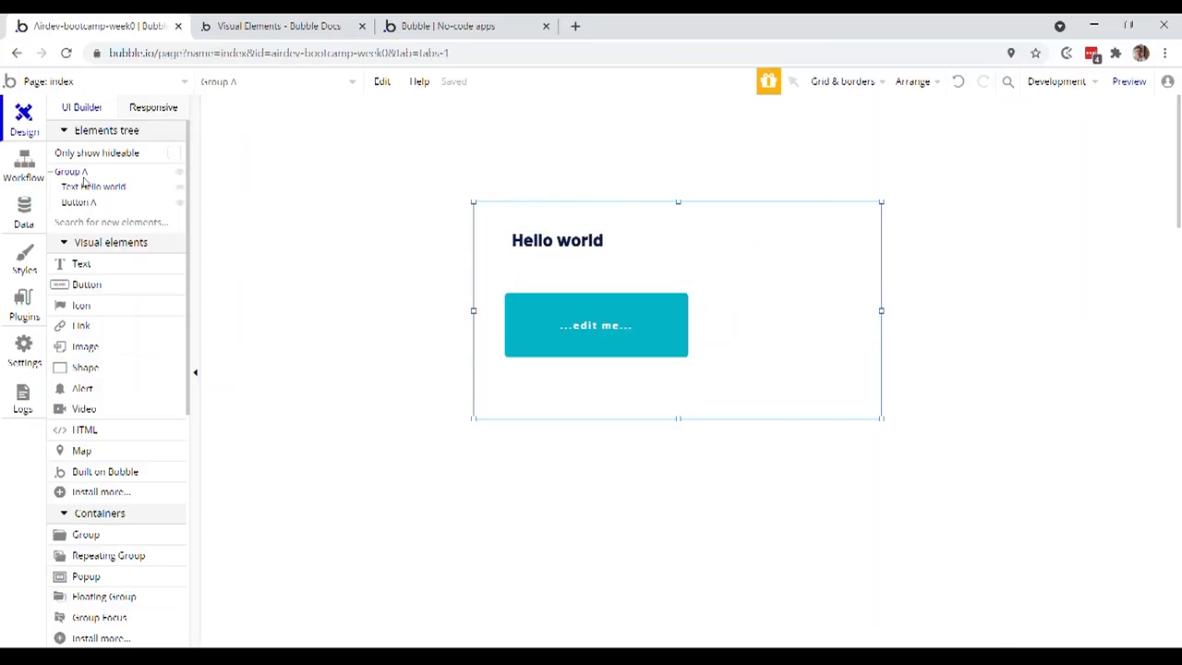
{"action": "left_click", "coordinate": [595, 325]}
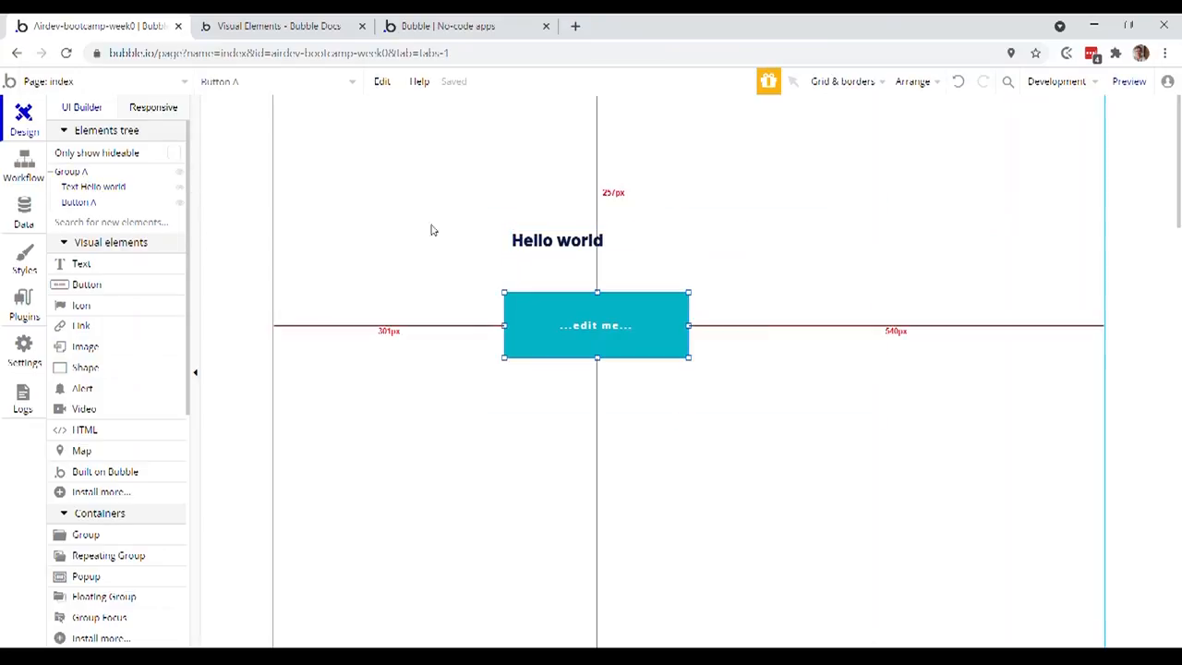
{"action": "left_click", "coordinate": [557, 240]}
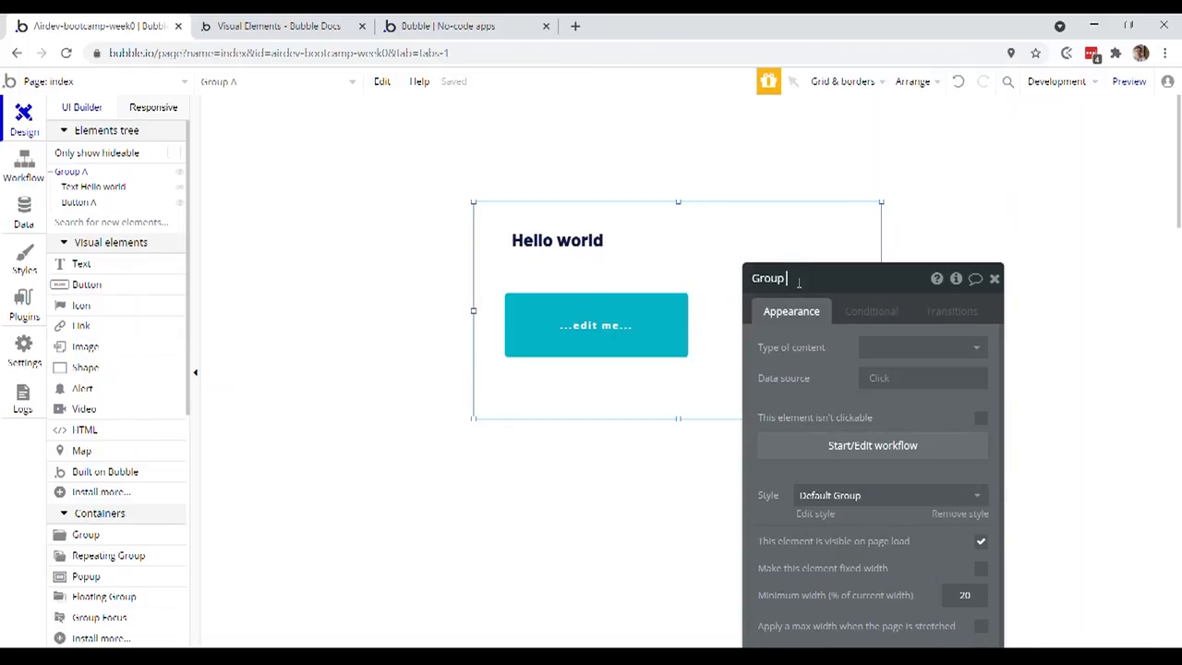
Rename the group to 'Group Master' and delete Button A from it
{"action": "type", "text": "Master"}
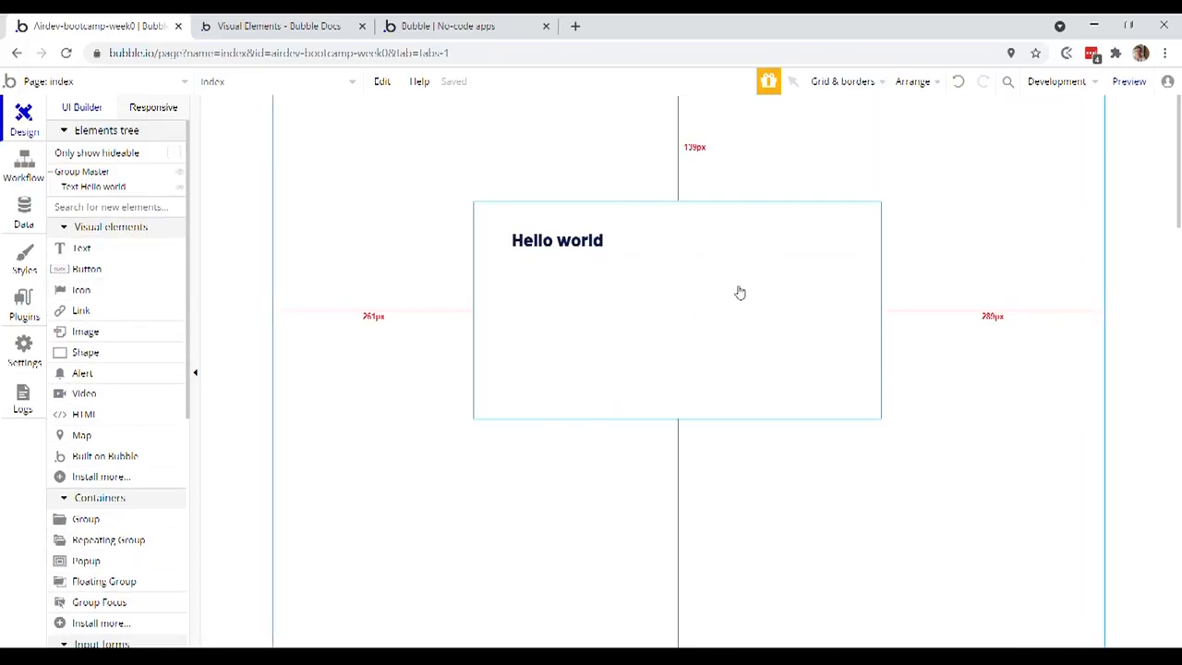
{"action": "left_click", "coordinate": [674, 309]}
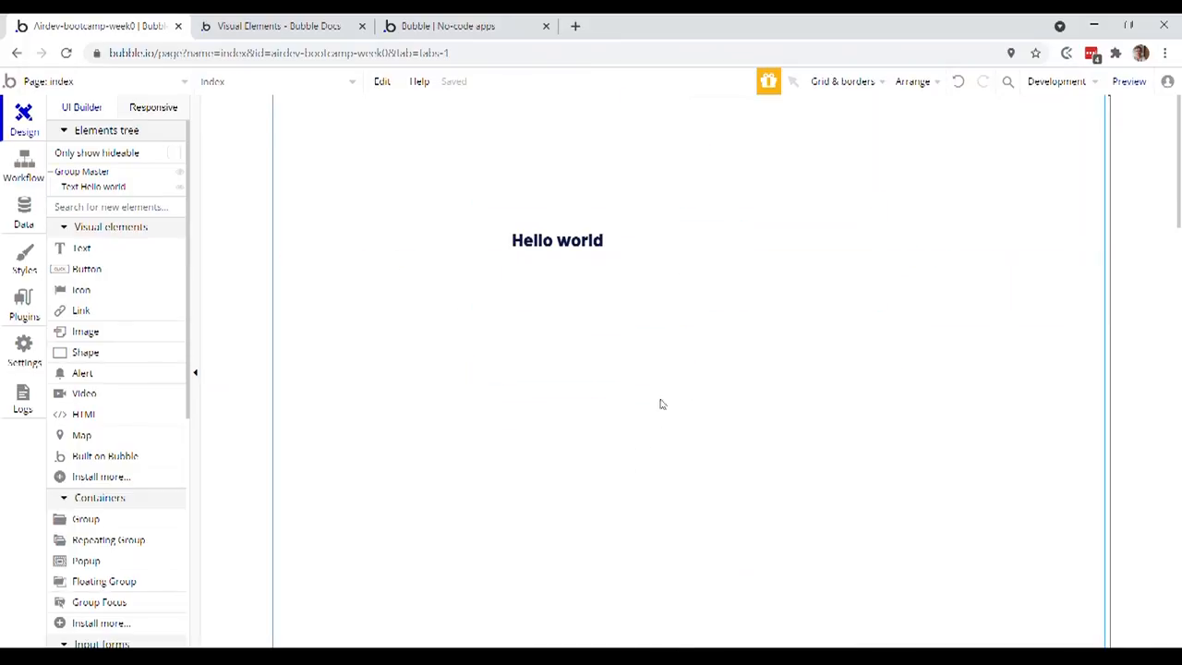
{"action": "left_click", "coordinate": [557, 240]}
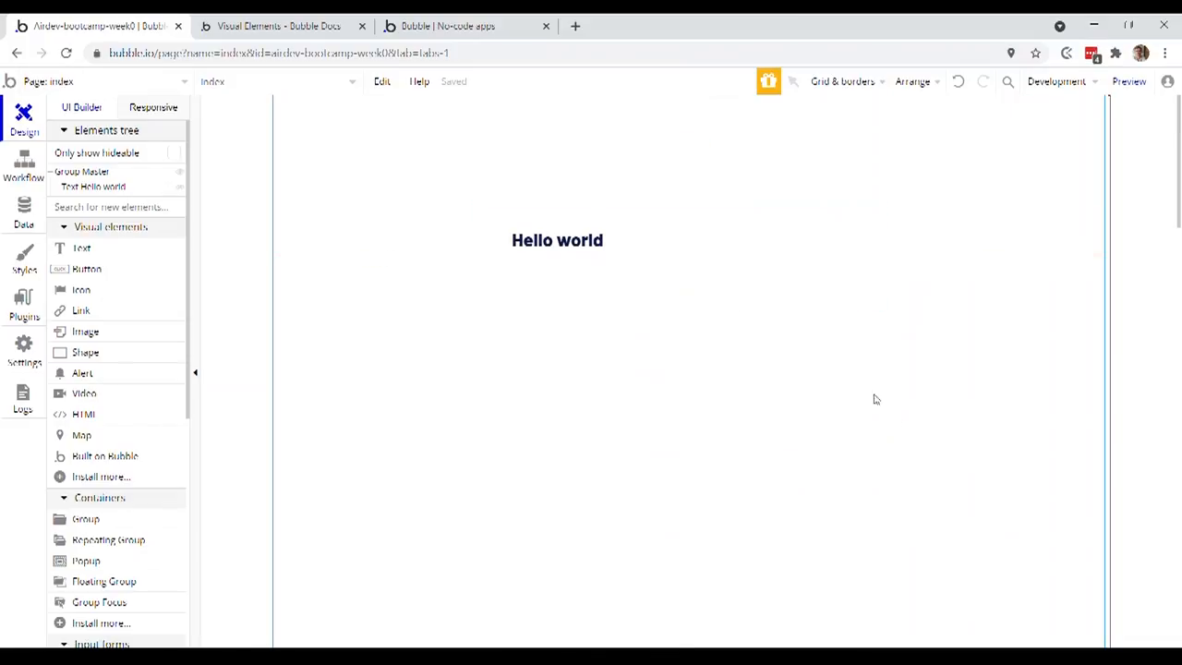
{"action": "mouse_move", "coordinate": [861, 141]}
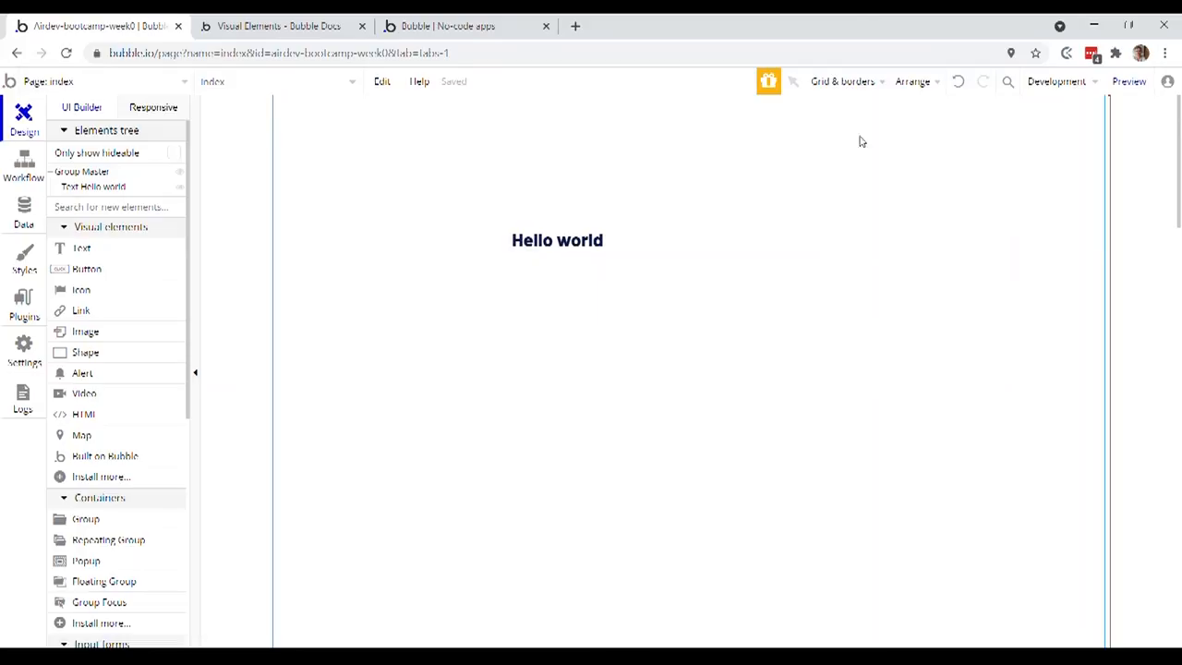
{"action": "mouse_move", "coordinate": [872, 82]}
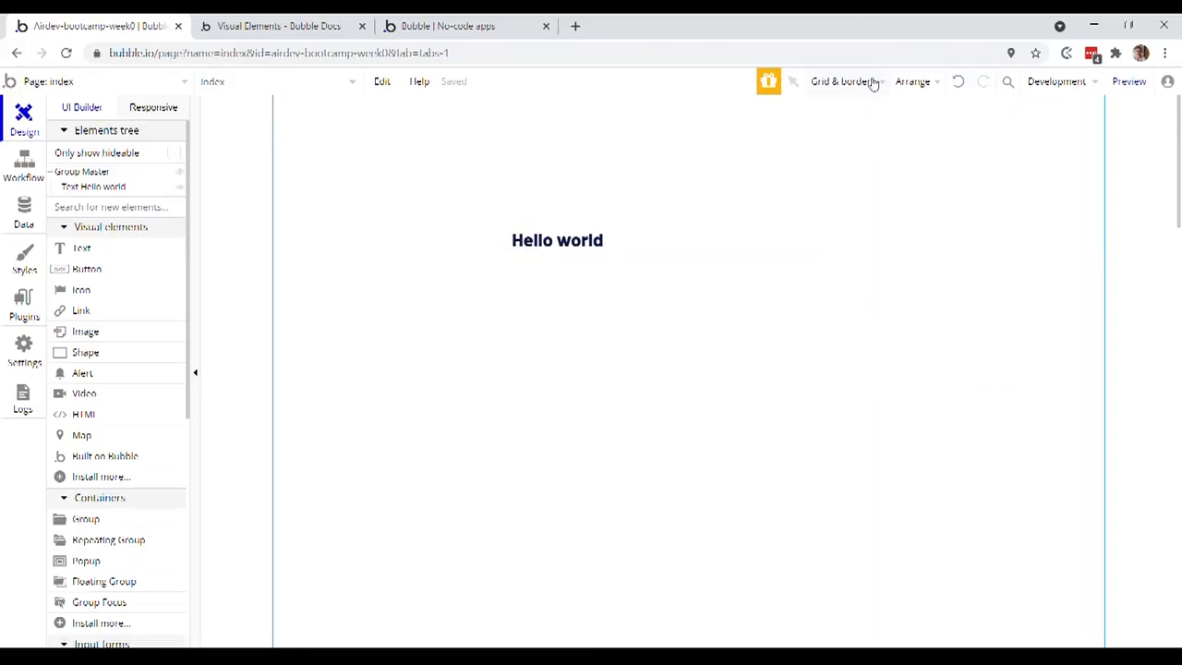
Turn on Show element borders and Show grid
{"action": "left_click", "coordinate": [841, 81]}
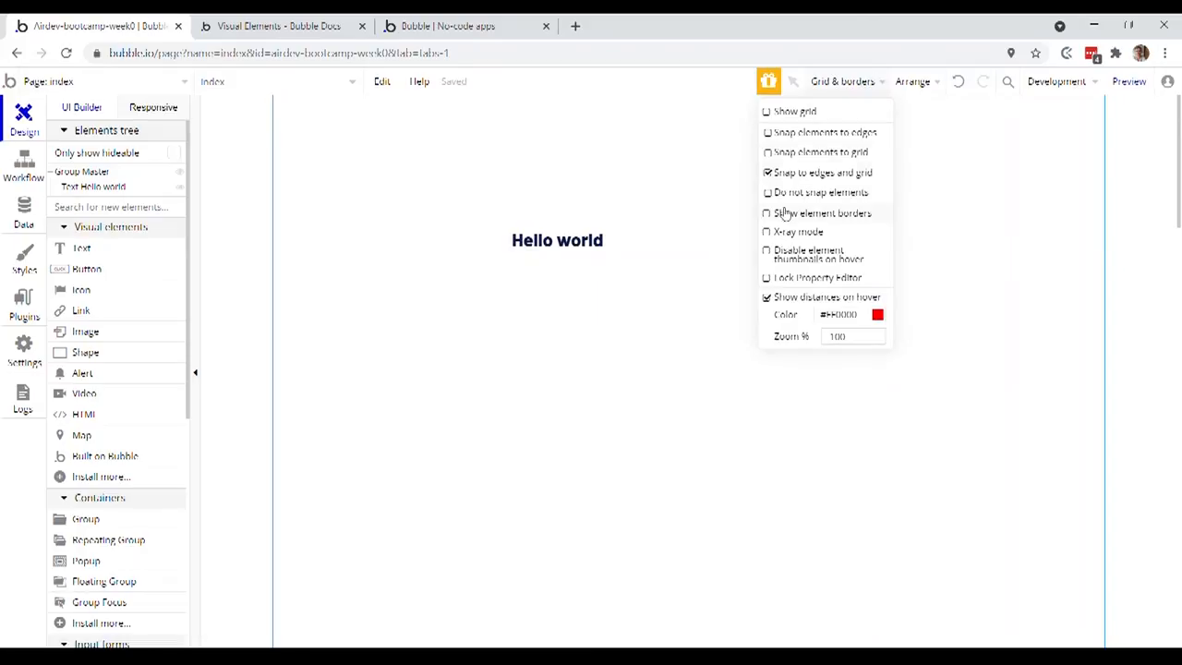
{"action": "left_click", "coordinate": [766, 214]}
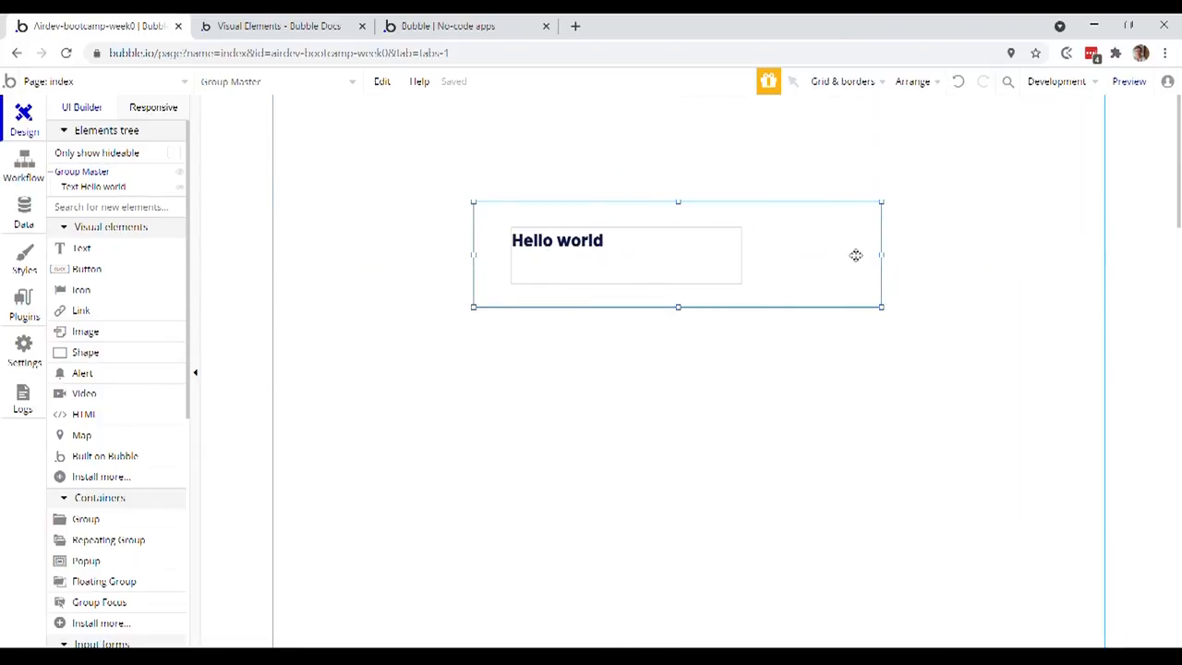
{"action": "left_click", "coordinate": [841, 81]}
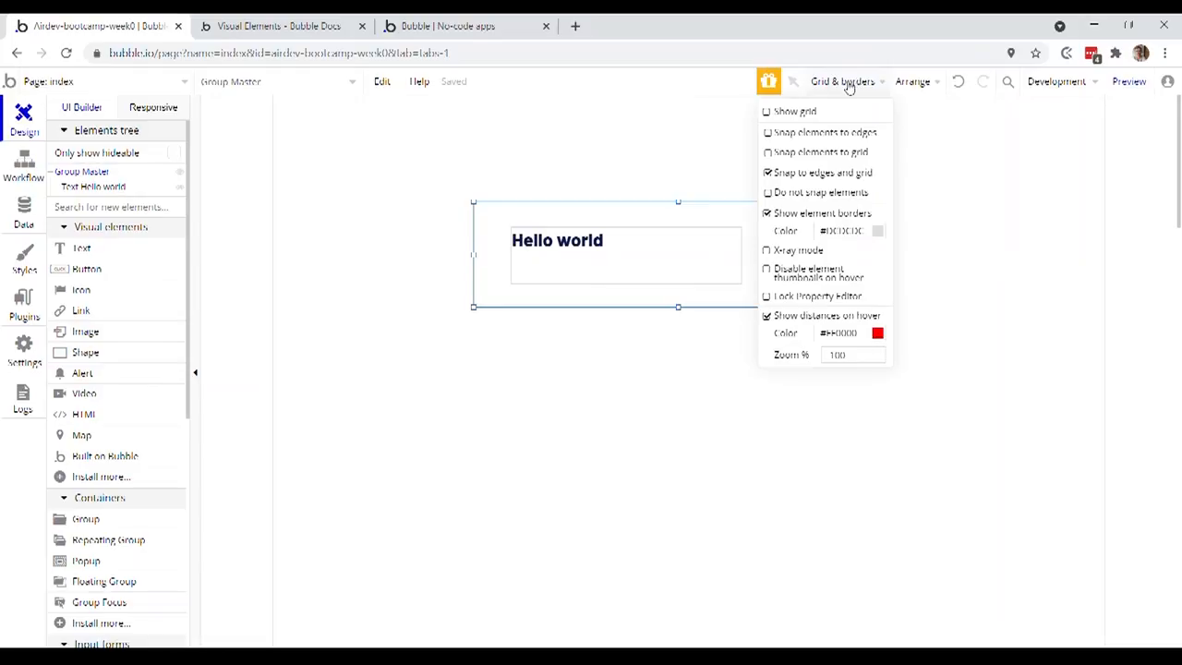
{"action": "left_click", "coordinate": [767, 111]}
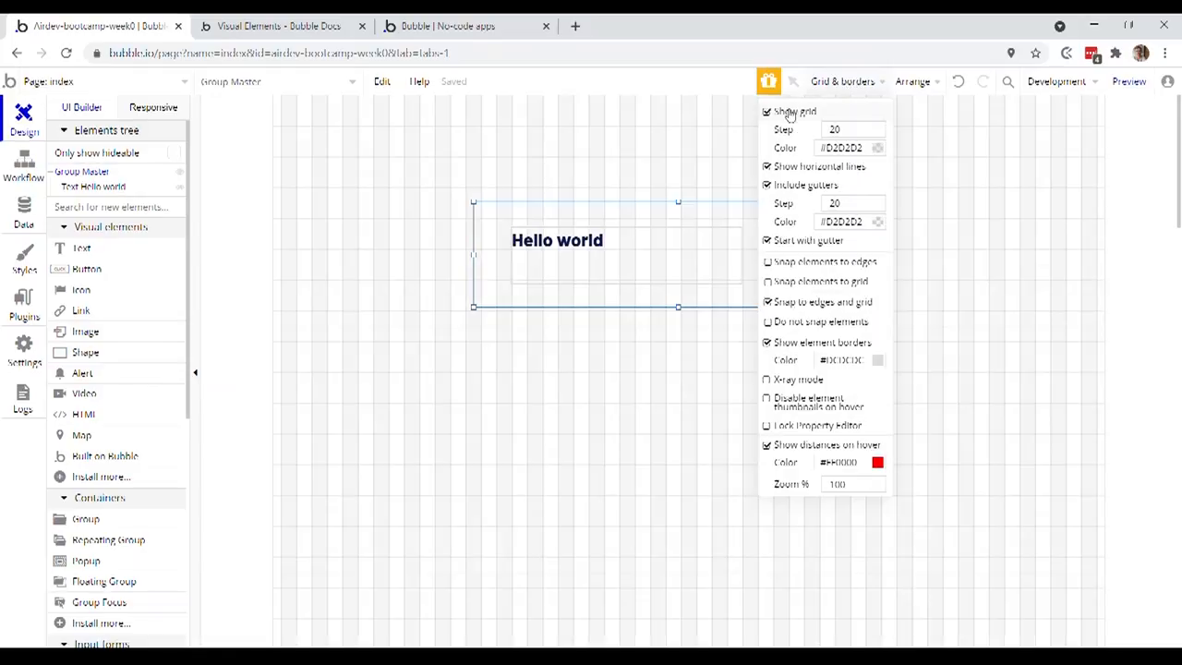
{"action": "mouse_move", "coordinate": [709, 216]}
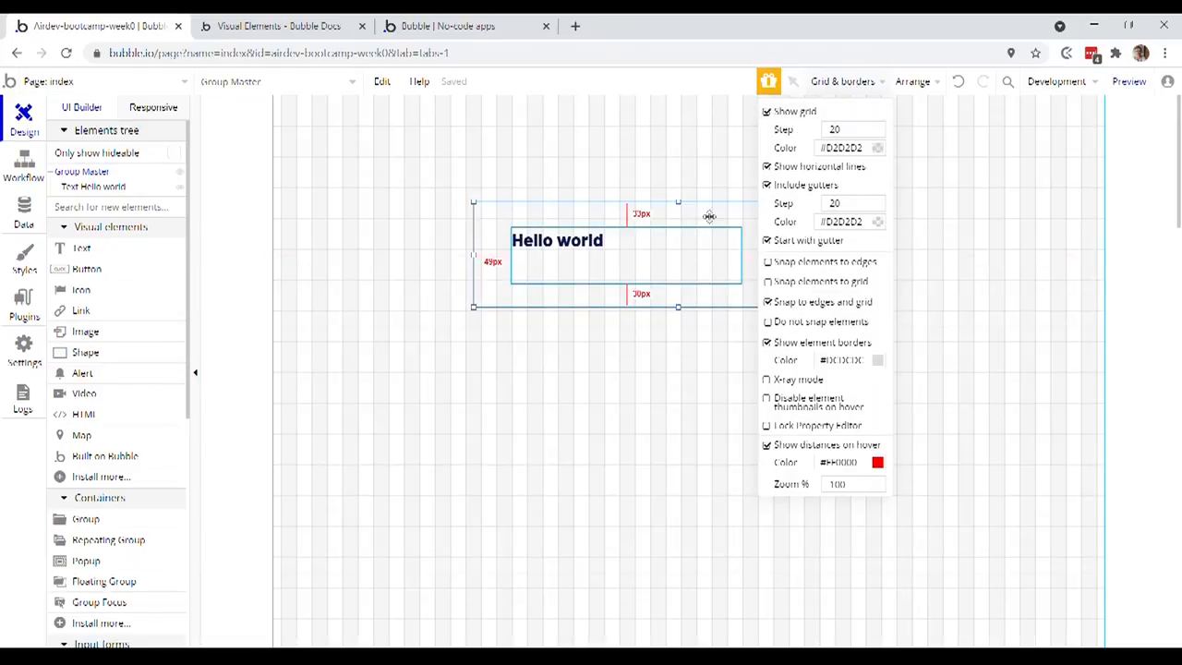
{"action": "left_click", "coordinate": [767, 281]}
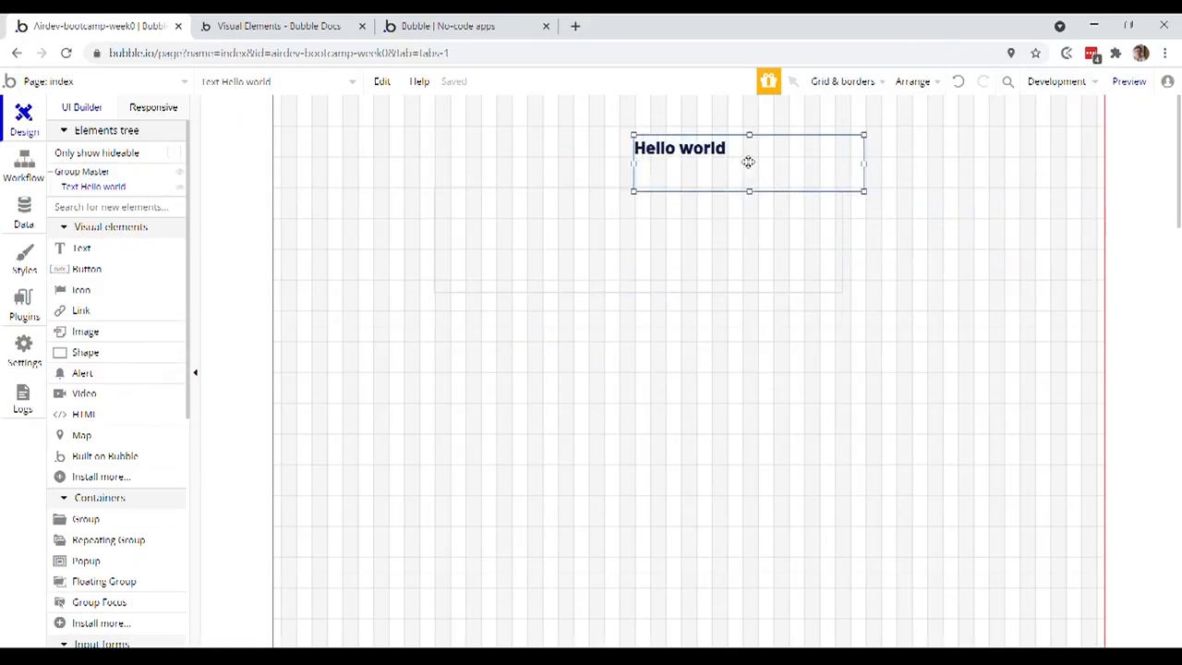
Move Hello world back into Group Master and set the grid step to 40
{"action": "left_click_drag", "start_coordinate": [748, 161], "coordinate": [582, 221]}
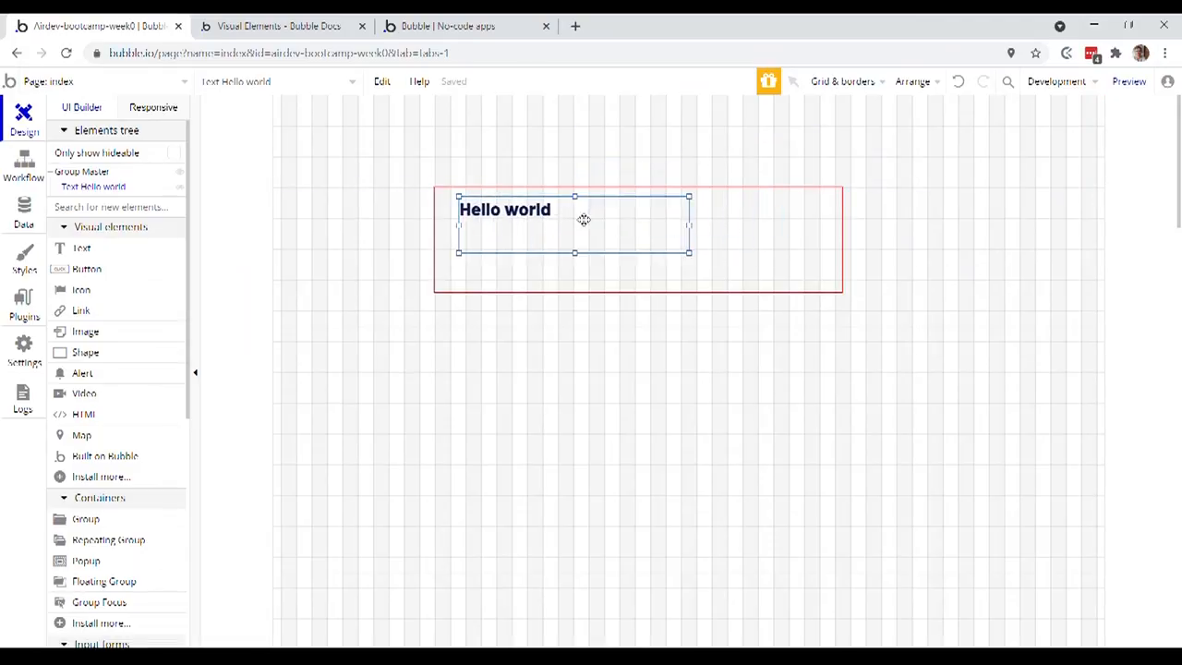
{"action": "left_click", "coordinate": [840, 81]}
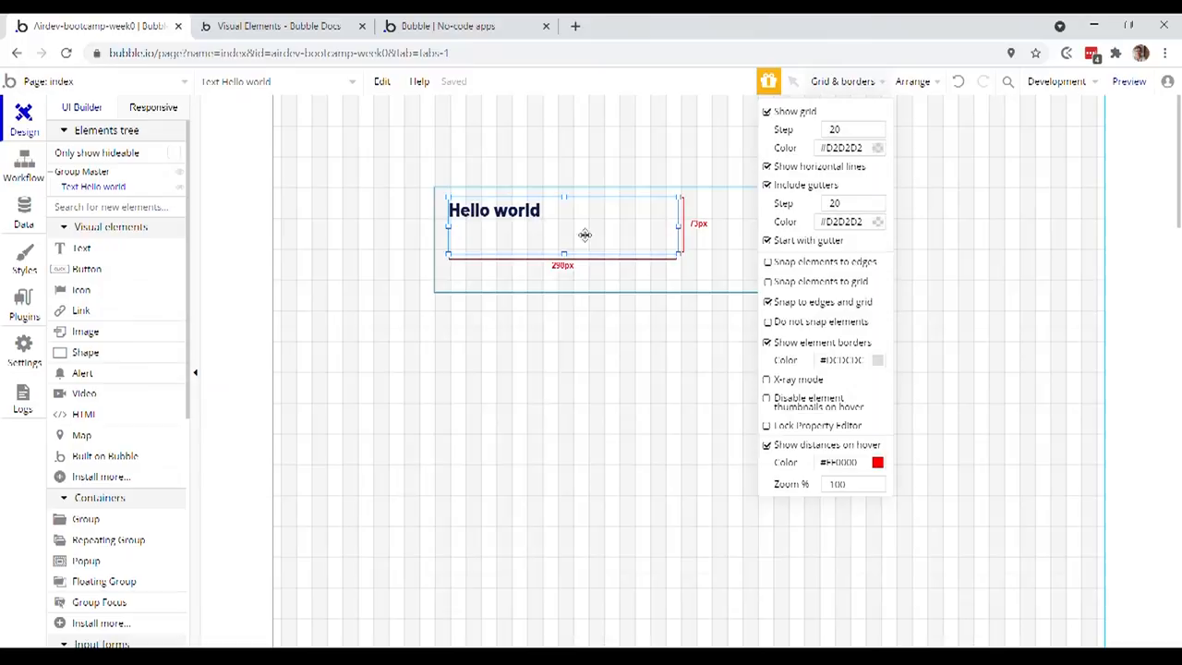
{"action": "left_click", "coordinate": [841, 81]}
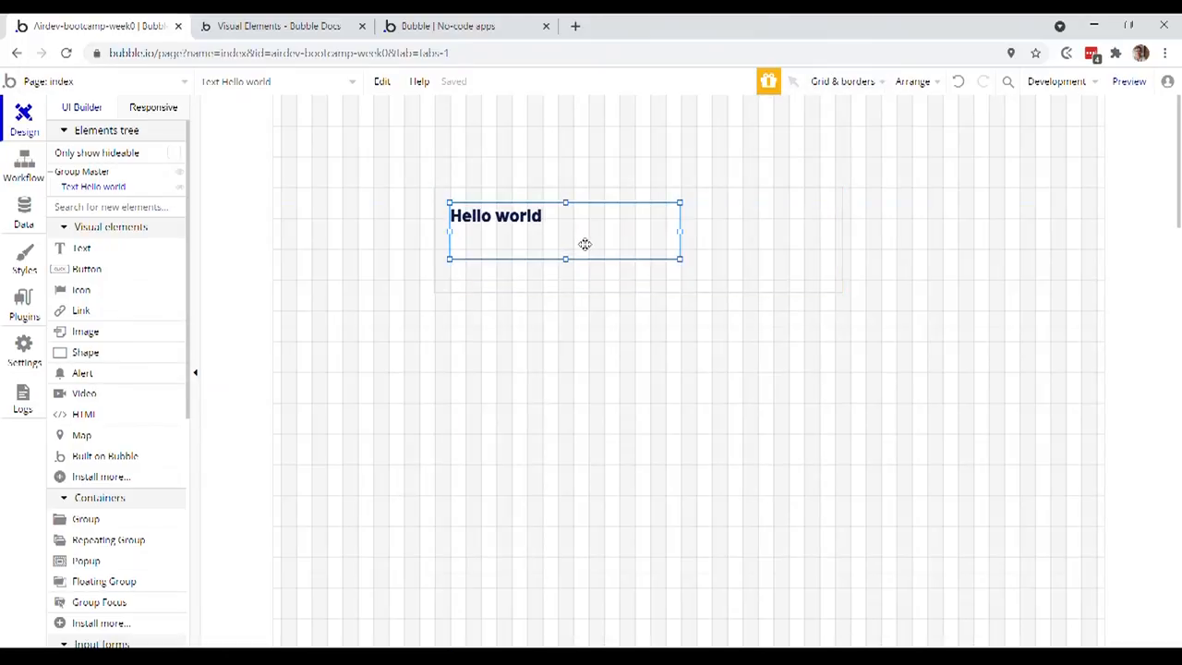
{"action": "left_click", "coordinate": [841, 81]}
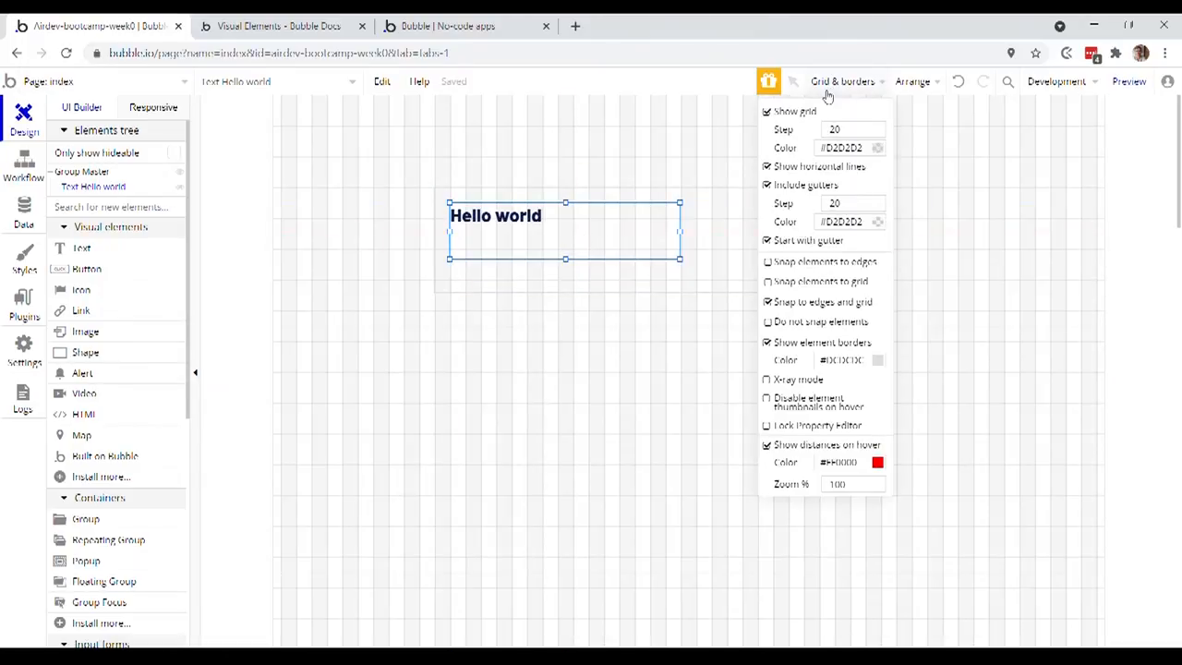
{"action": "left_click", "coordinate": [852, 129]}
{"action": "type", "text": "4"}
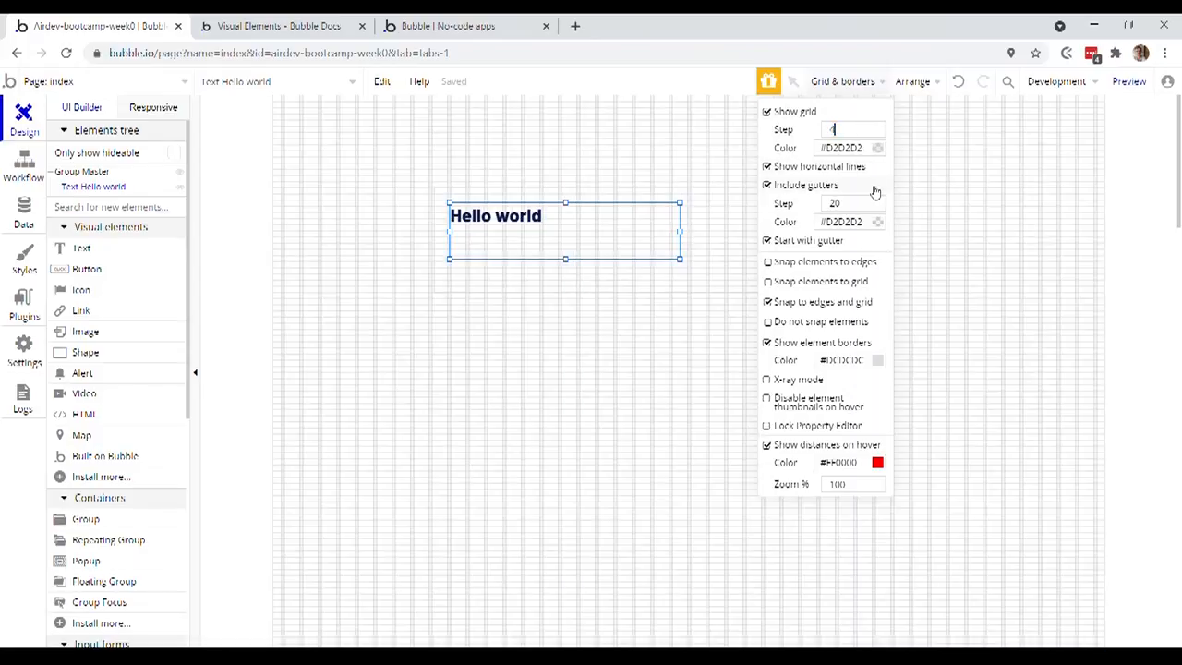
{"action": "type", "text": "0"}
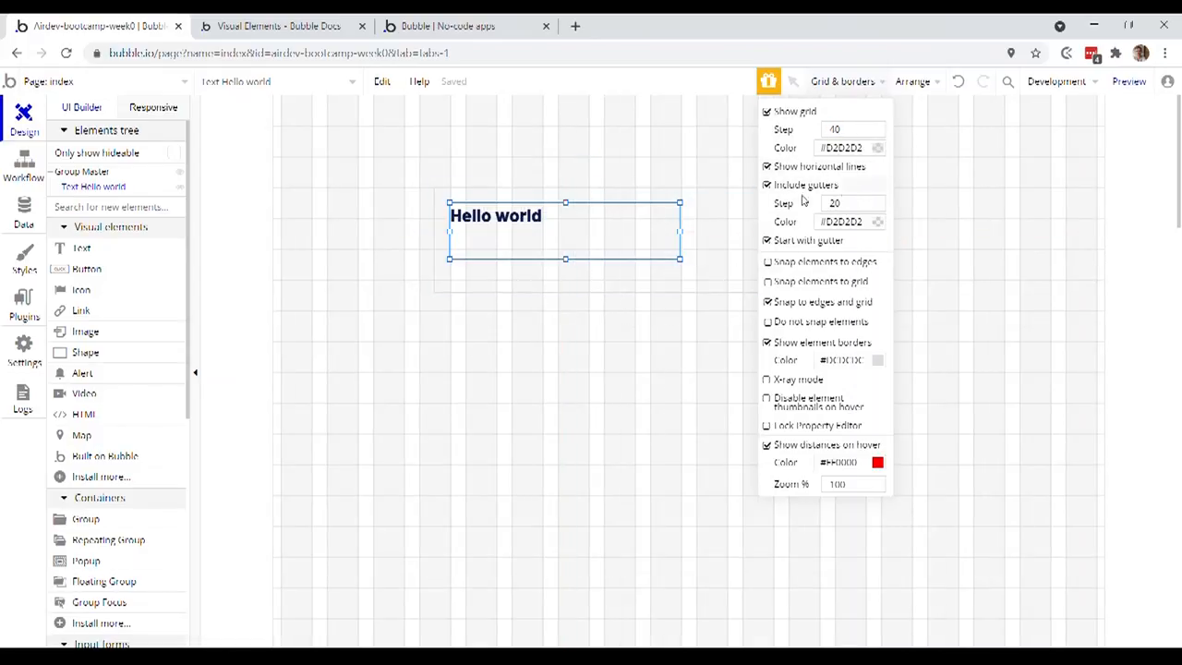